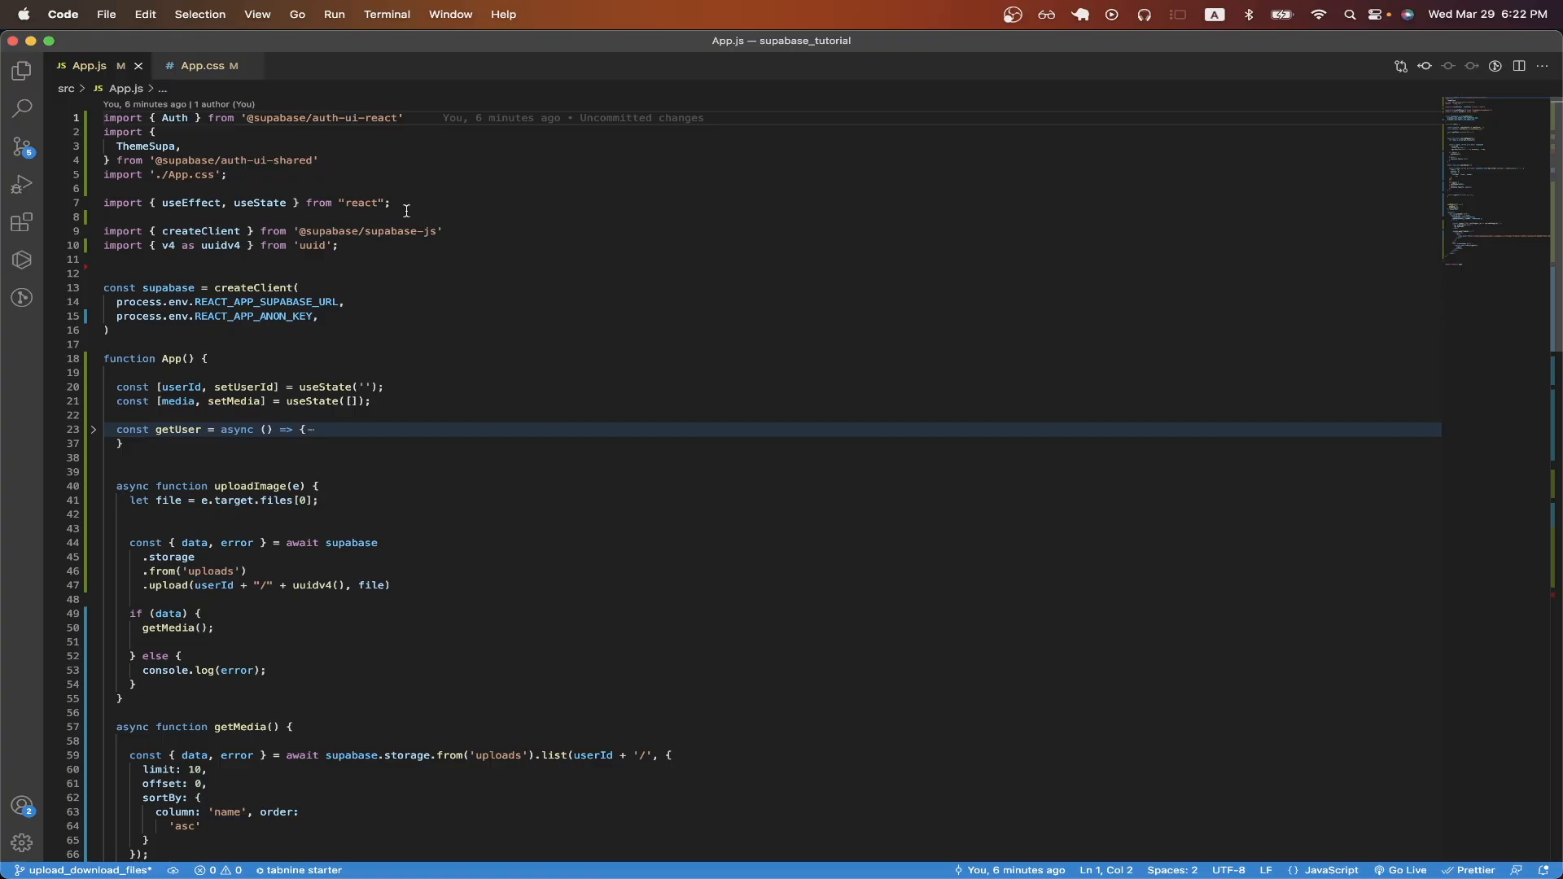
{"action": "mouse_move", "coordinate": [386, 266]}
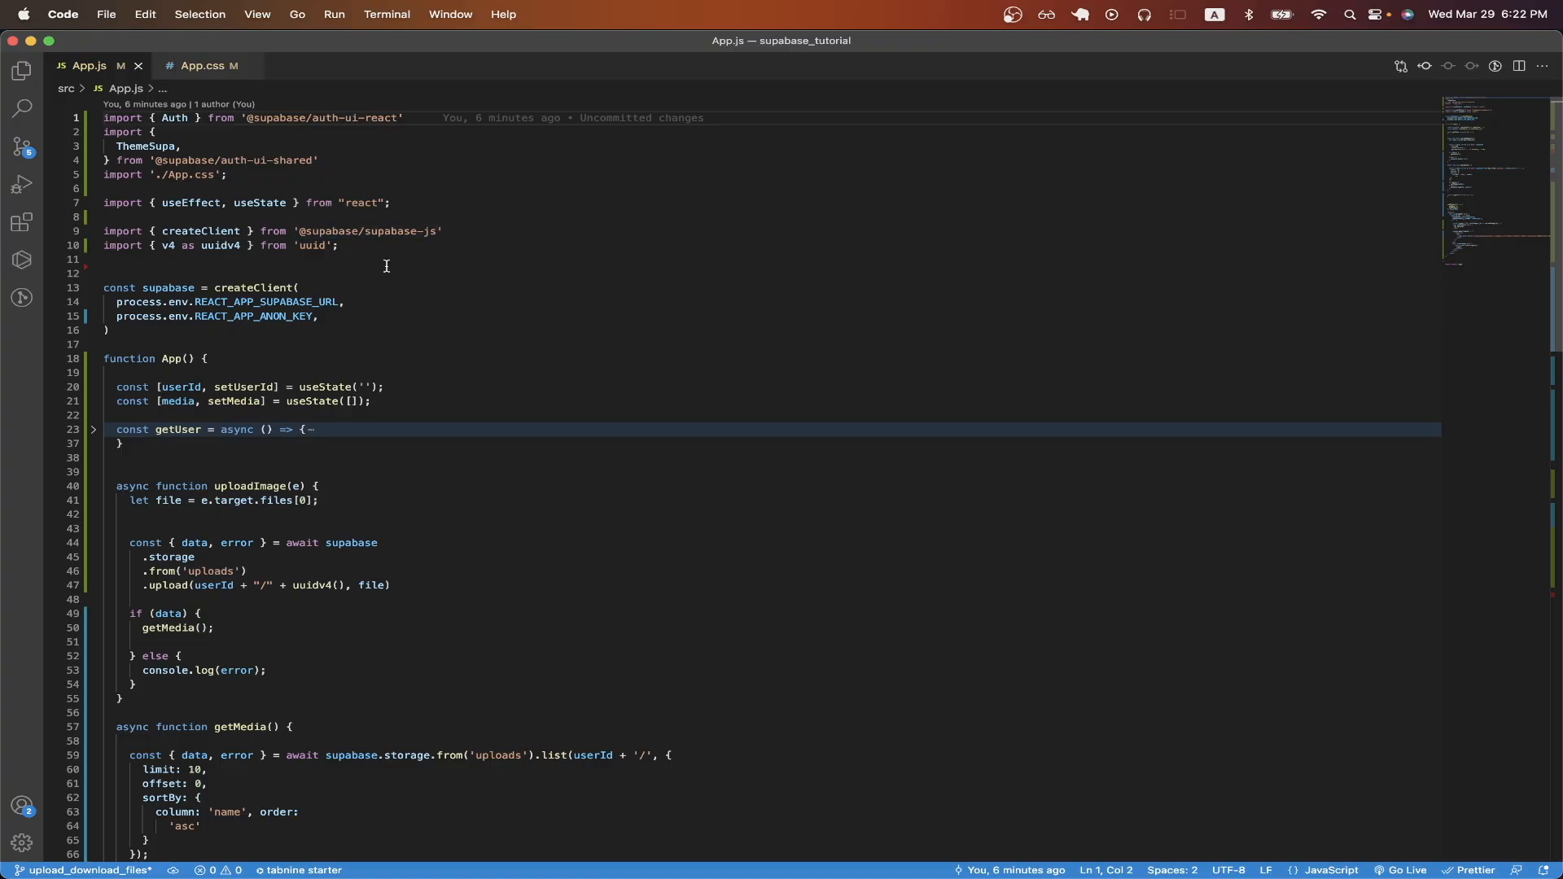
{"action": "mouse_move", "coordinate": [334, 249]}
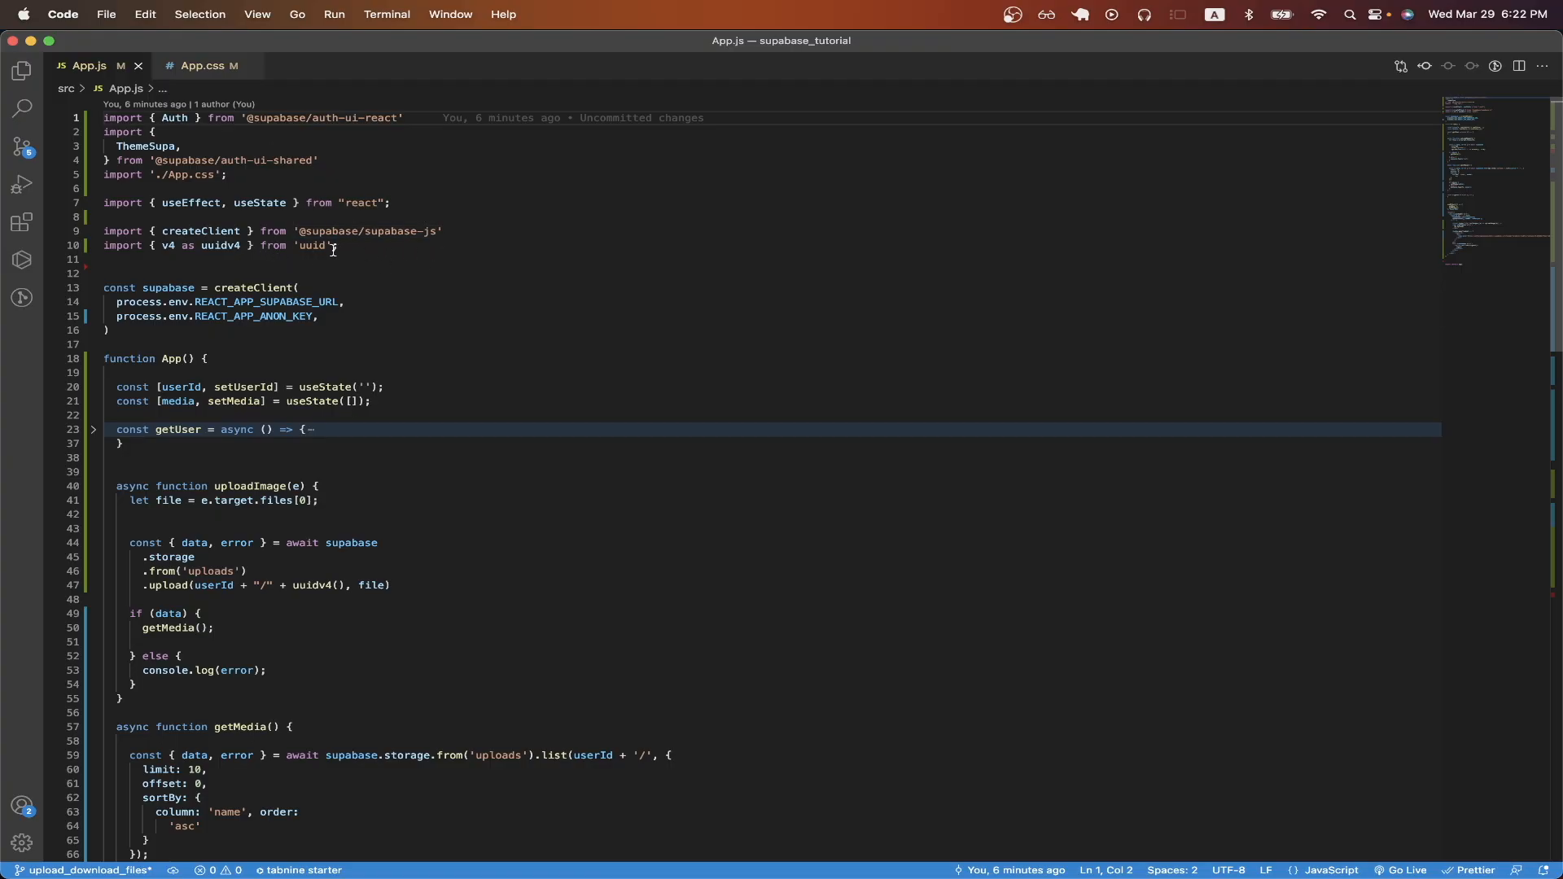
{"action": "mouse_move", "coordinate": [407, 263]}
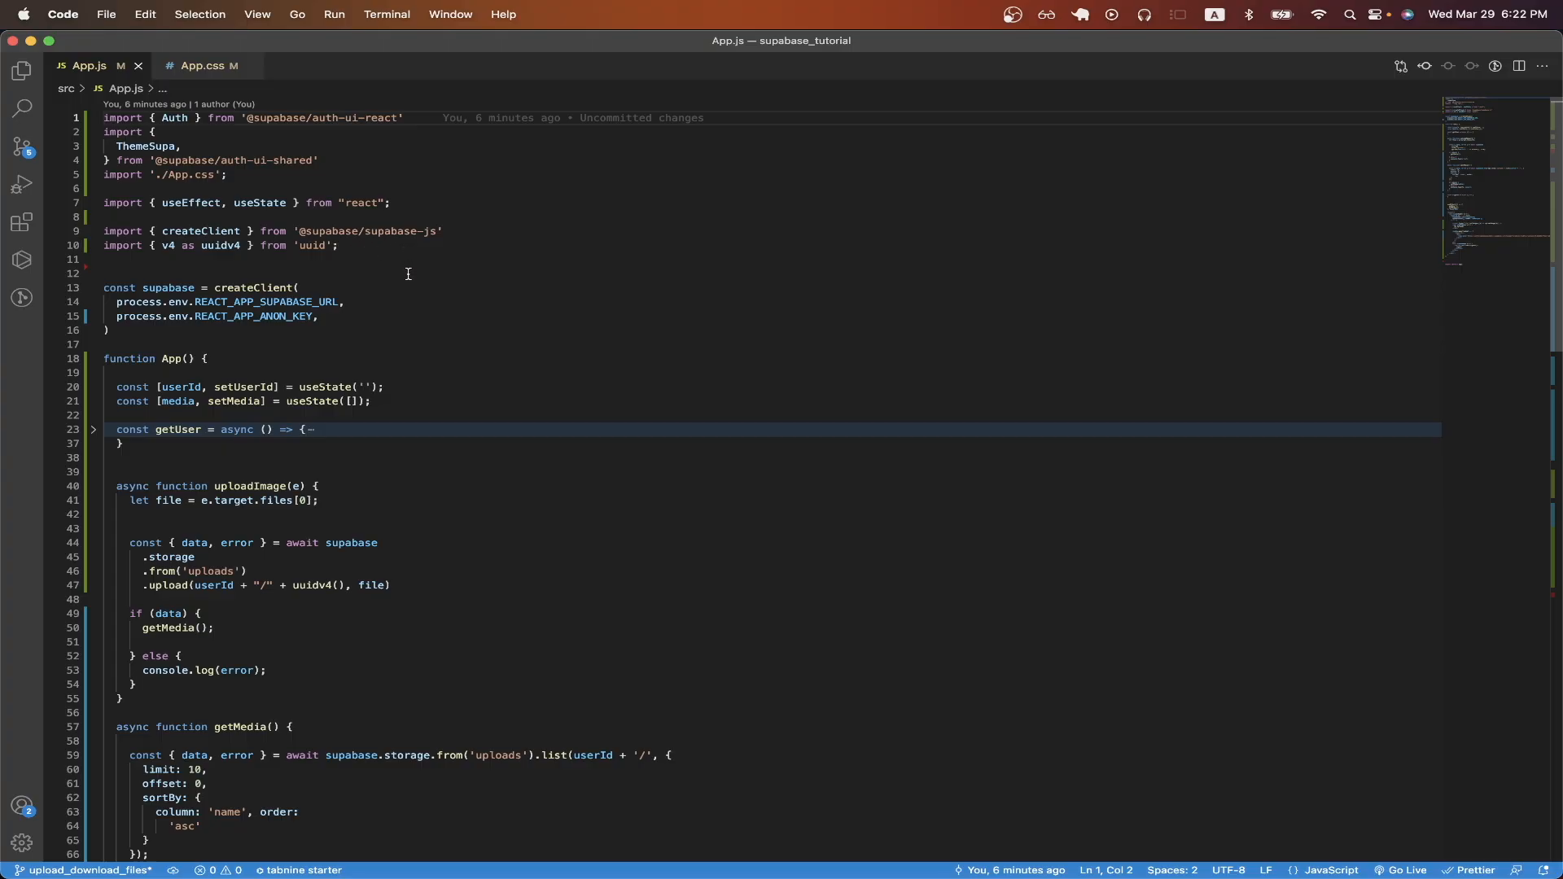
{"action": "mouse_move", "coordinate": [342, 300]}
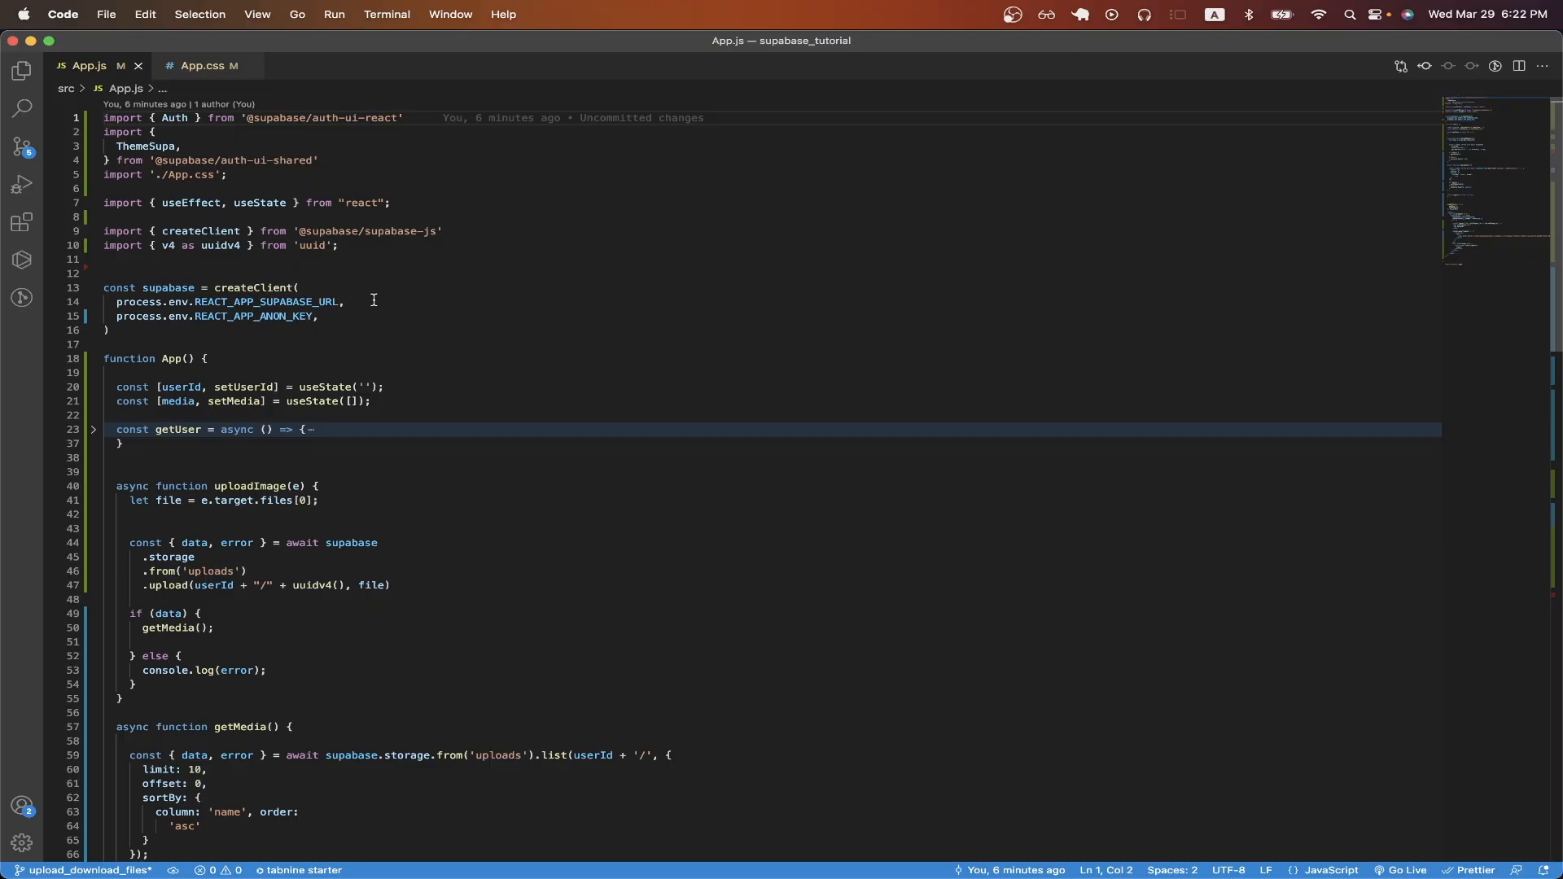
{"action": "mouse_move", "coordinate": [395, 378]}
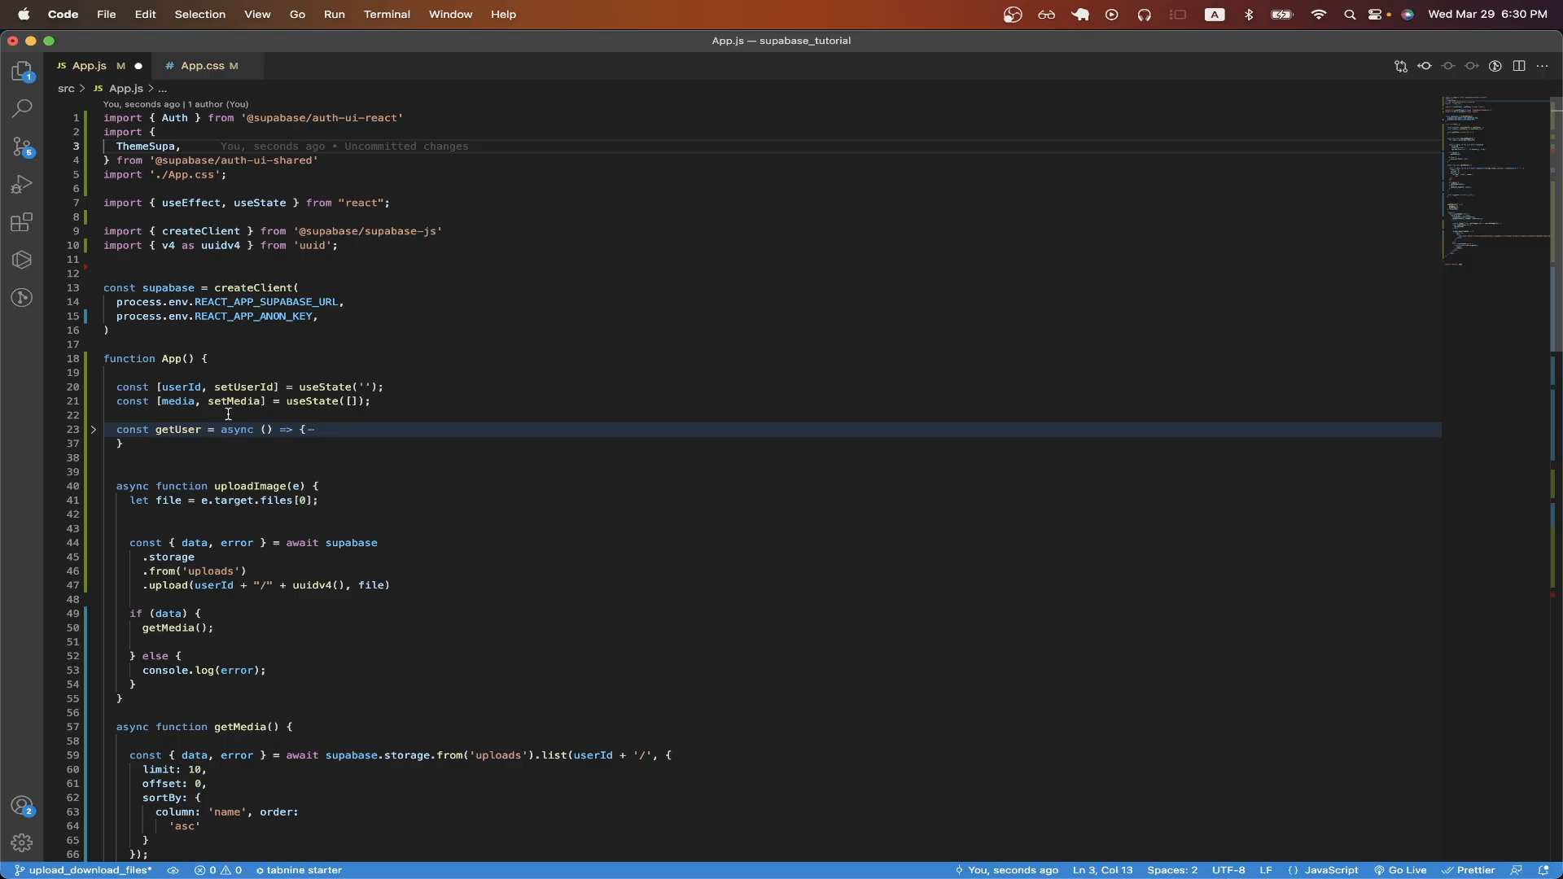
{"action": "mouse_move", "coordinate": [93, 486]}
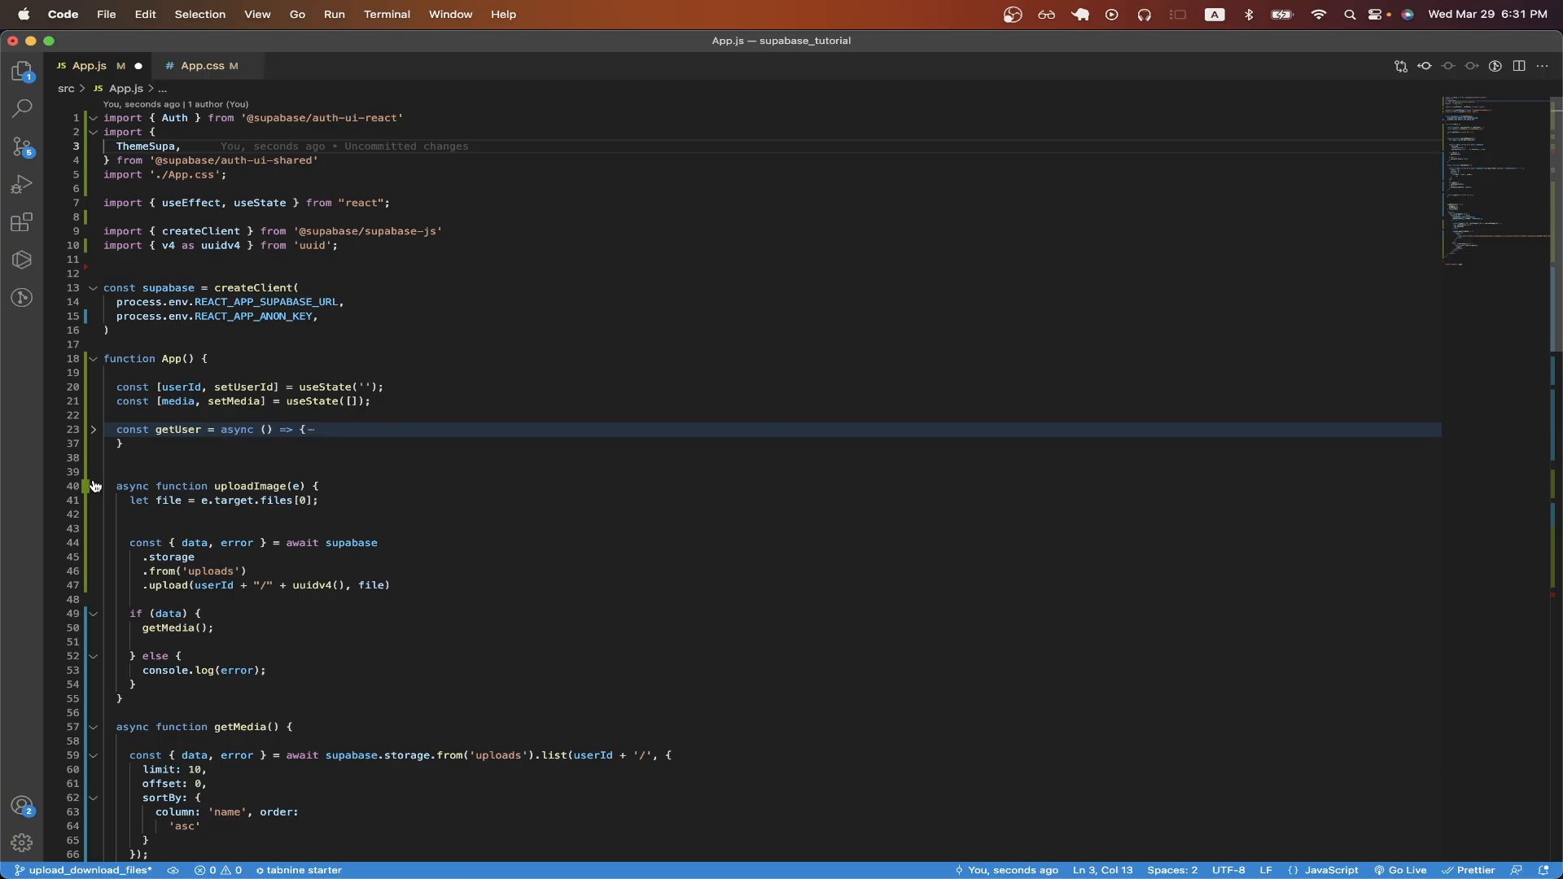
- Fold the surrounding functions and expand getUser to read its Supabase user-fetching code
{"action": "left_click", "coordinate": [91, 487]}
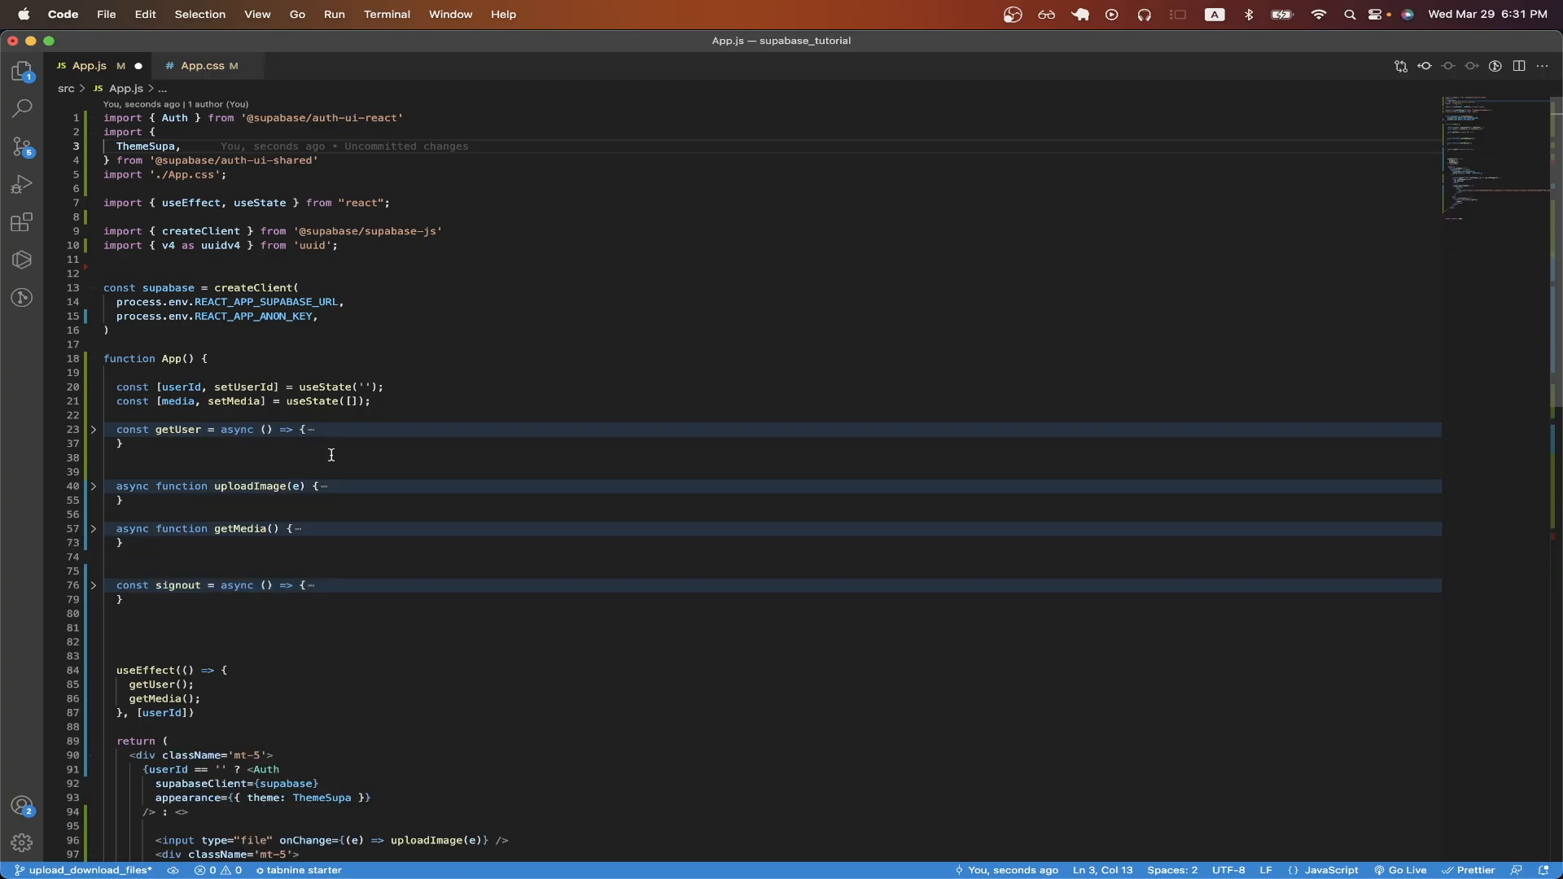
{"action": "mouse_move", "coordinate": [406, 402]}
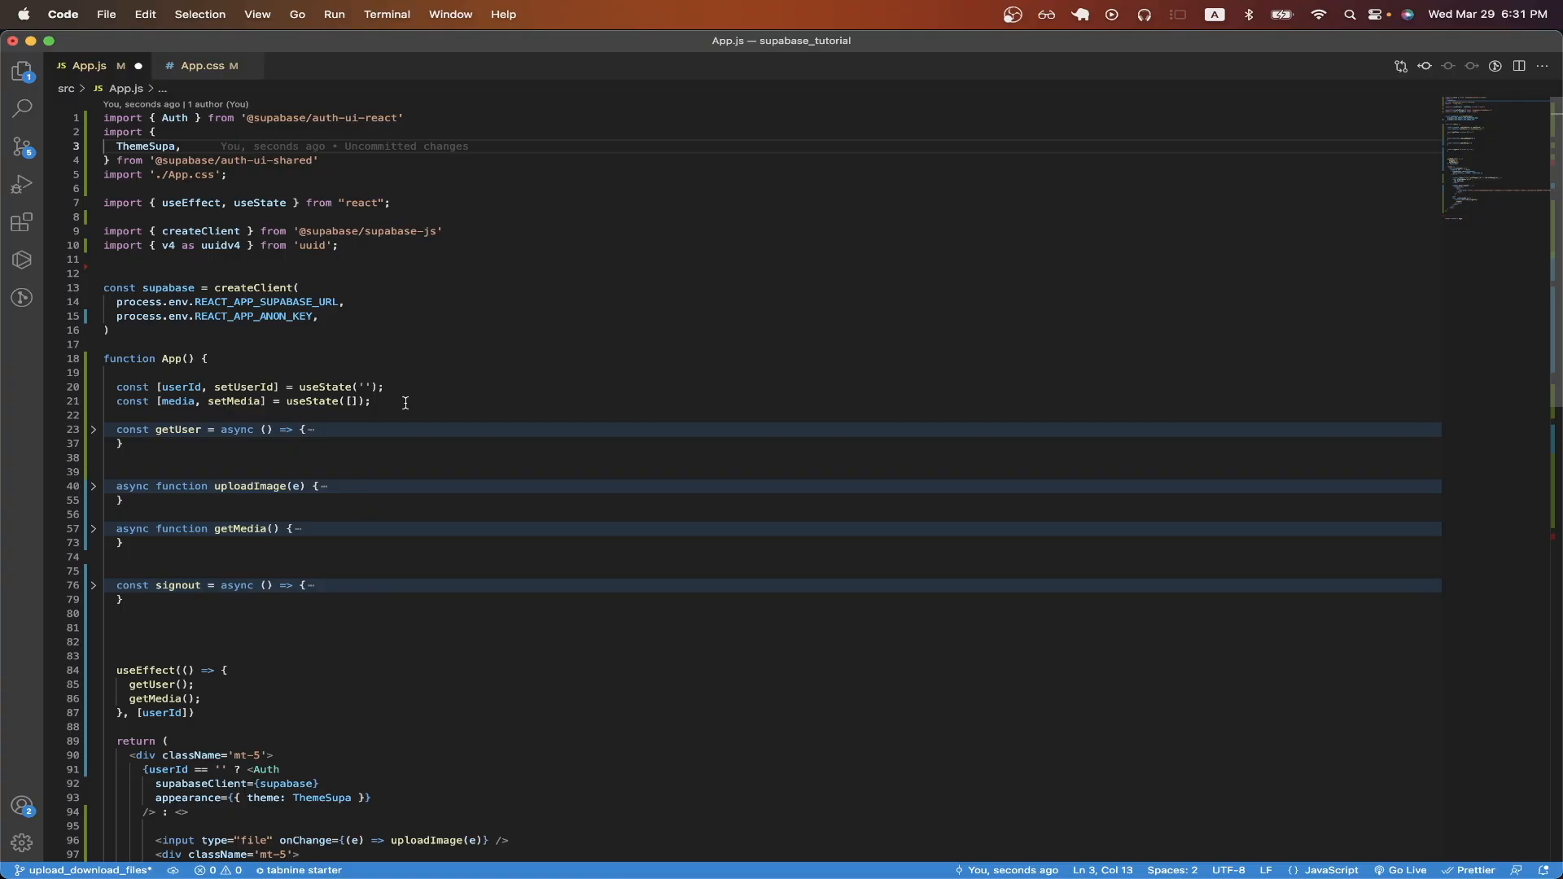
{"action": "mouse_move", "coordinate": [262, 485]}
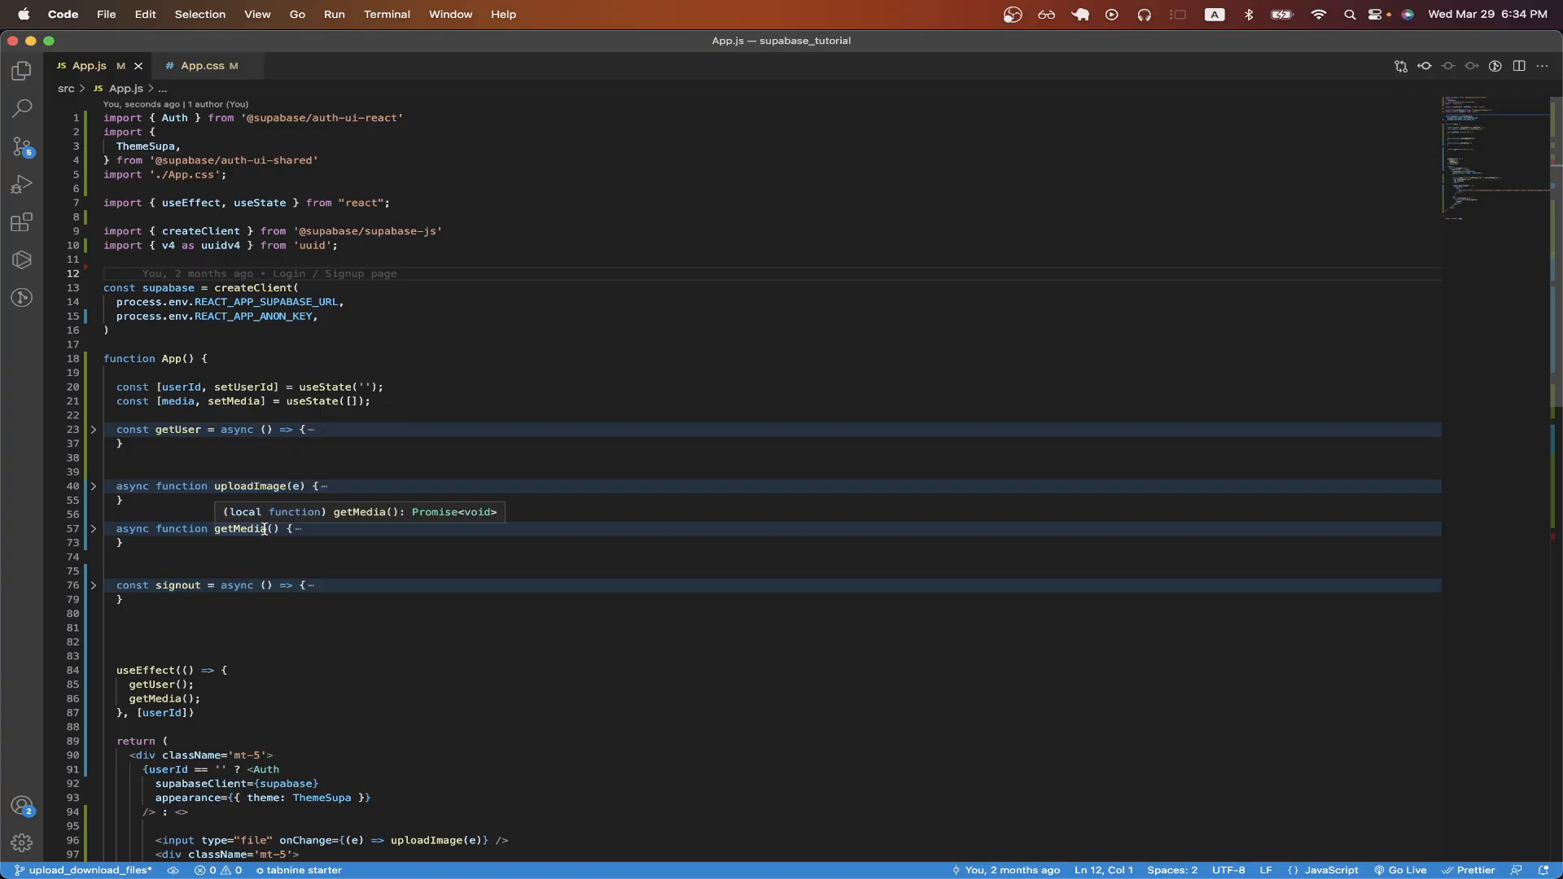
{"action": "left_click", "coordinate": [93, 430]}
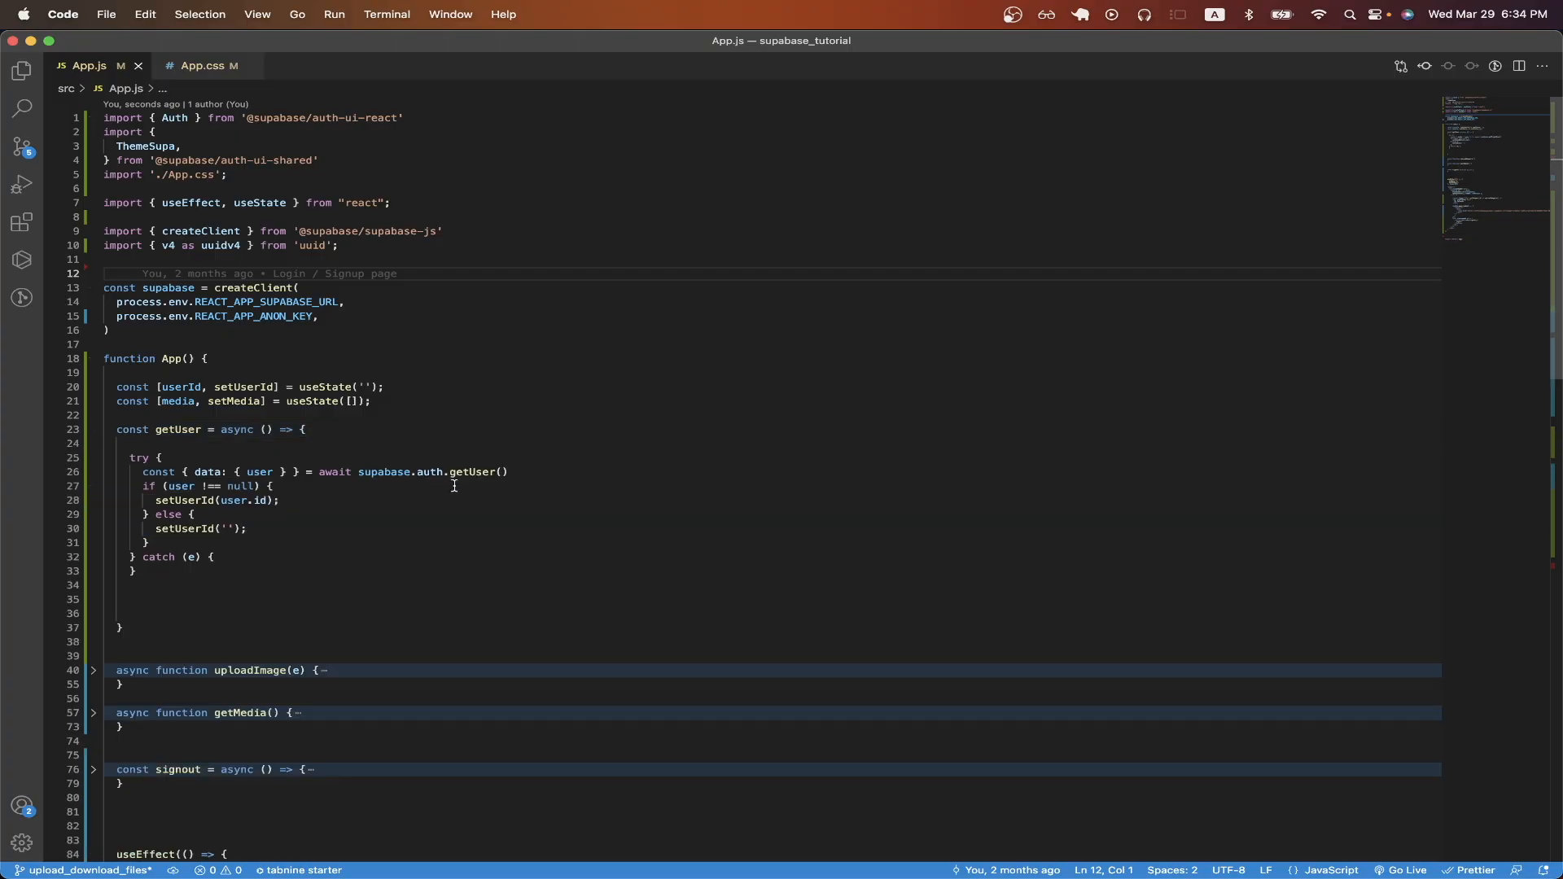
{"action": "mouse_move", "coordinate": [479, 472]}
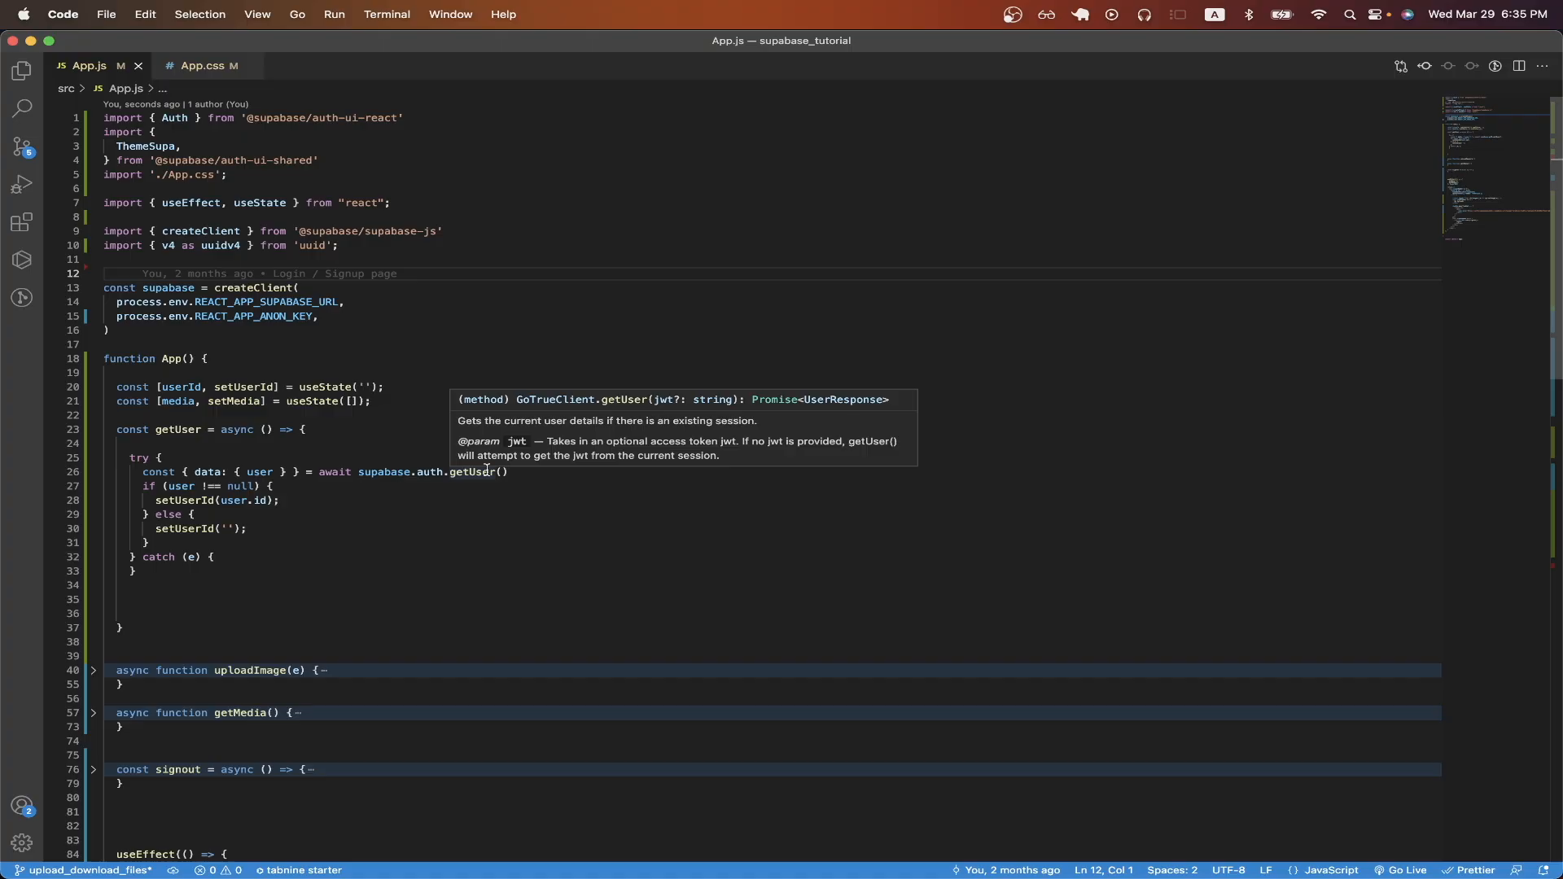
{"action": "mouse_move", "coordinate": [179, 400]}
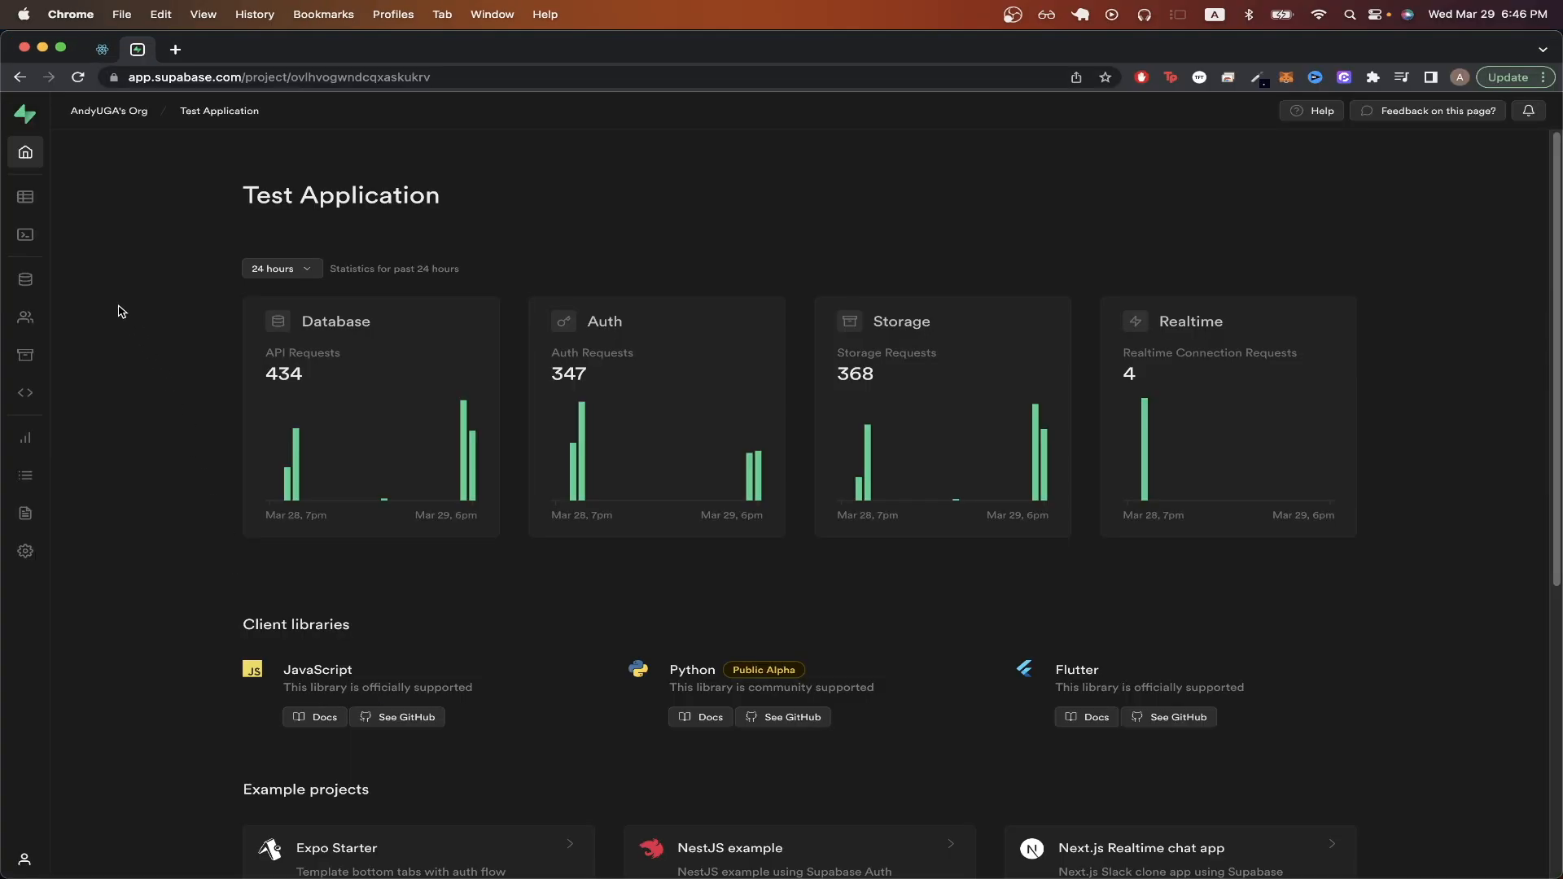
{"action": "mouse_move", "coordinate": [24, 356]}
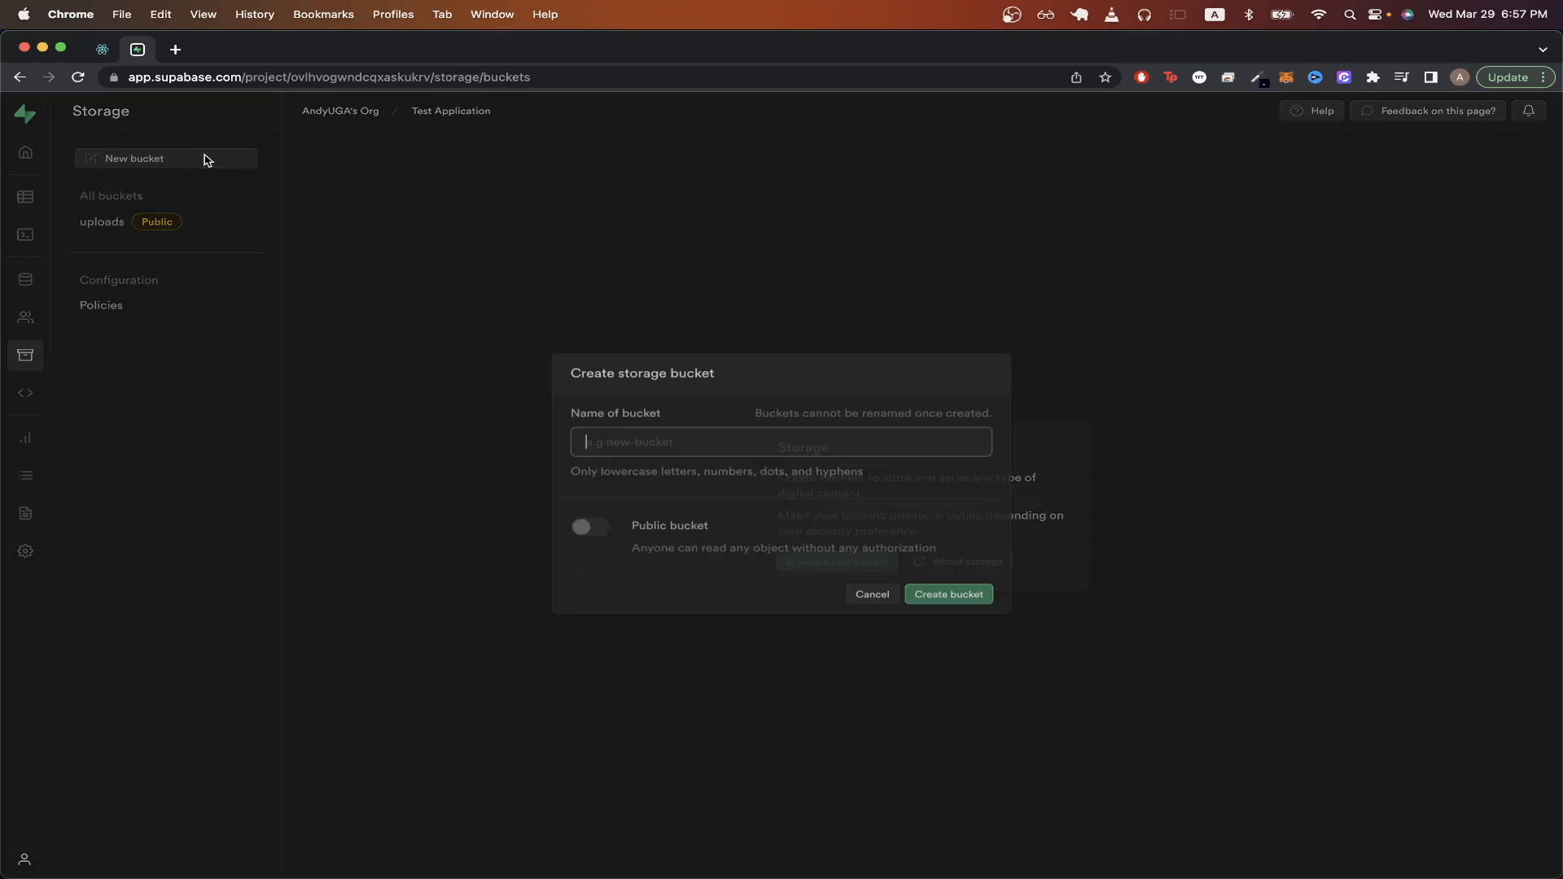
- Name the new bucket 'test', mark it public, and create it
{"action": "type", "text": "test"}
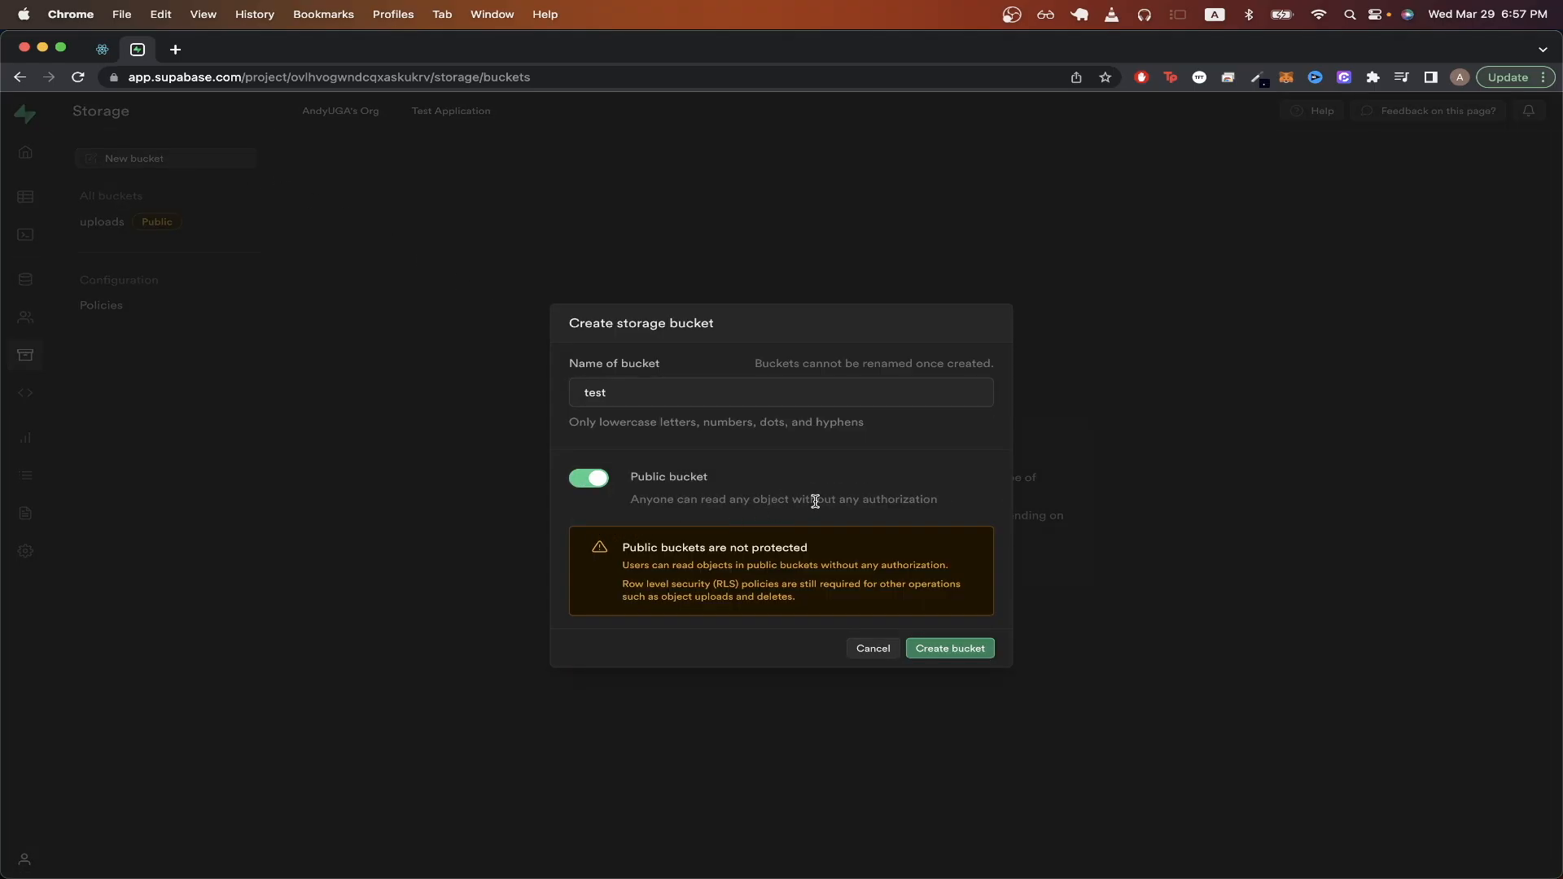
{"action": "mouse_move", "coordinate": [839, 521]}
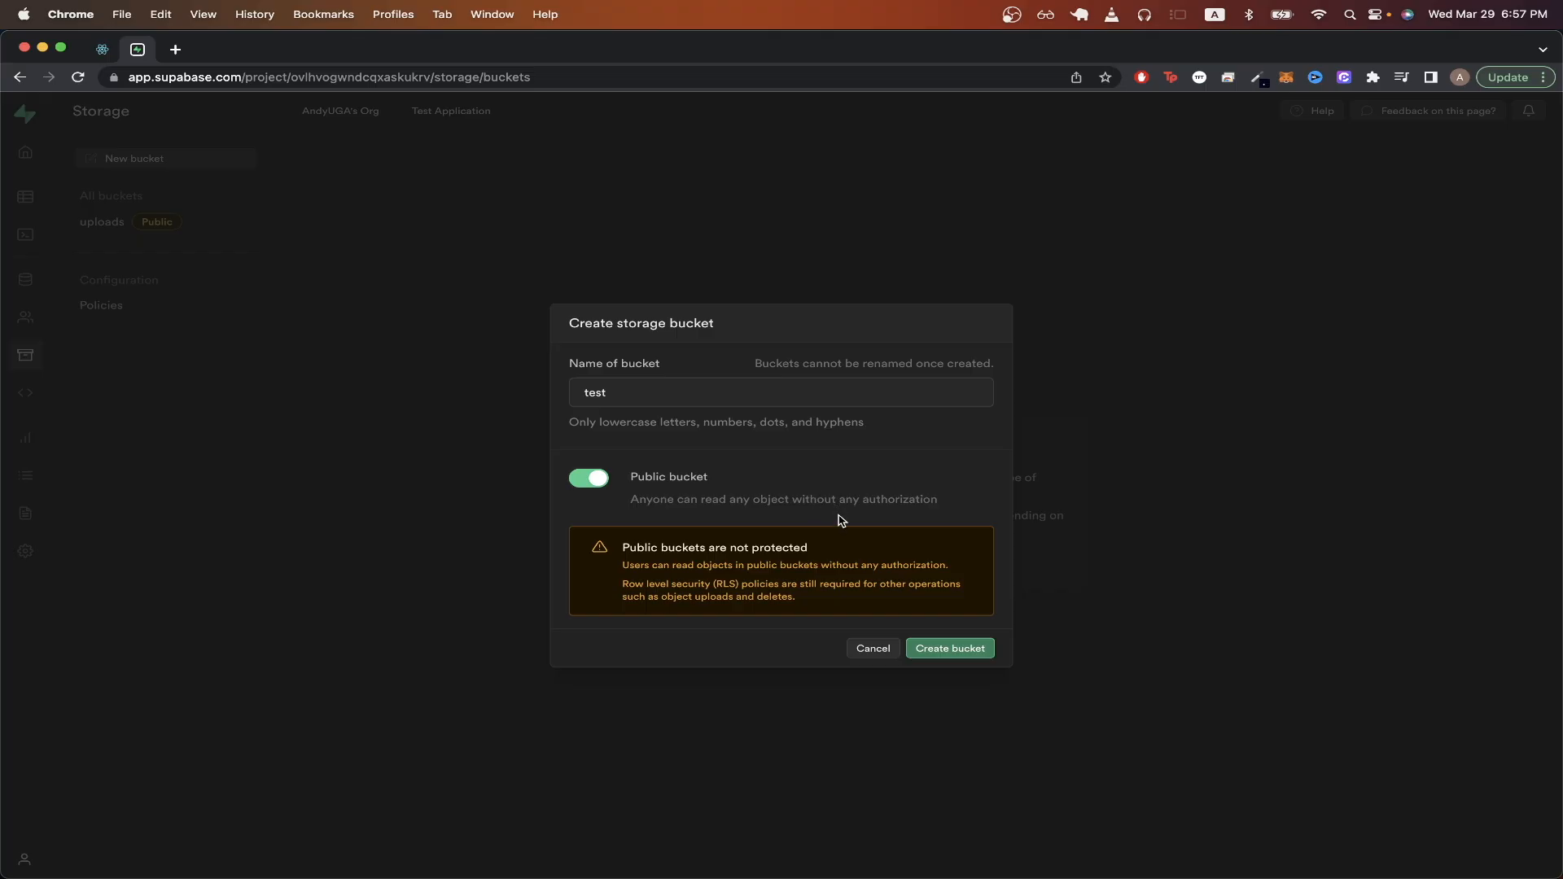
{"action": "left_click", "coordinate": [947, 648]}
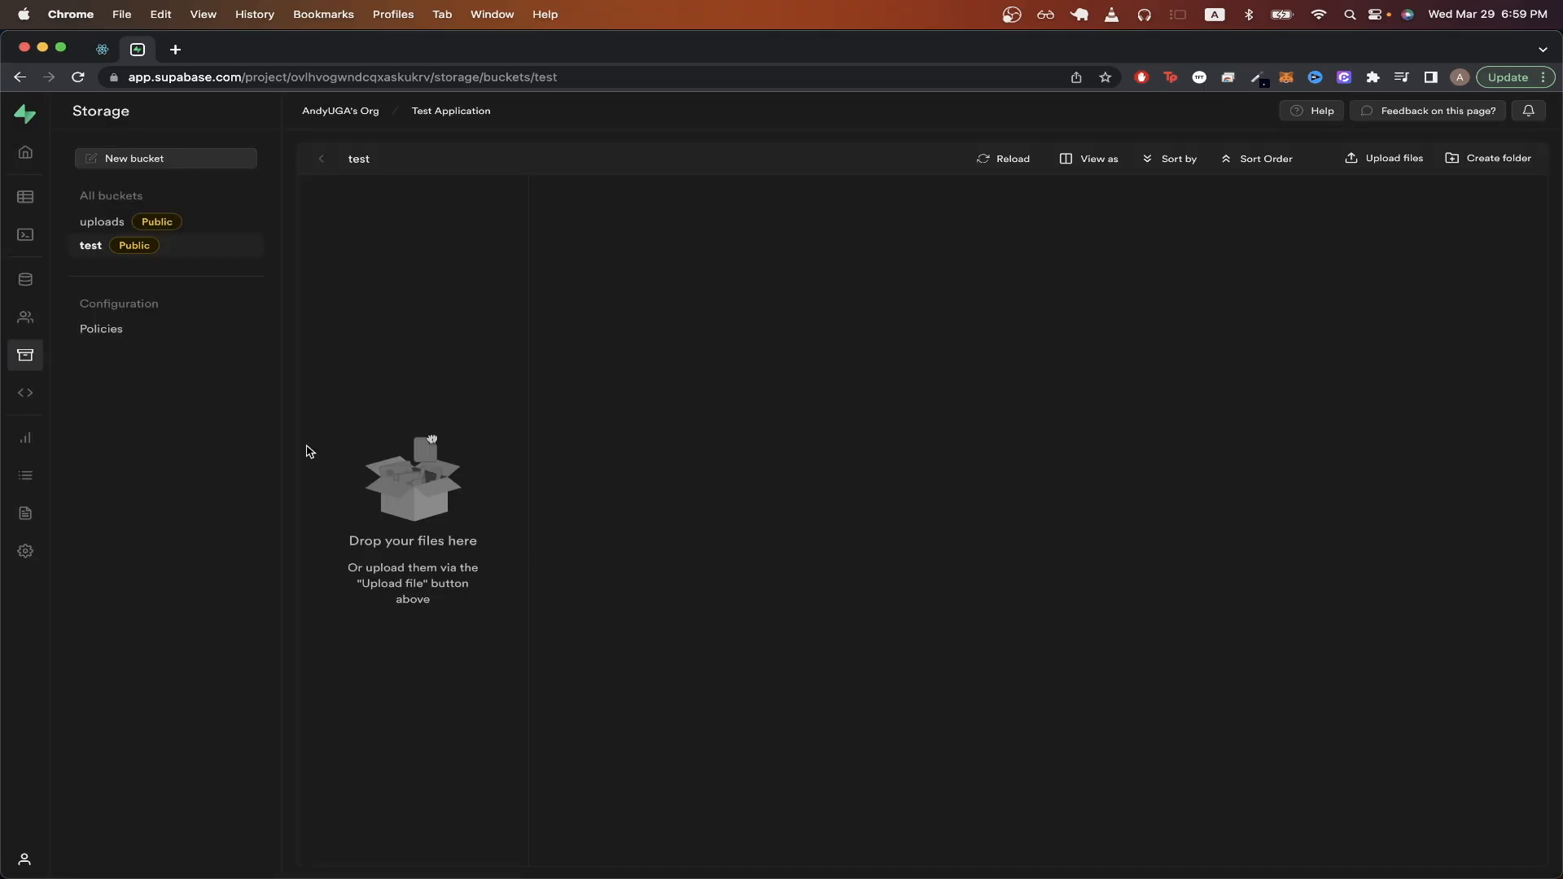
- Start a new policy for the test bucket using the 'Give users access to own folder' template
{"action": "left_click", "coordinate": [101, 327]}
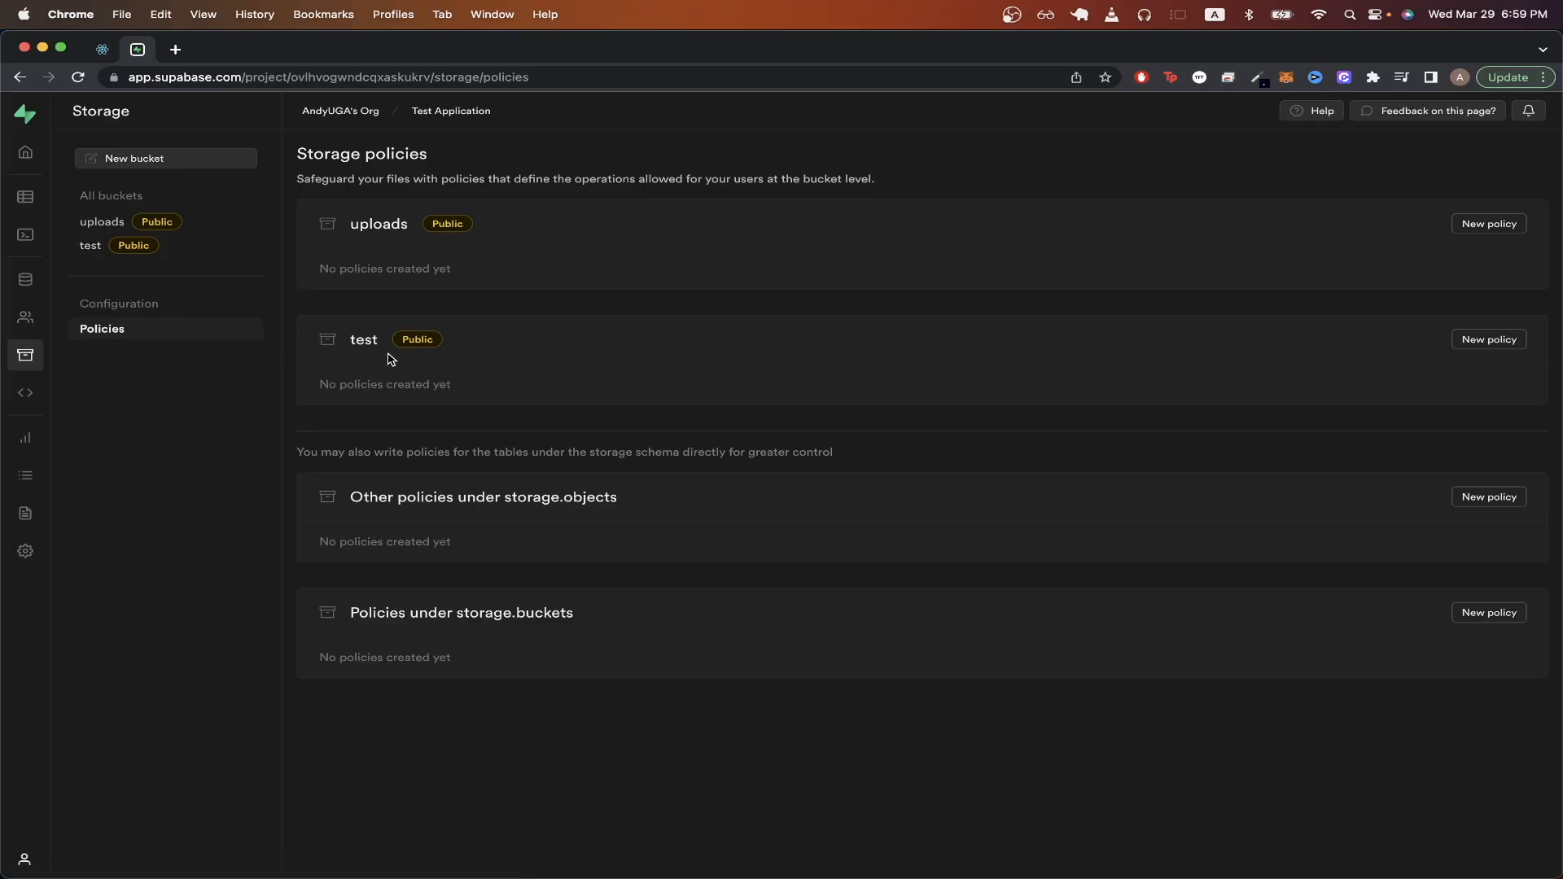
{"action": "left_click", "coordinate": [1488, 339]}
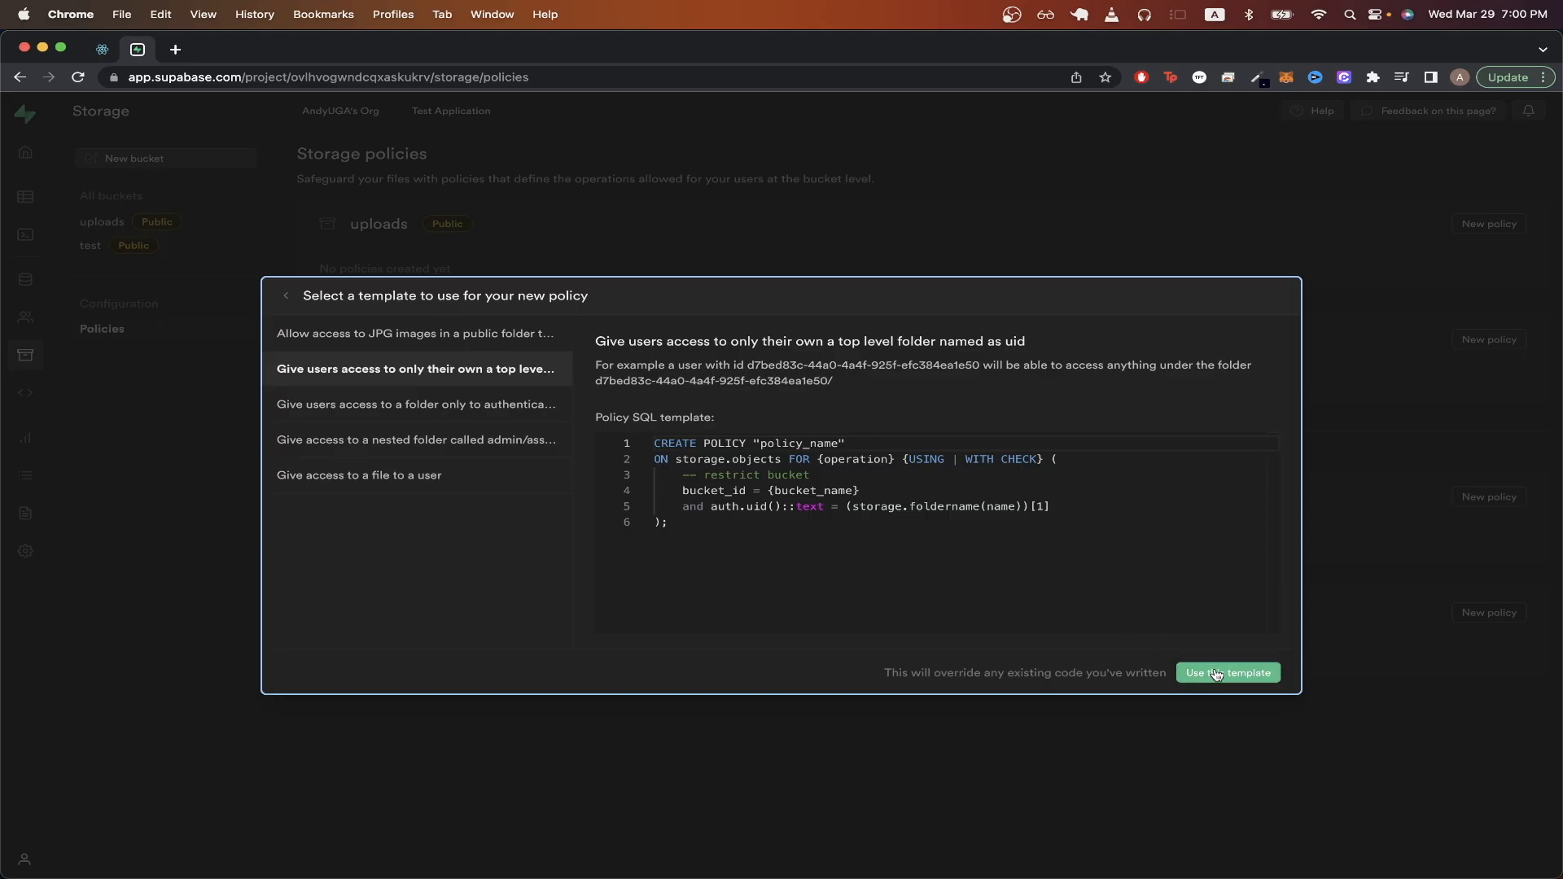
{"action": "left_click", "coordinate": [1228, 673]}
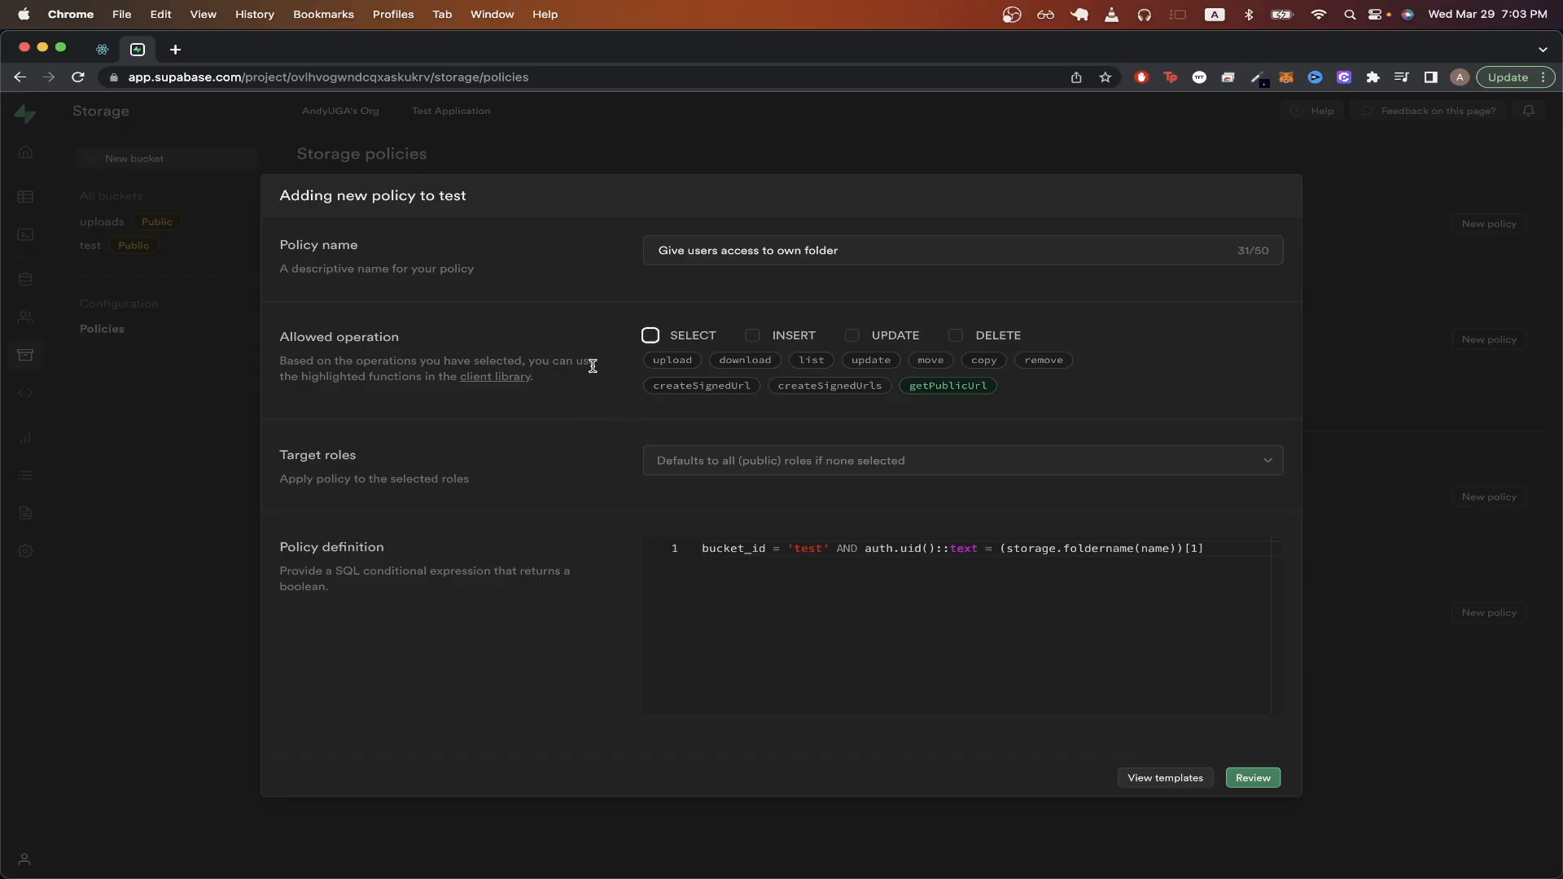
- Allow all operations, review the generated statements, and save the policy
{"action": "left_click", "coordinate": [753, 336]}
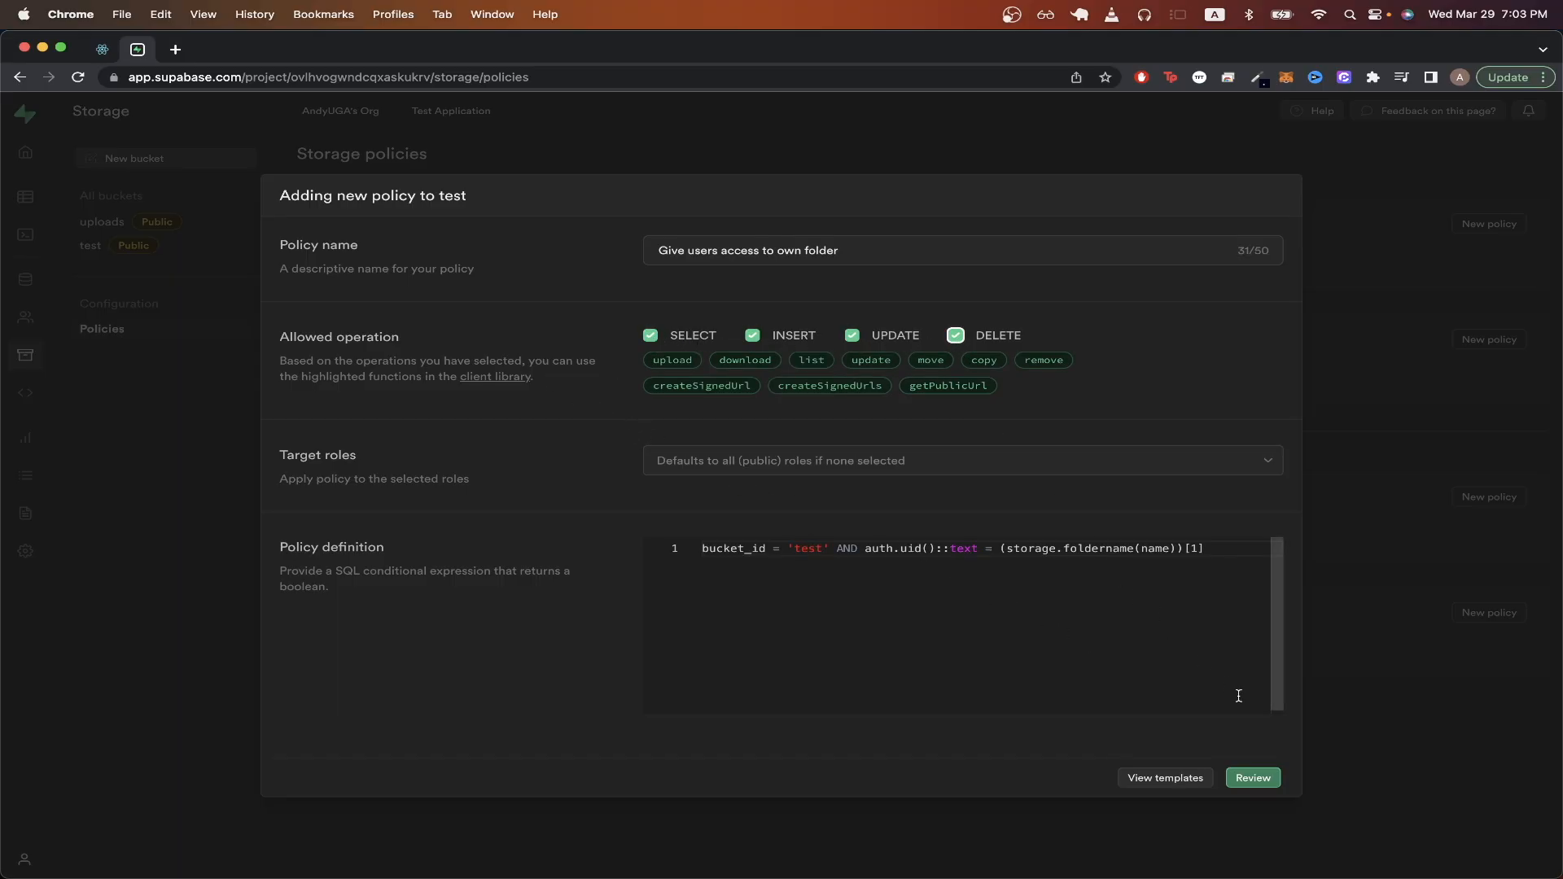
{"action": "left_click", "coordinate": [1252, 778]}
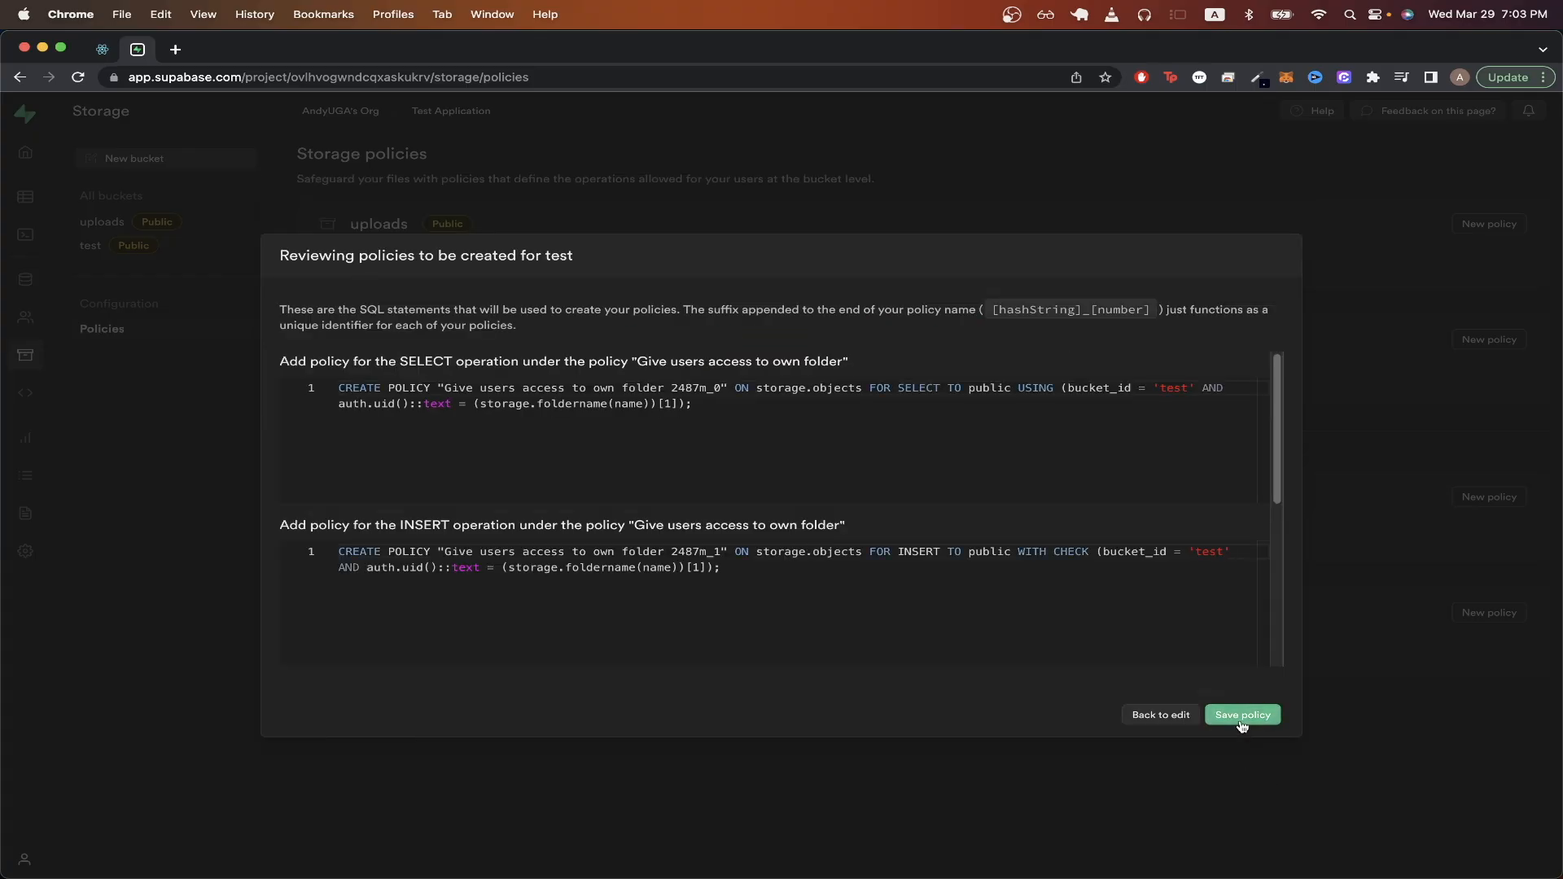
{"action": "left_click", "coordinate": [1243, 715]}
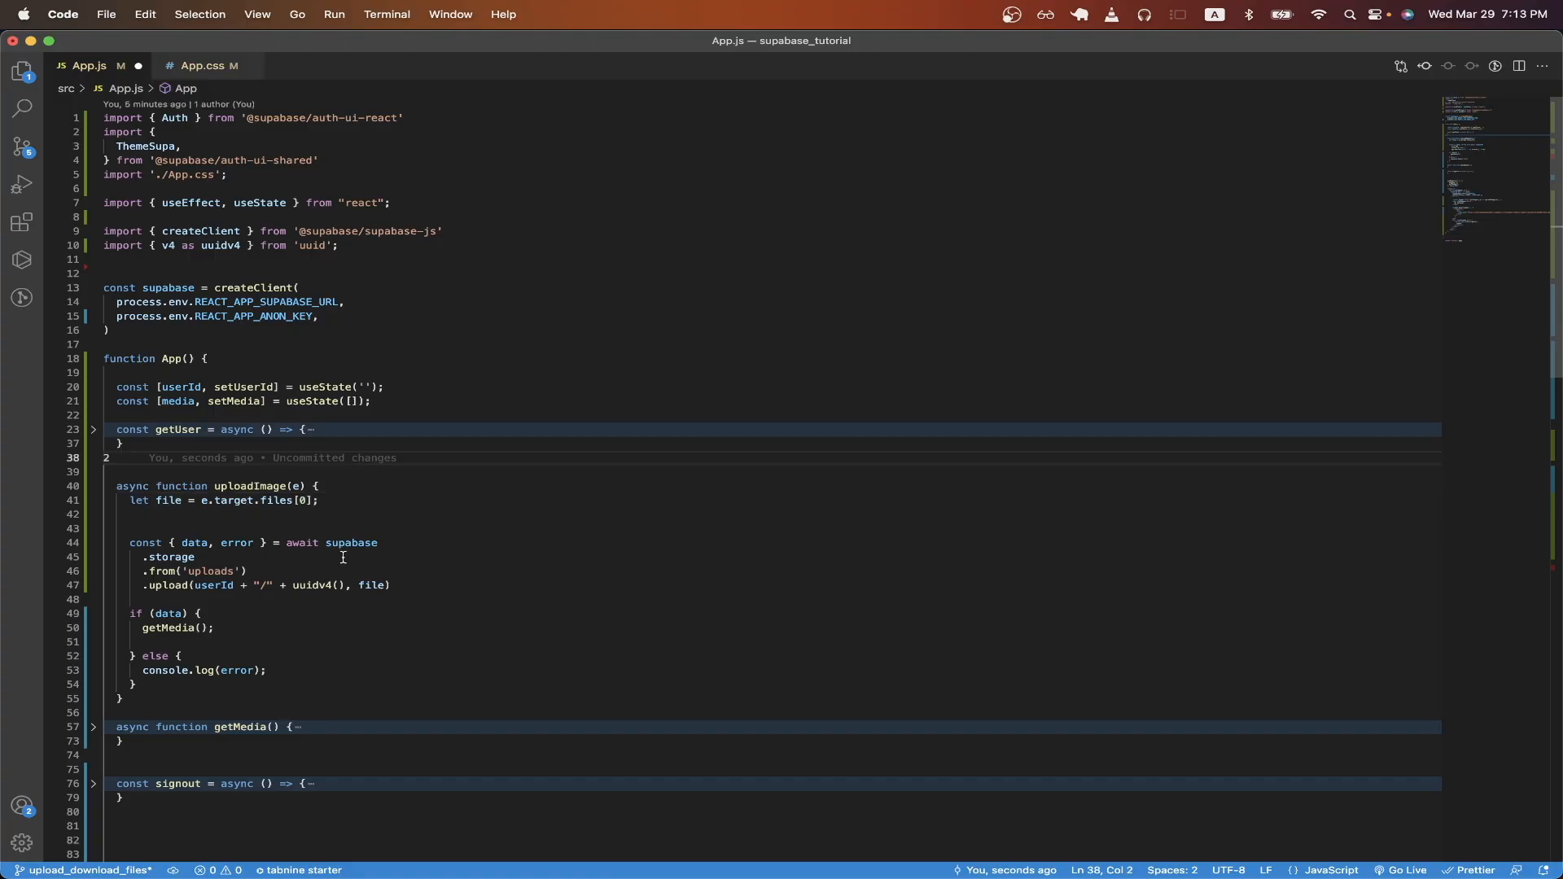
{"action": "mouse_move", "coordinate": [216, 572]}
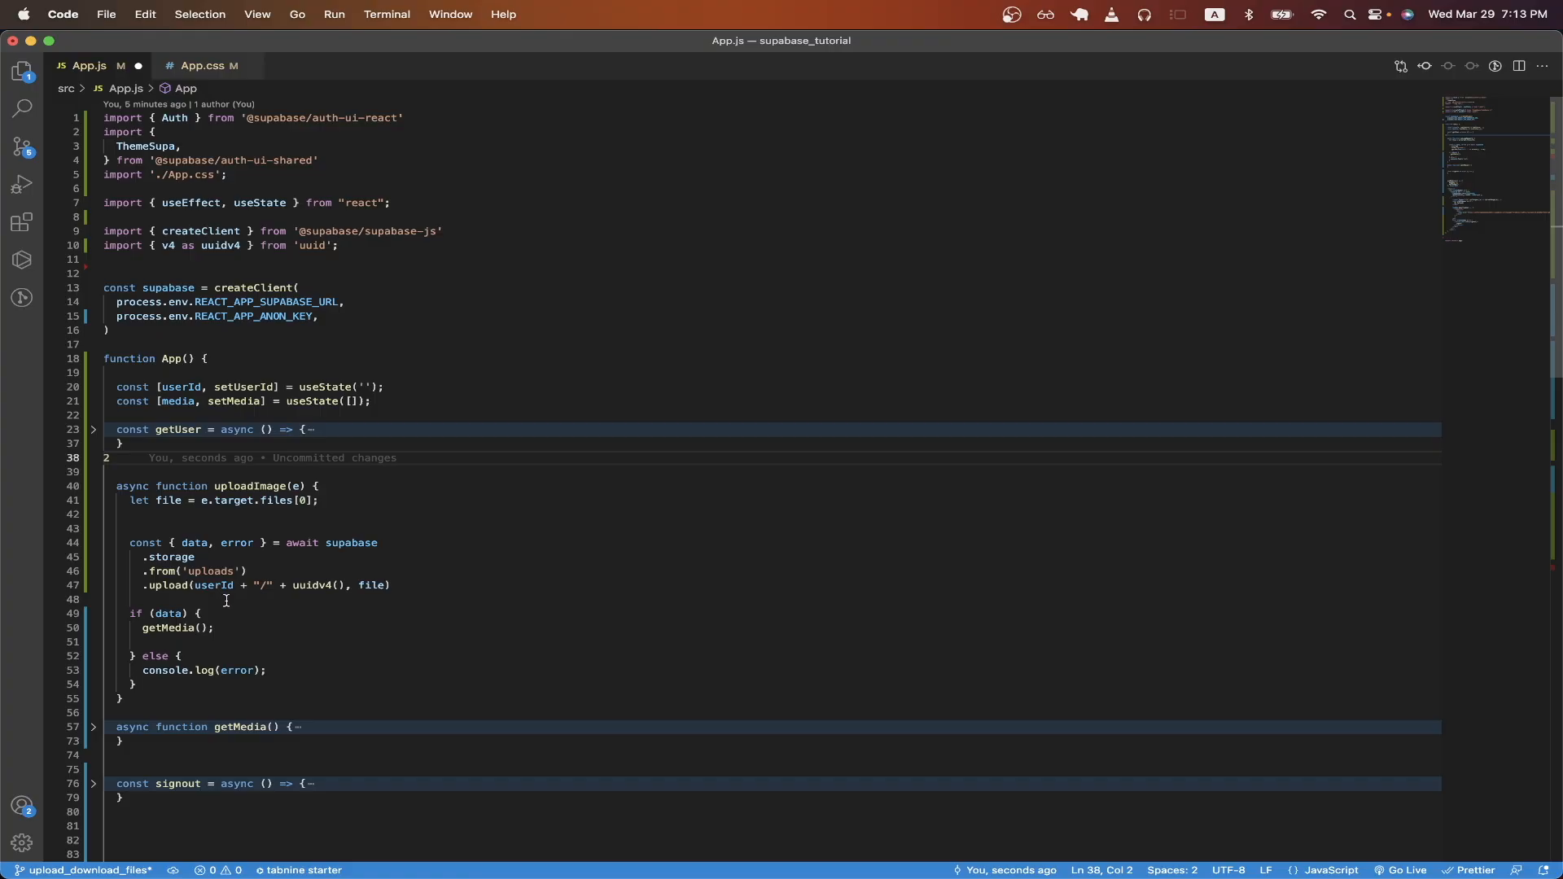
{"action": "mouse_move", "coordinate": [308, 593]}
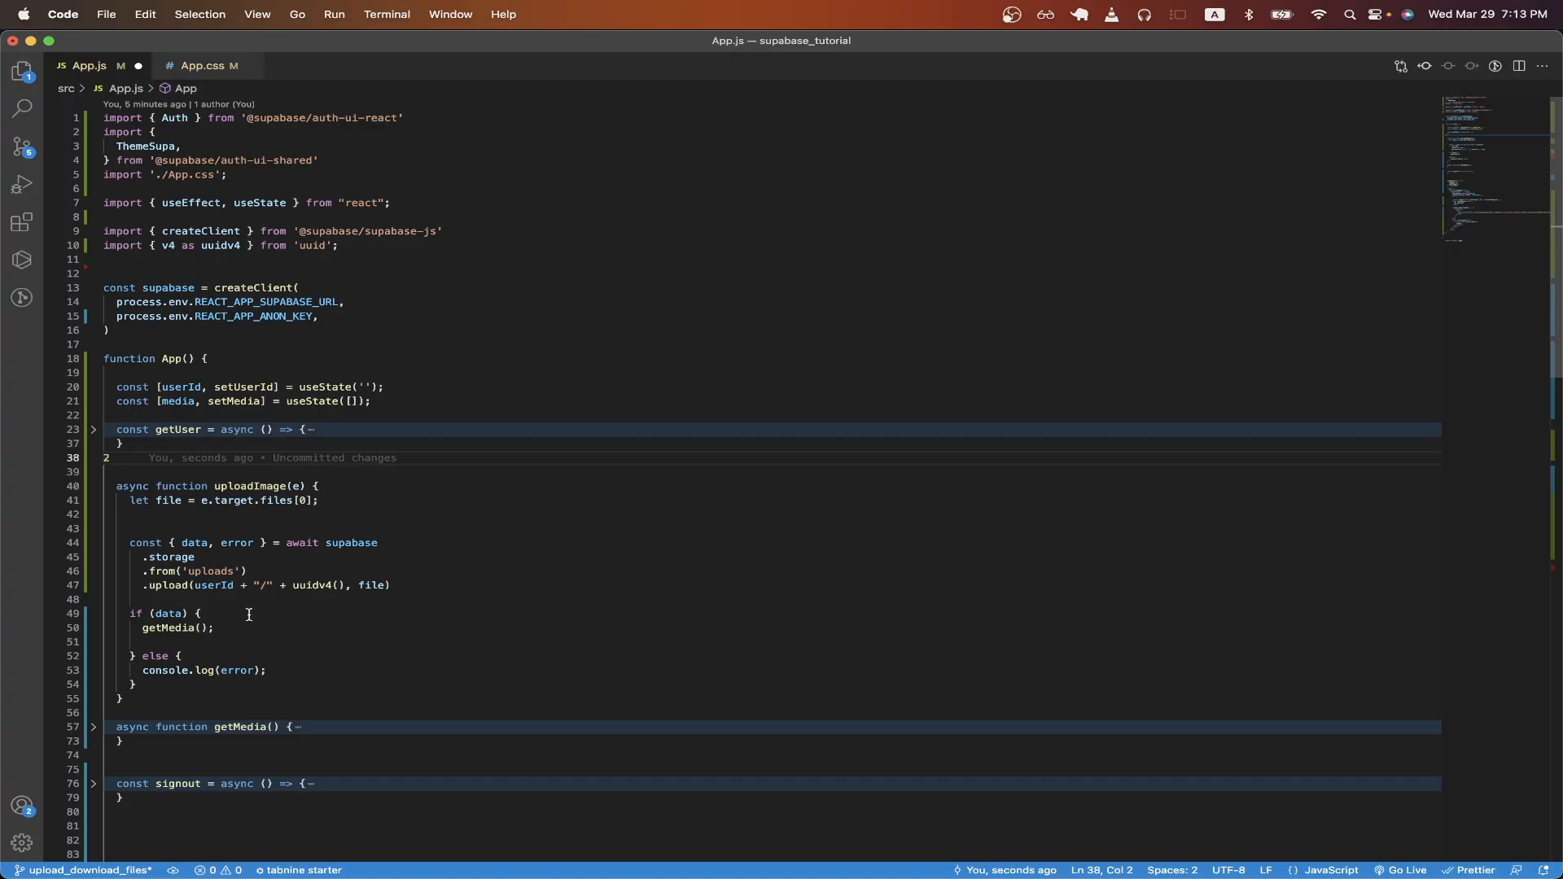
{"action": "mouse_move", "coordinate": [213, 614]}
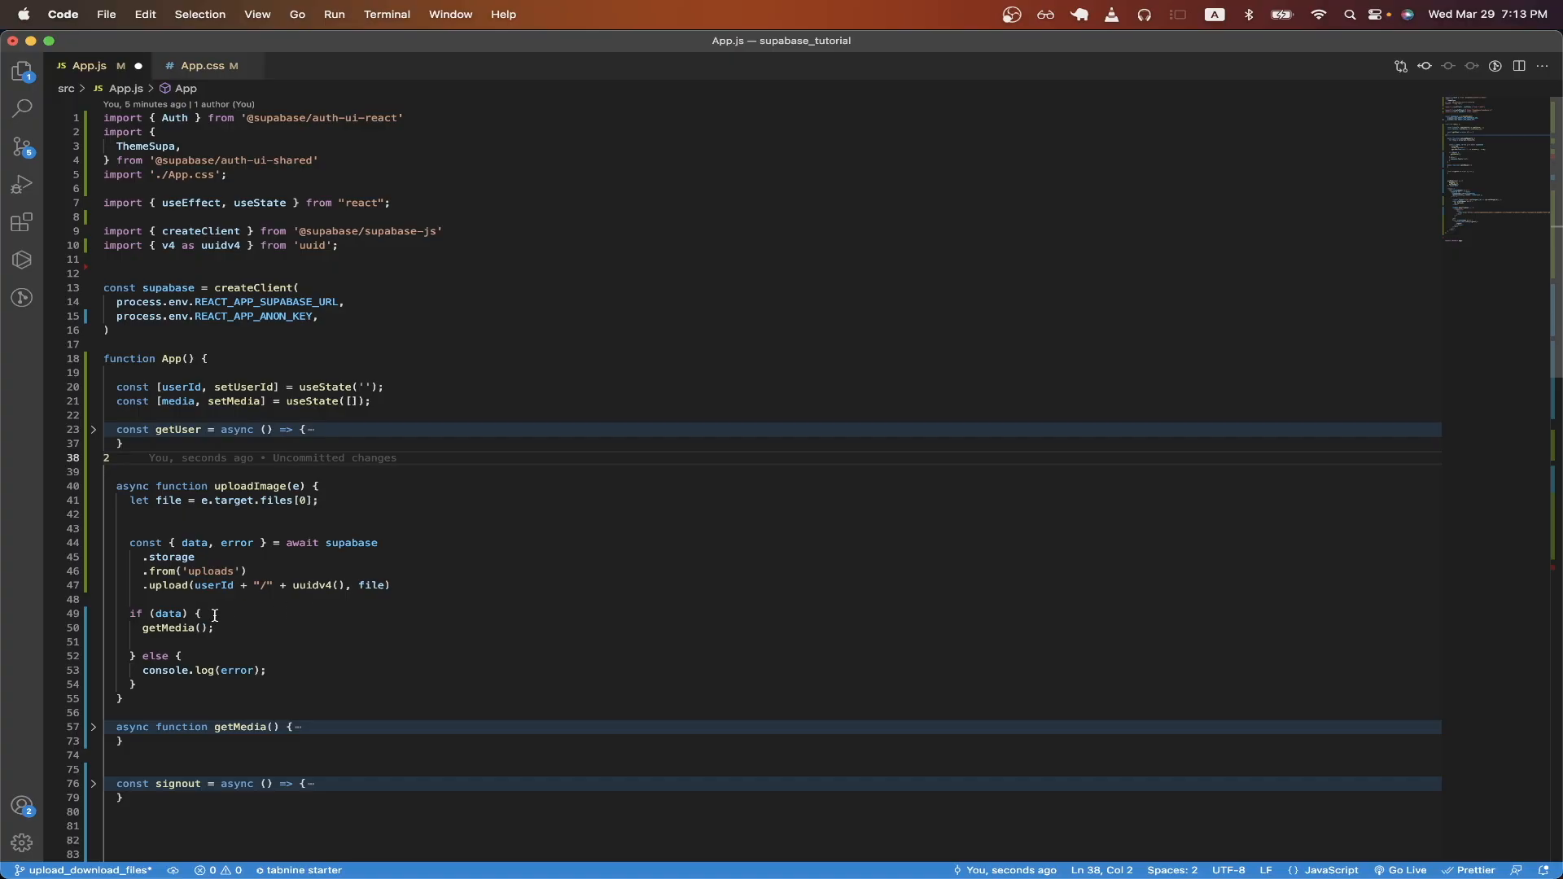
{"action": "mouse_move", "coordinate": [222, 628]}
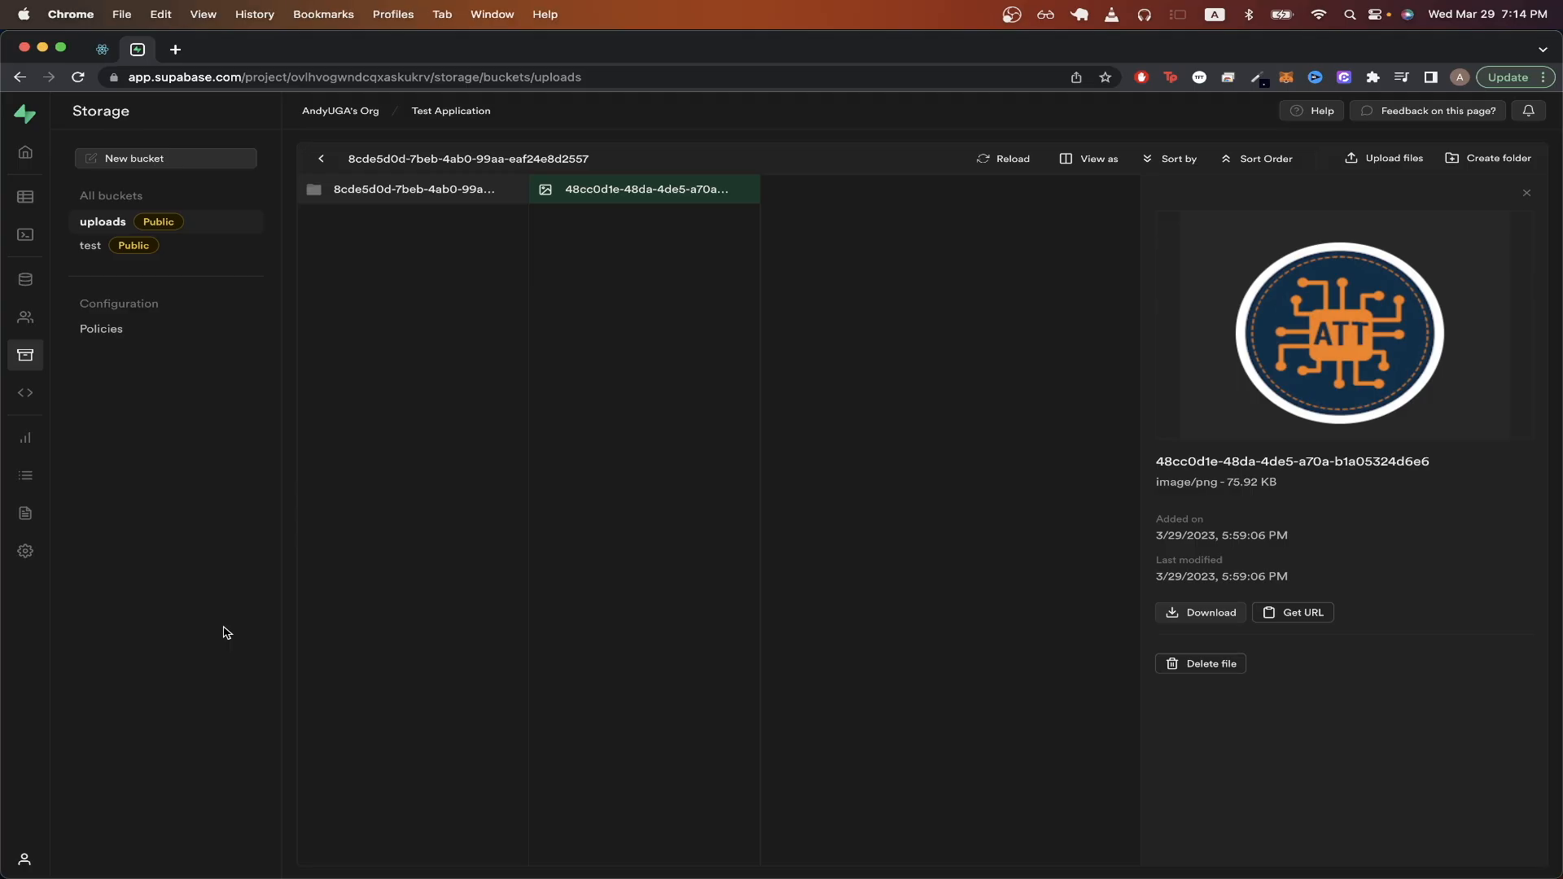
{"action": "mouse_move", "coordinate": [383, 205]}
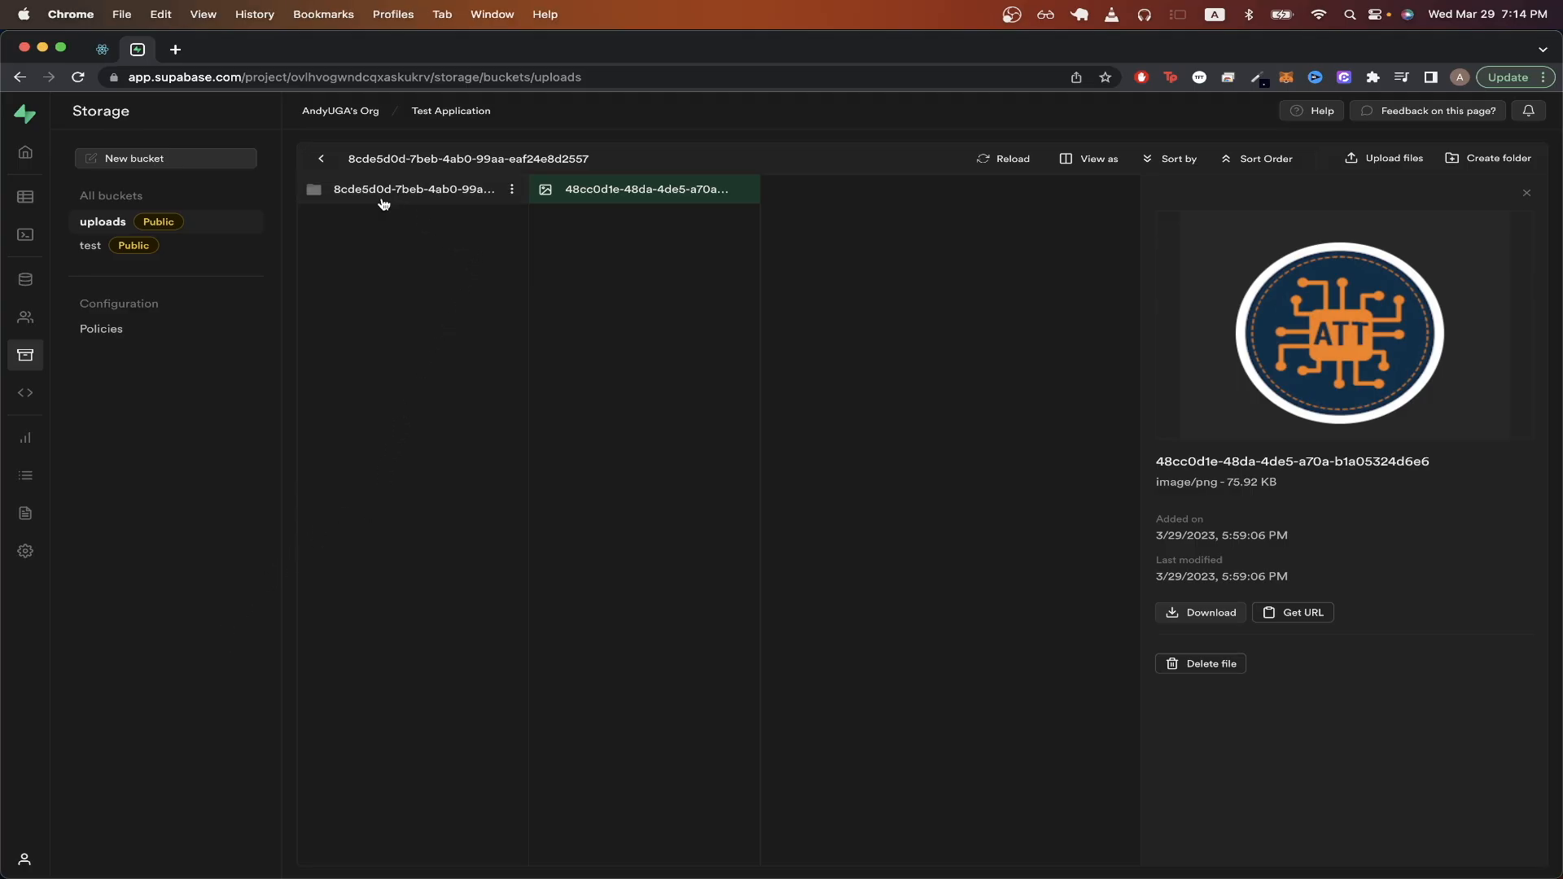
{"action": "mouse_move", "coordinate": [516, 210]}
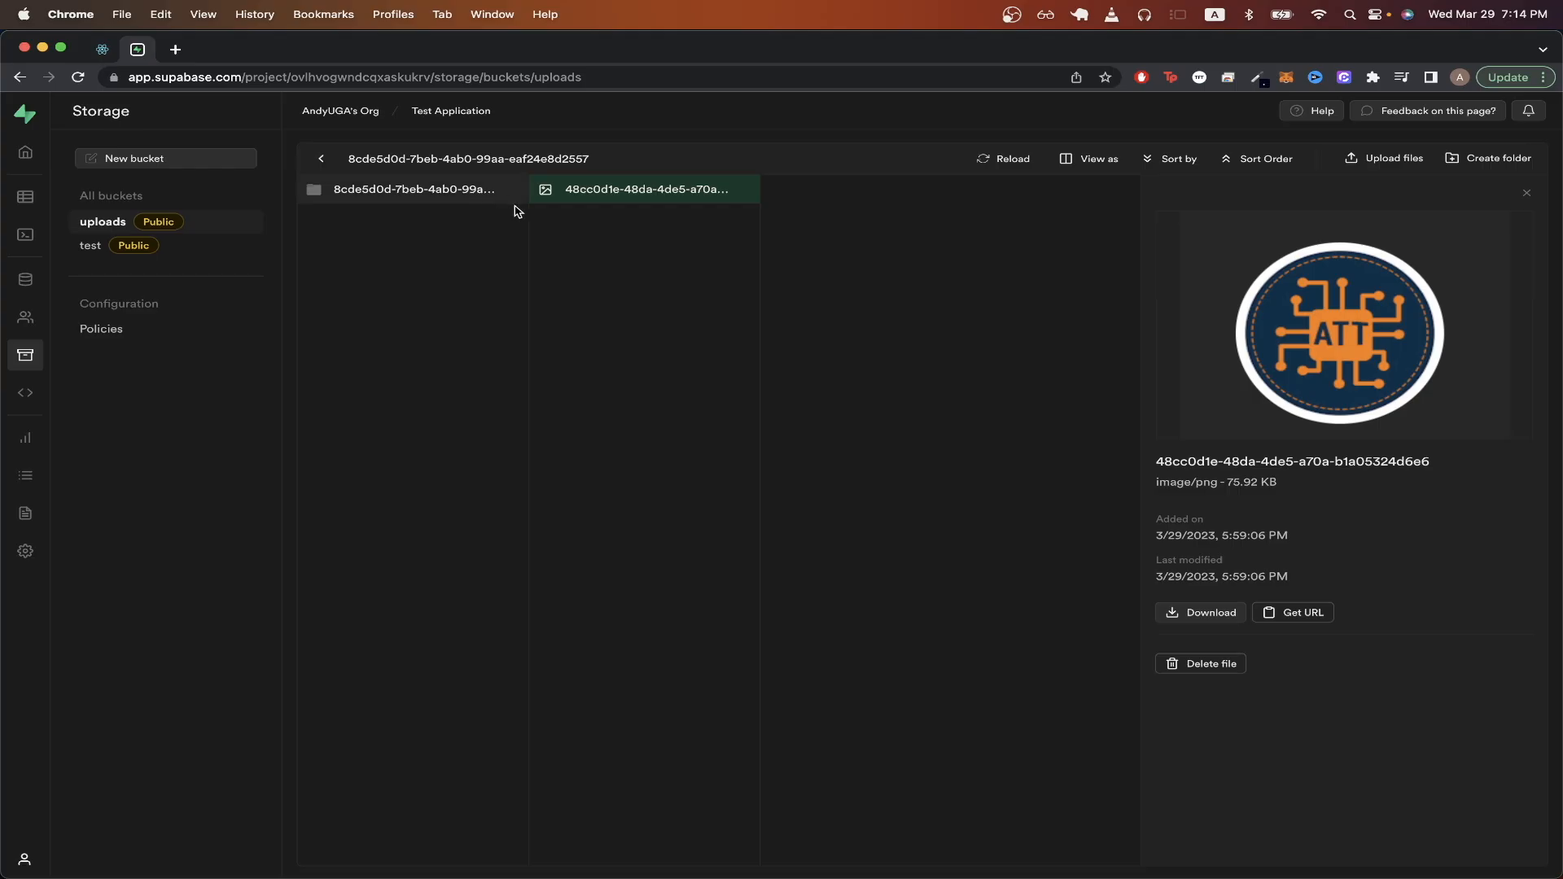
{"action": "mouse_move", "coordinate": [643, 207]}
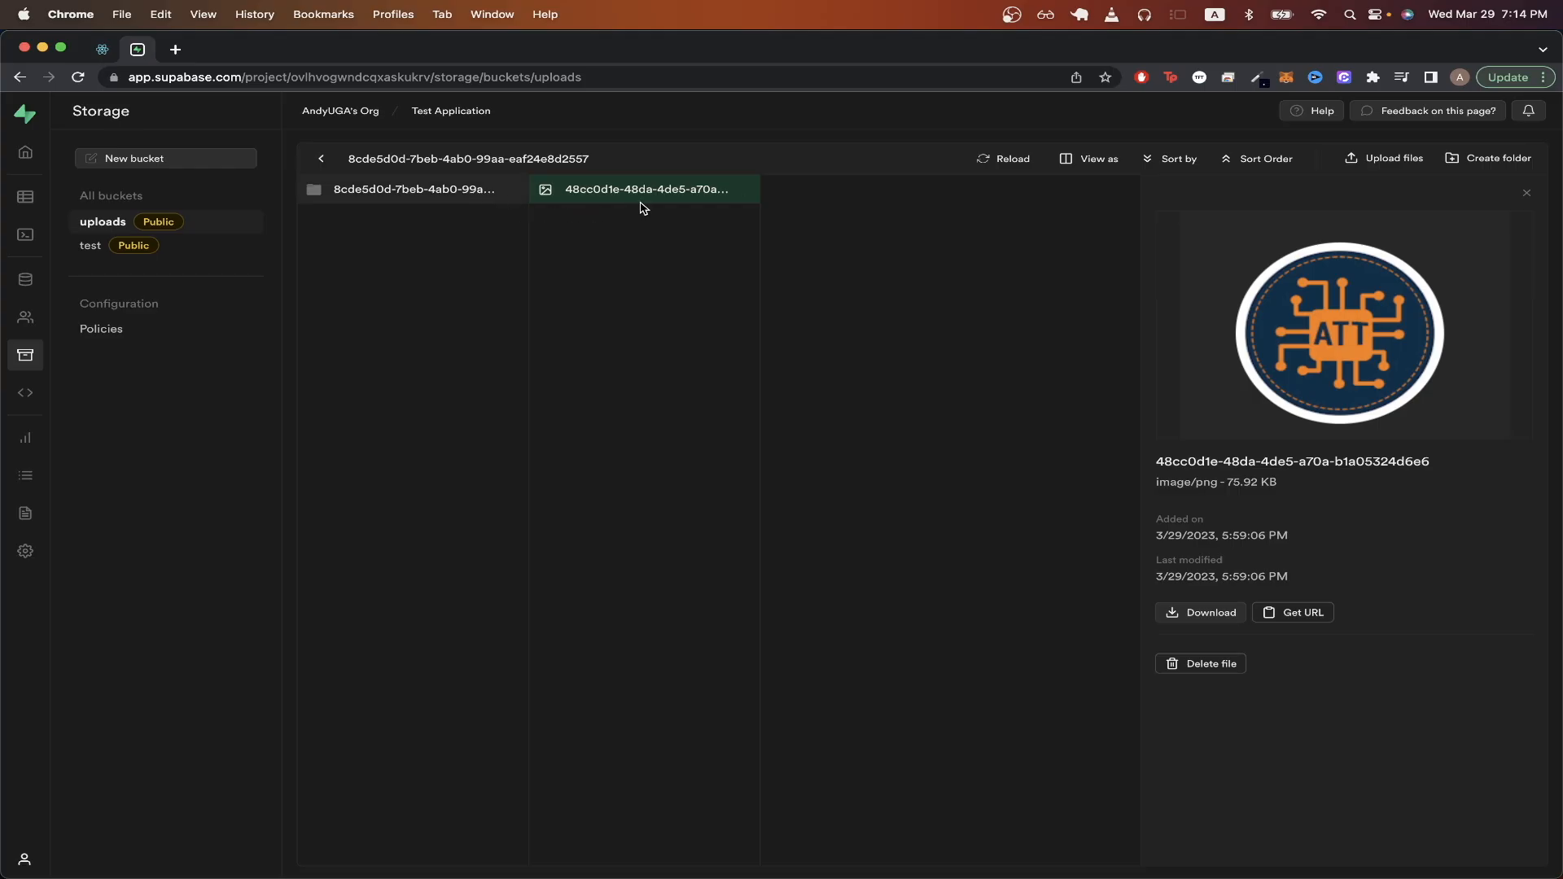
{"action": "mouse_move", "coordinate": [663, 210]}
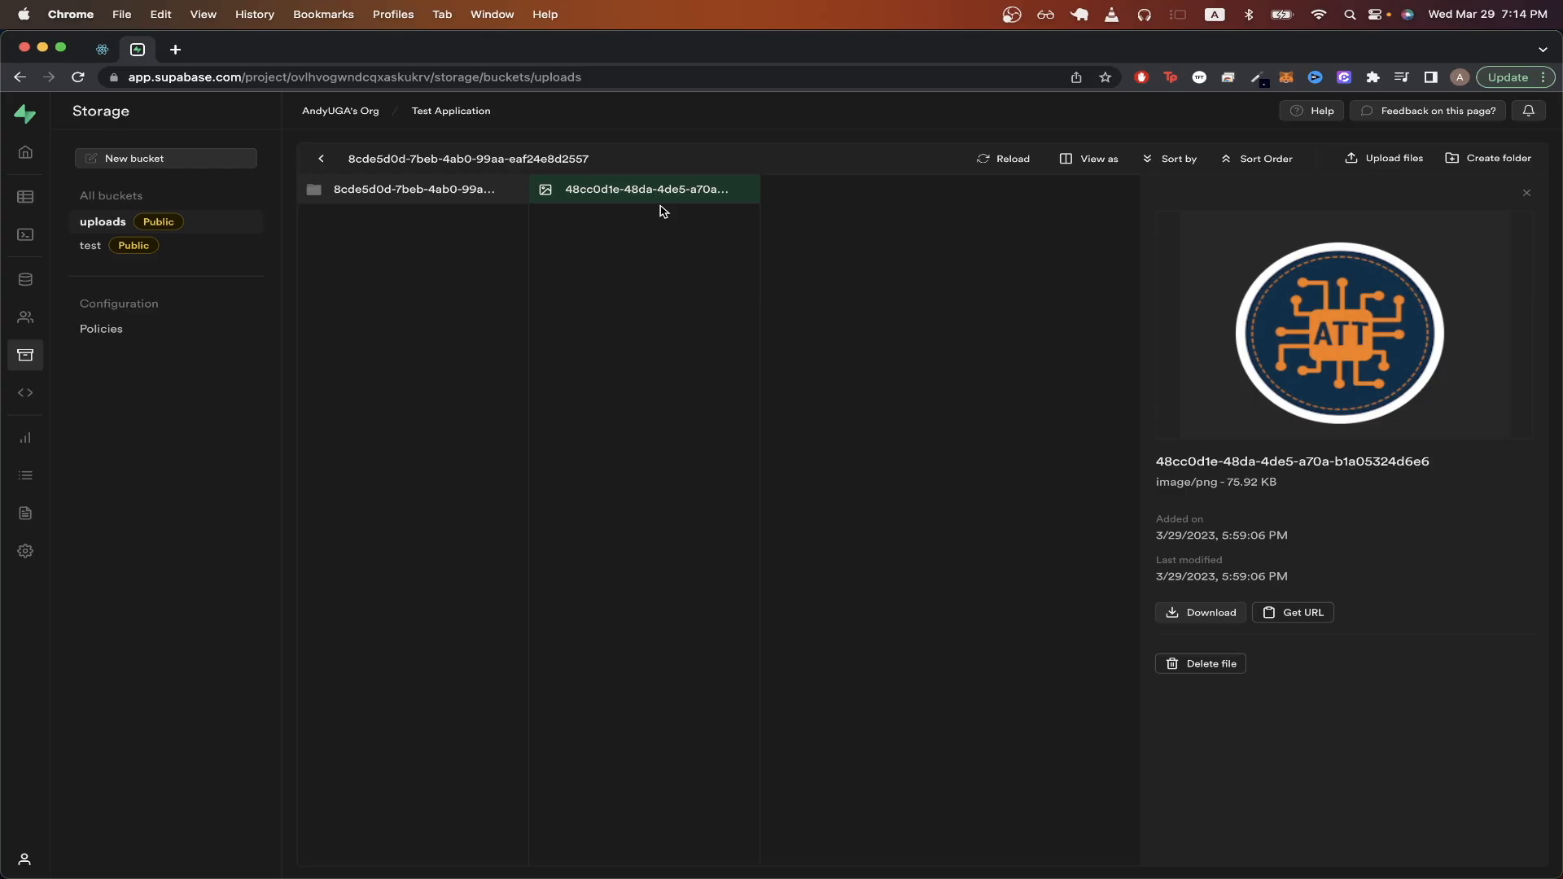
{"action": "mouse_move", "coordinate": [388, 189]}
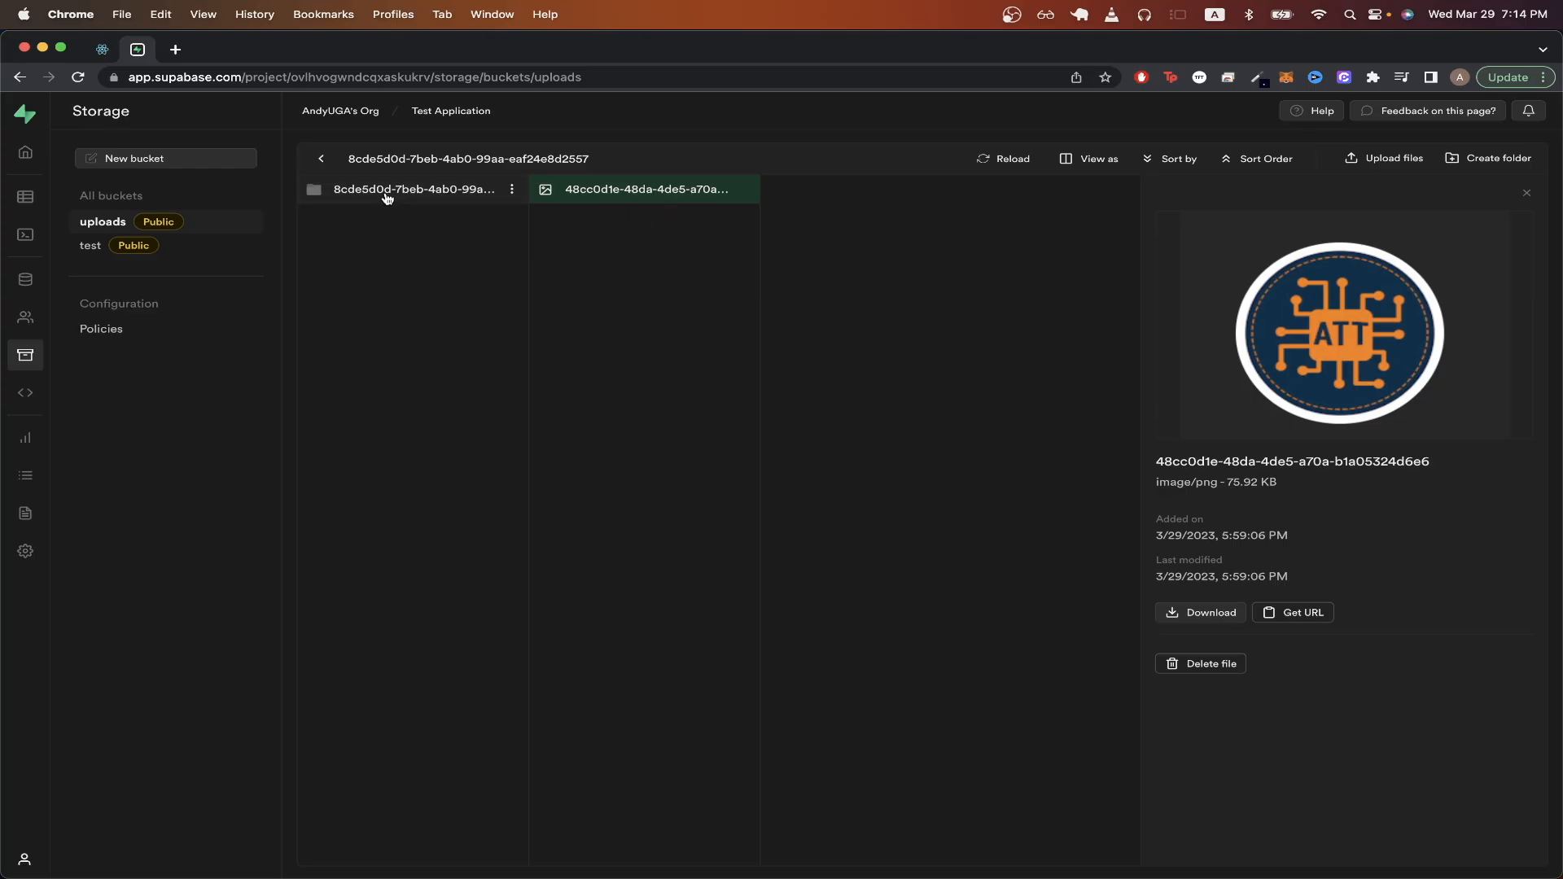
{"action": "mouse_move", "coordinate": [467, 202]}
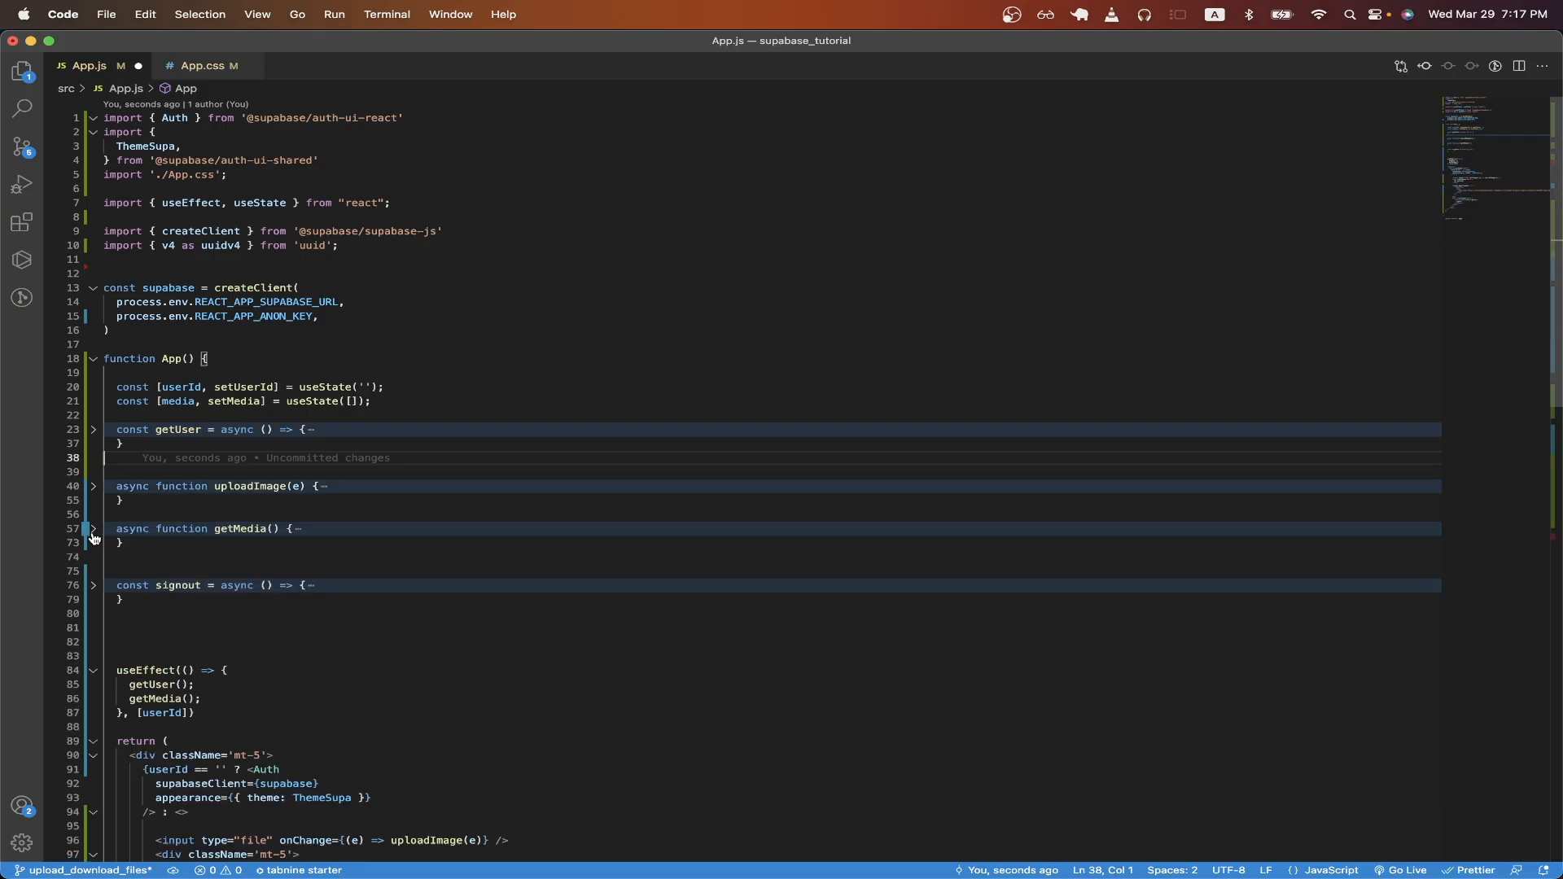
- Expand getMedia to show its storage list call on the uploads bucket and setMedia handling
{"action": "left_click", "coordinate": [93, 528]}
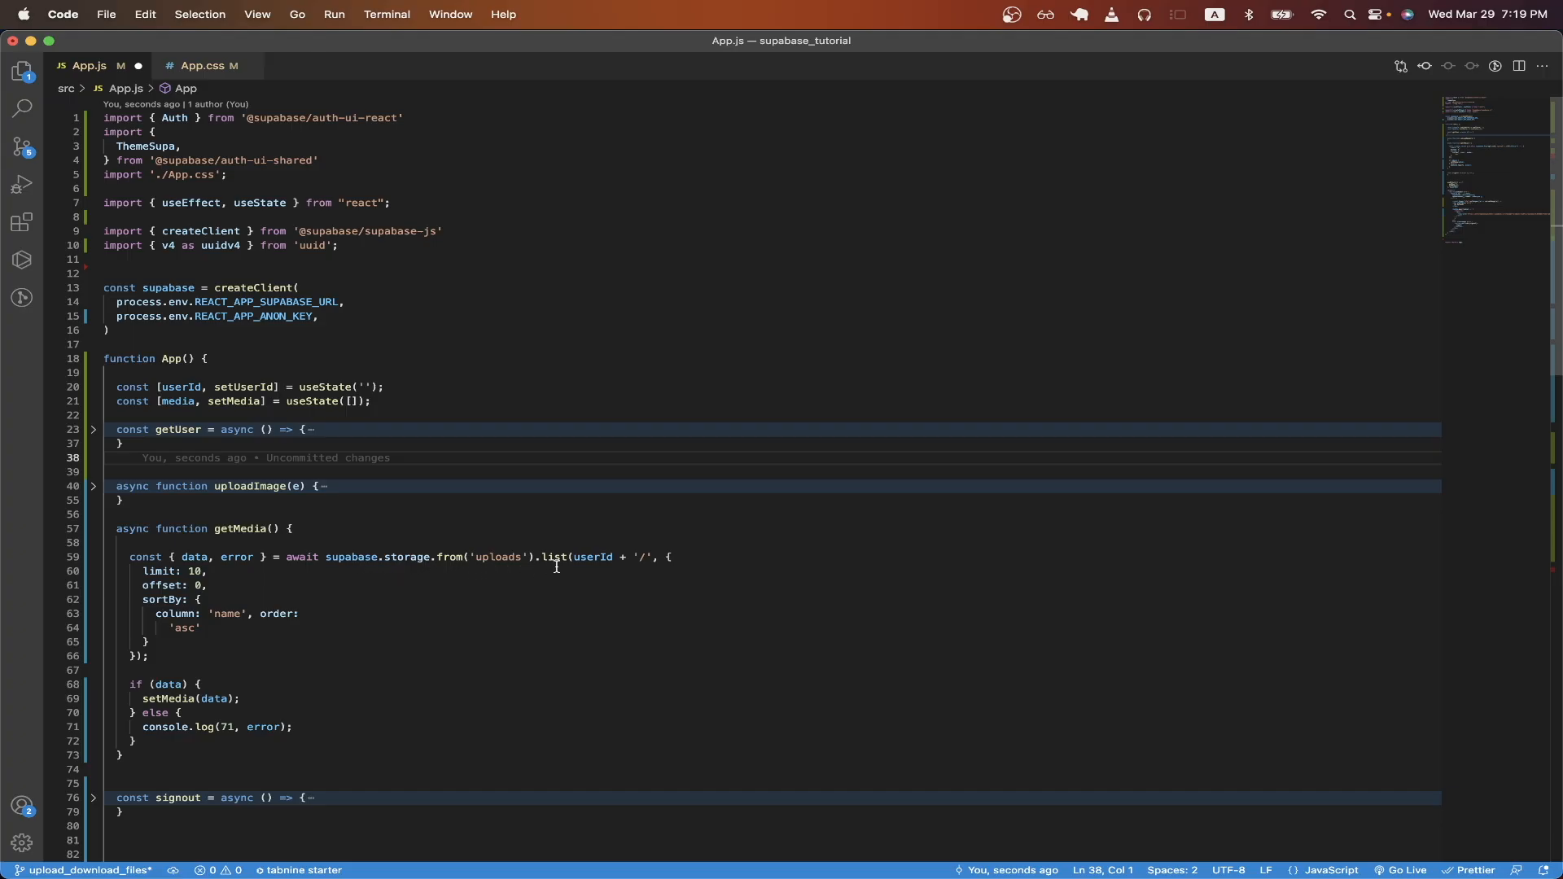
{"action": "mouse_move", "coordinate": [606, 567]}
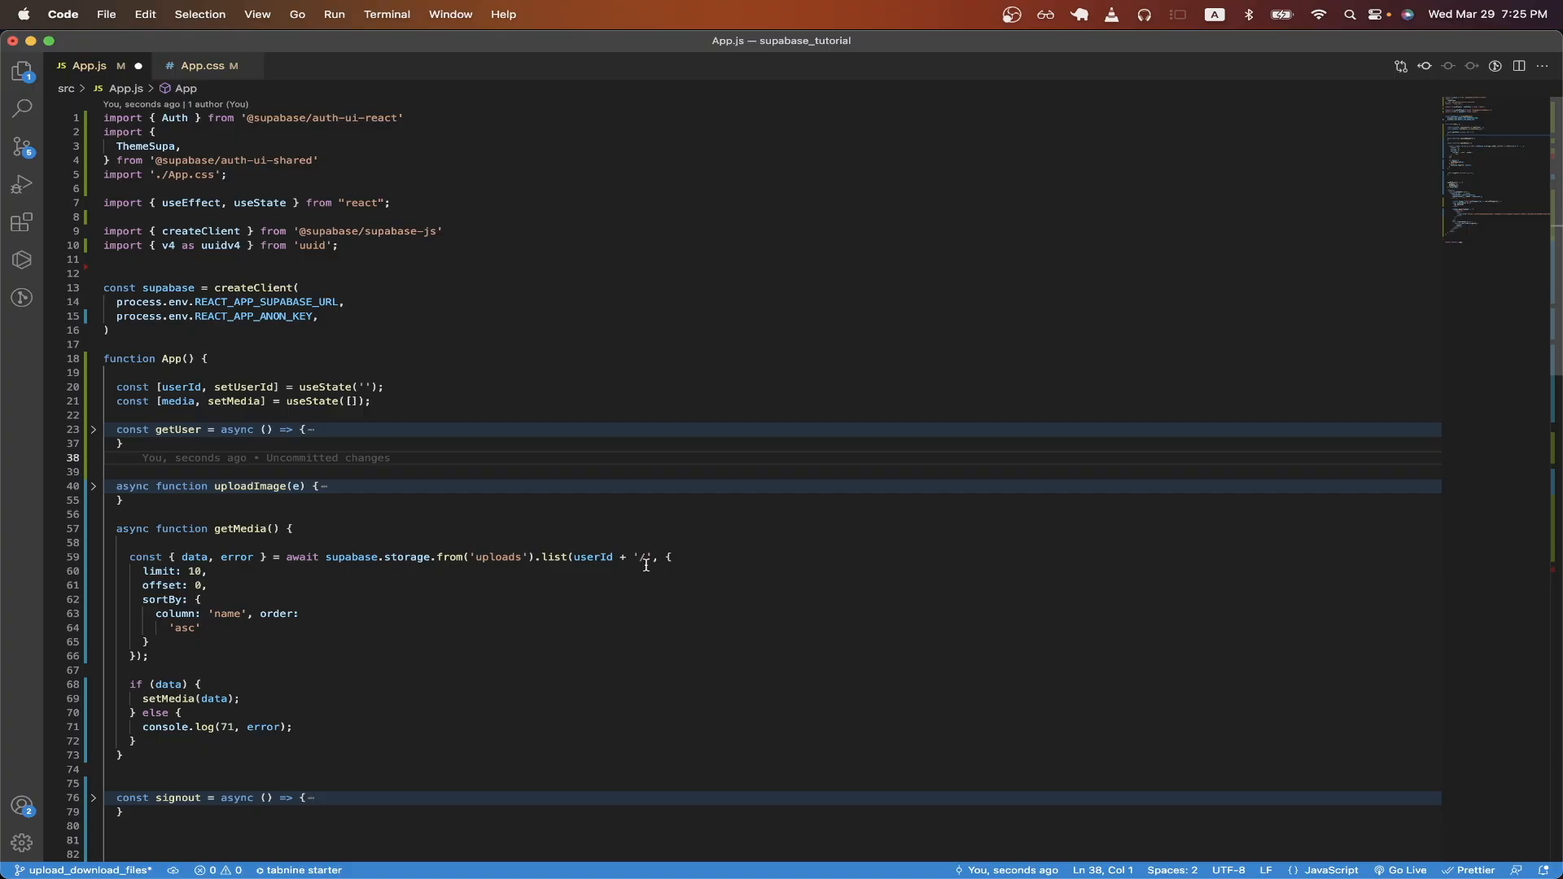
{"action": "mouse_move", "coordinate": [619, 559]}
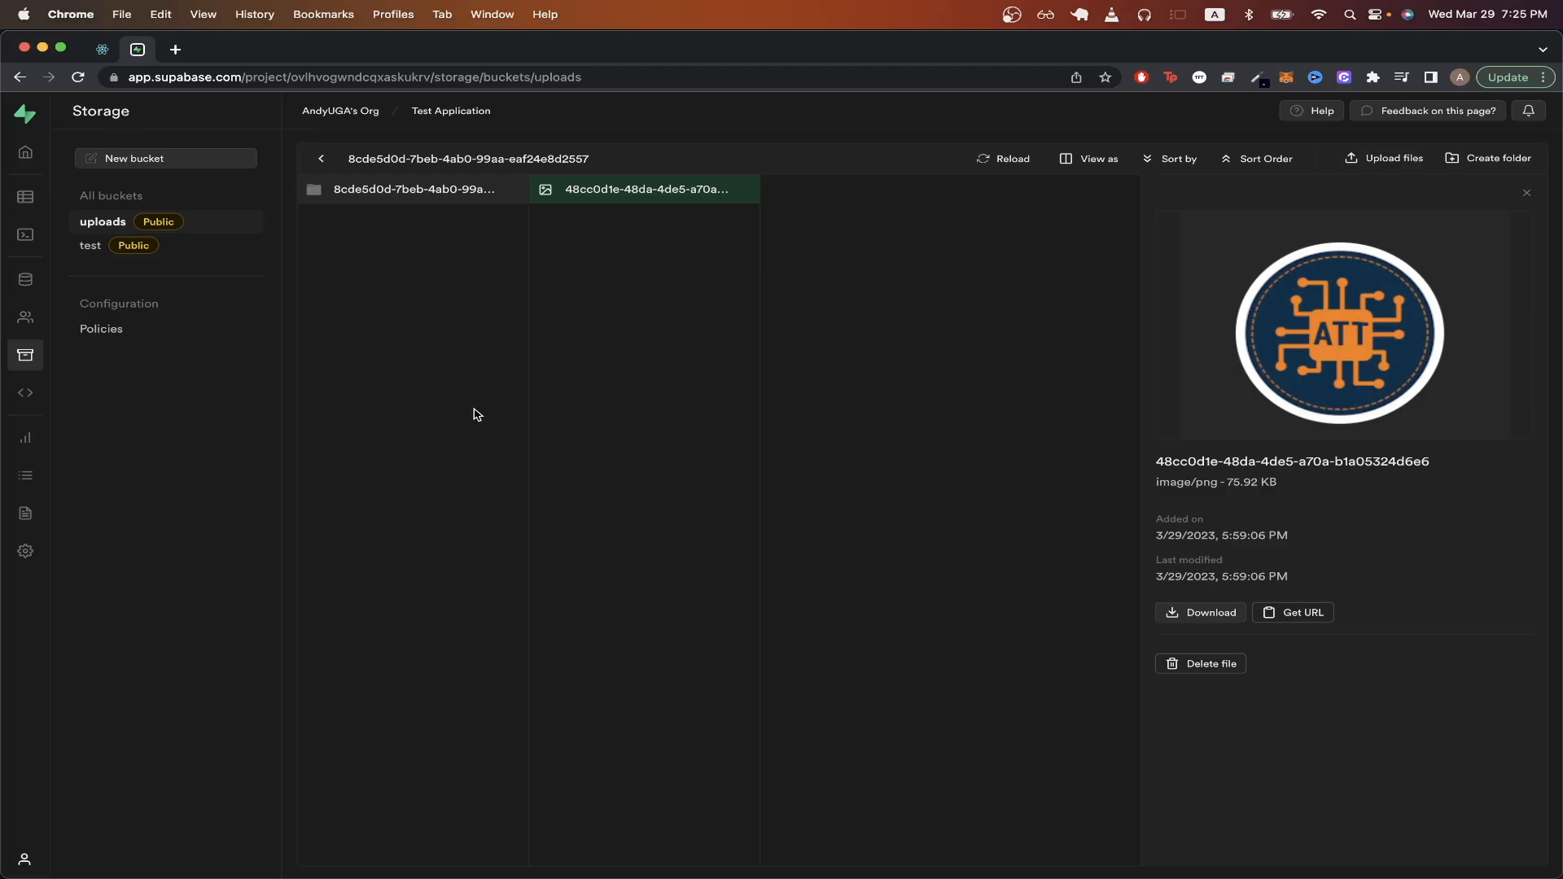
{"action": "mouse_move", "coordinate": [429, 208]}
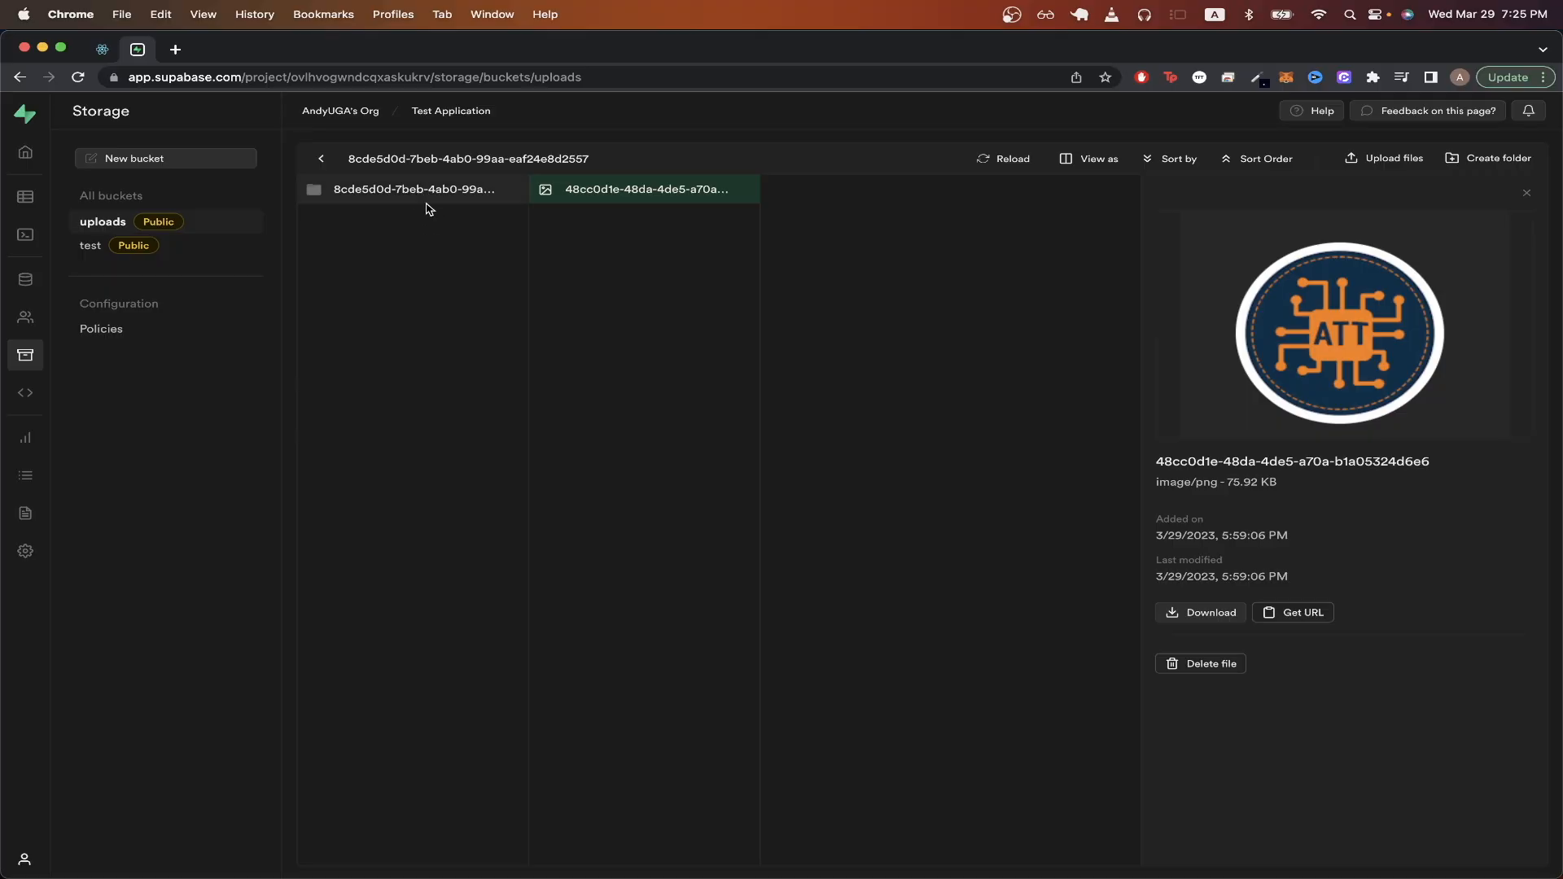
{"action": "mouse_move", "coordinate": [629, 224]}
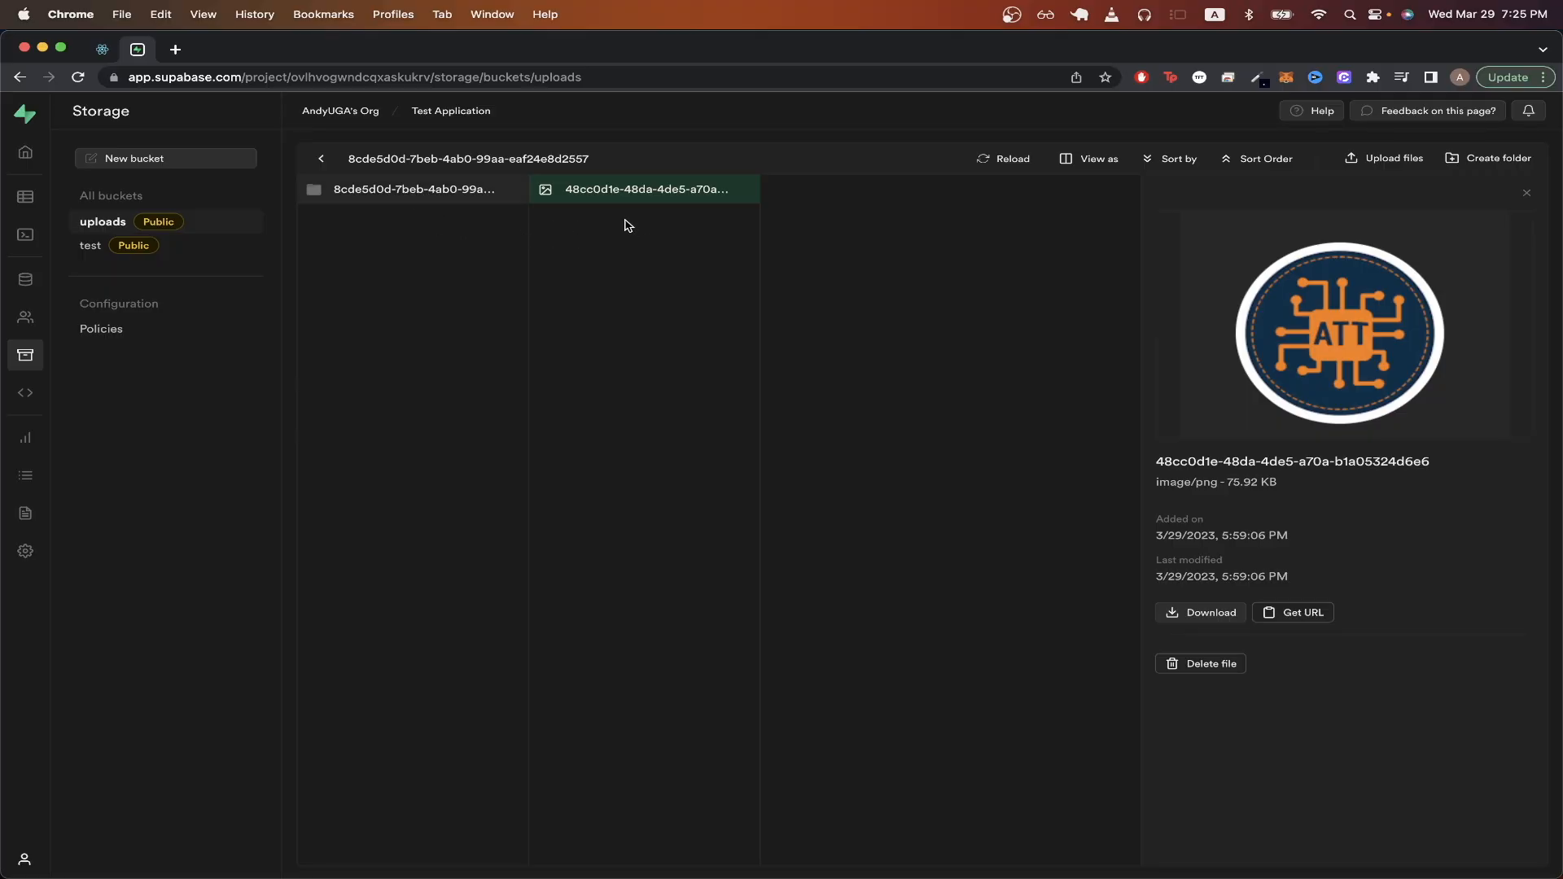
{"action": "mouse_move", "coordinate": [616, 269]}
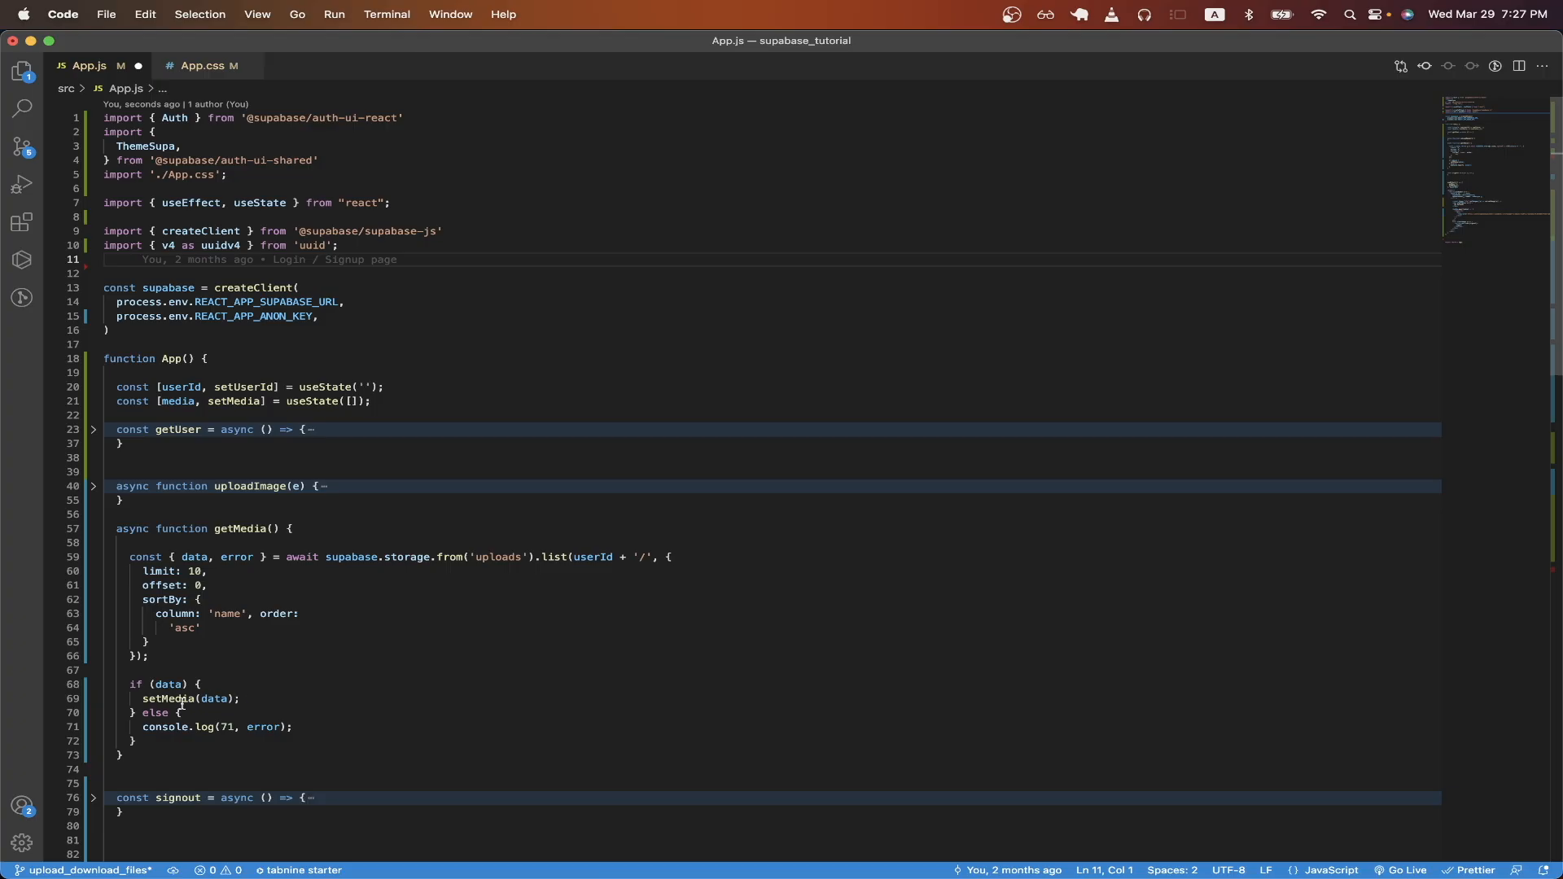
{"action": "mouse_move", "coordinate": [290, 694]}
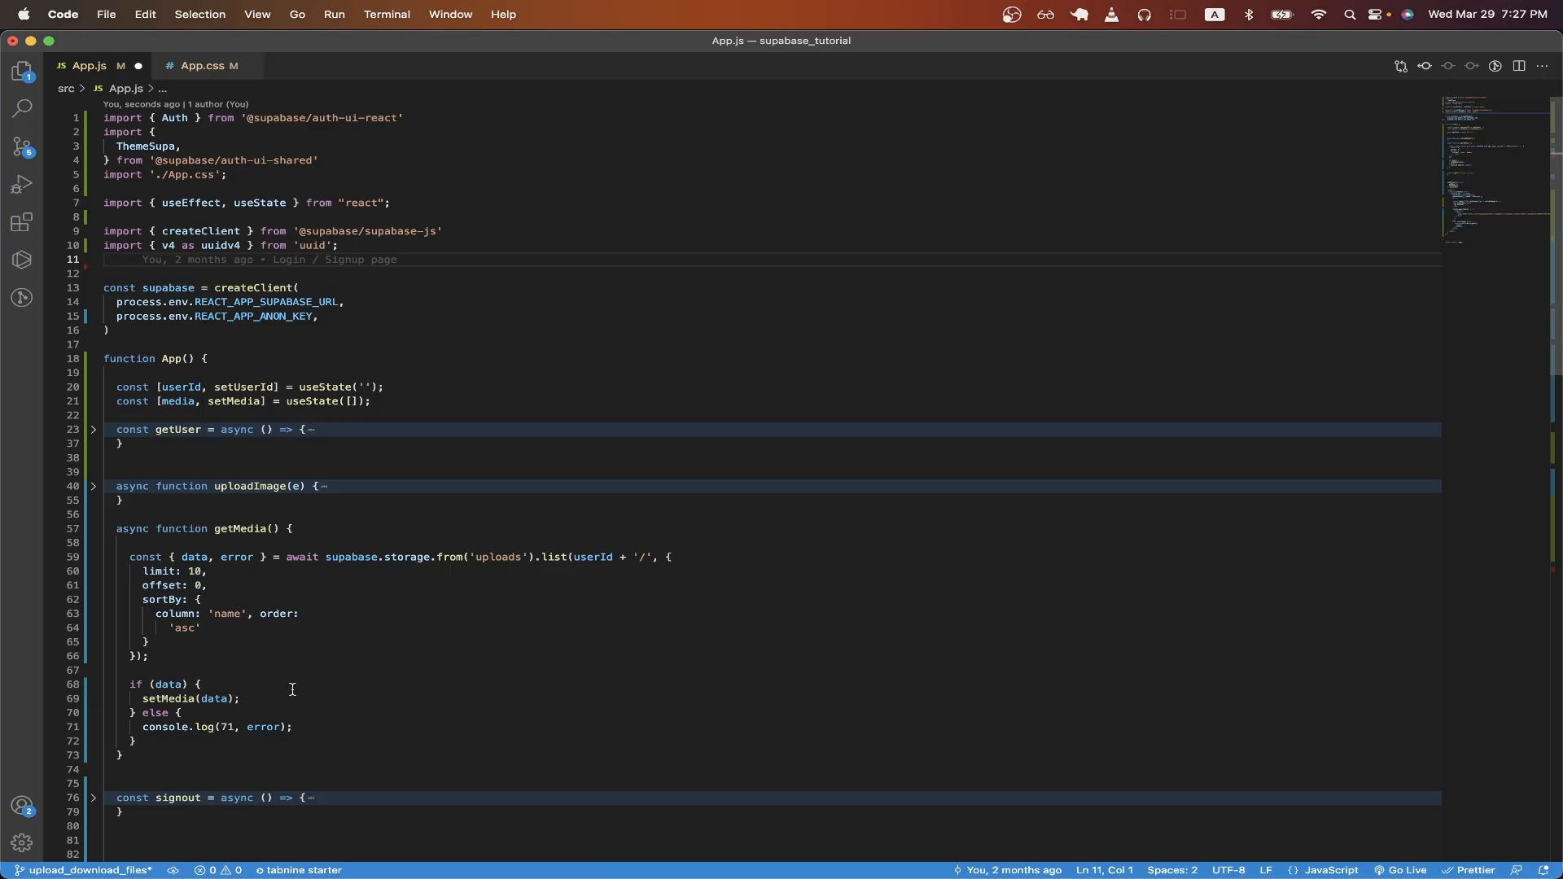
{"action": "scroll", "scroll_direction": "down", "scroll_amount": 3}
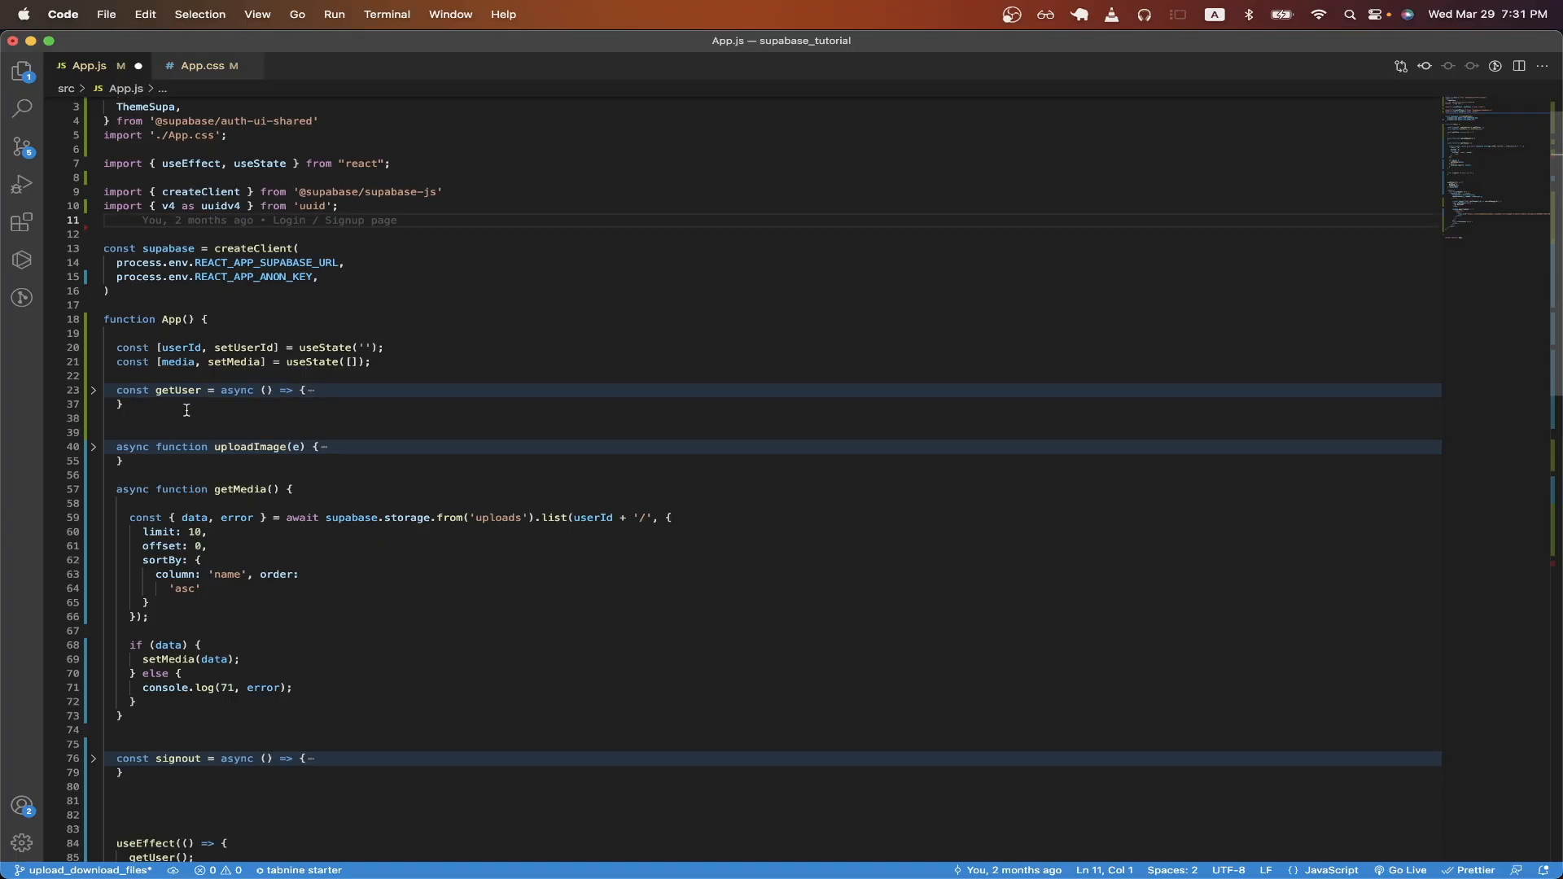
- Scroll to the return block showing media.map rendering each image from the uploads bucket URL
{"action": "scroll", "scroll_direction": "down", "scroll_amount": 3}
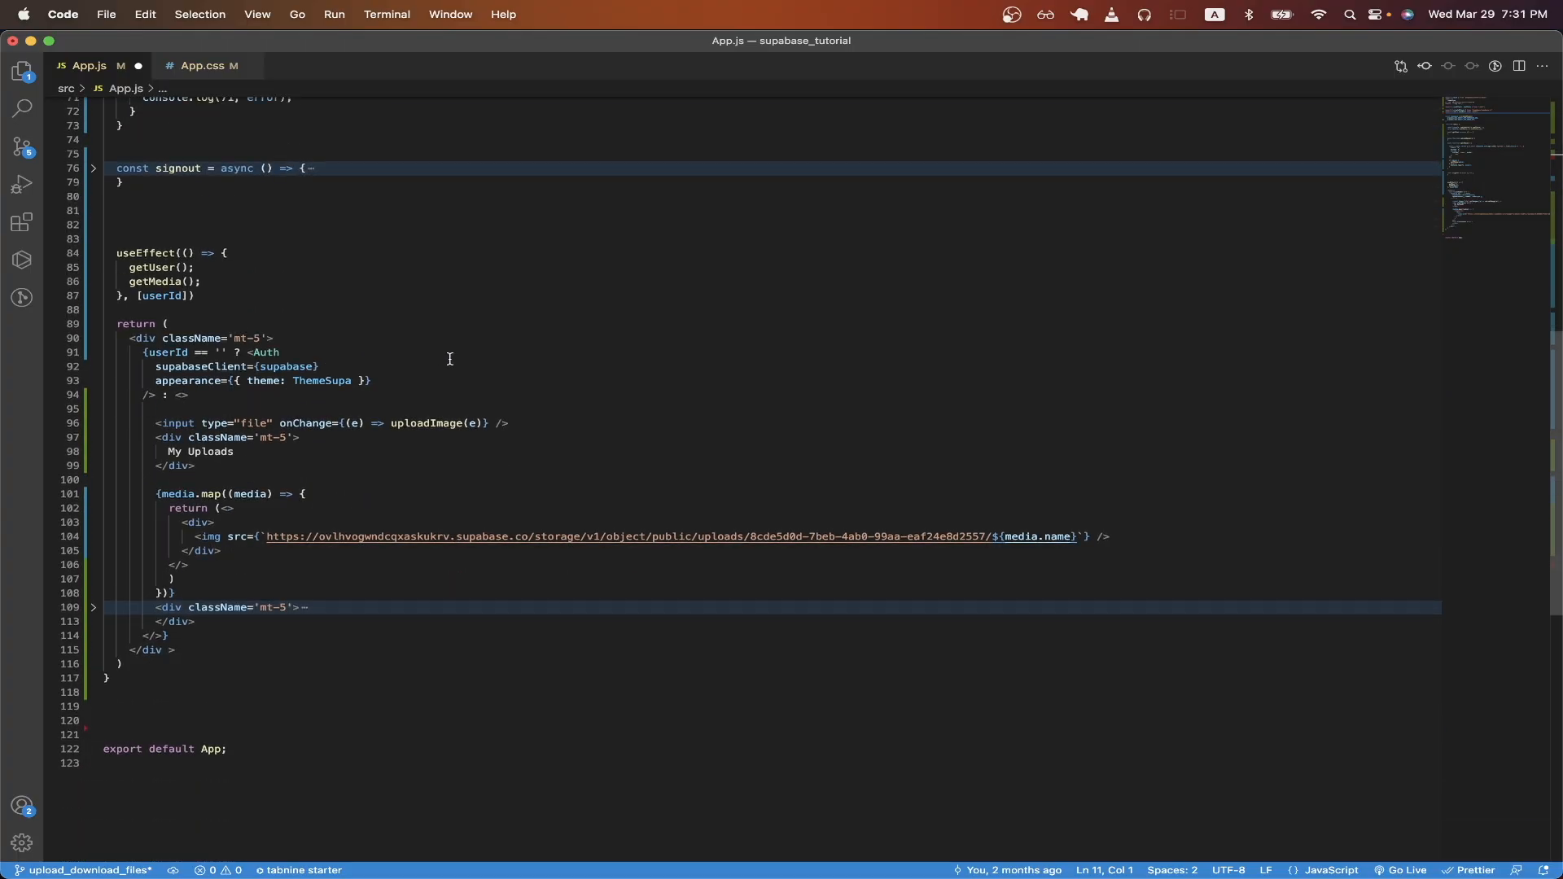
{"action": "mouse_move", "coordinate": [269, 254]}
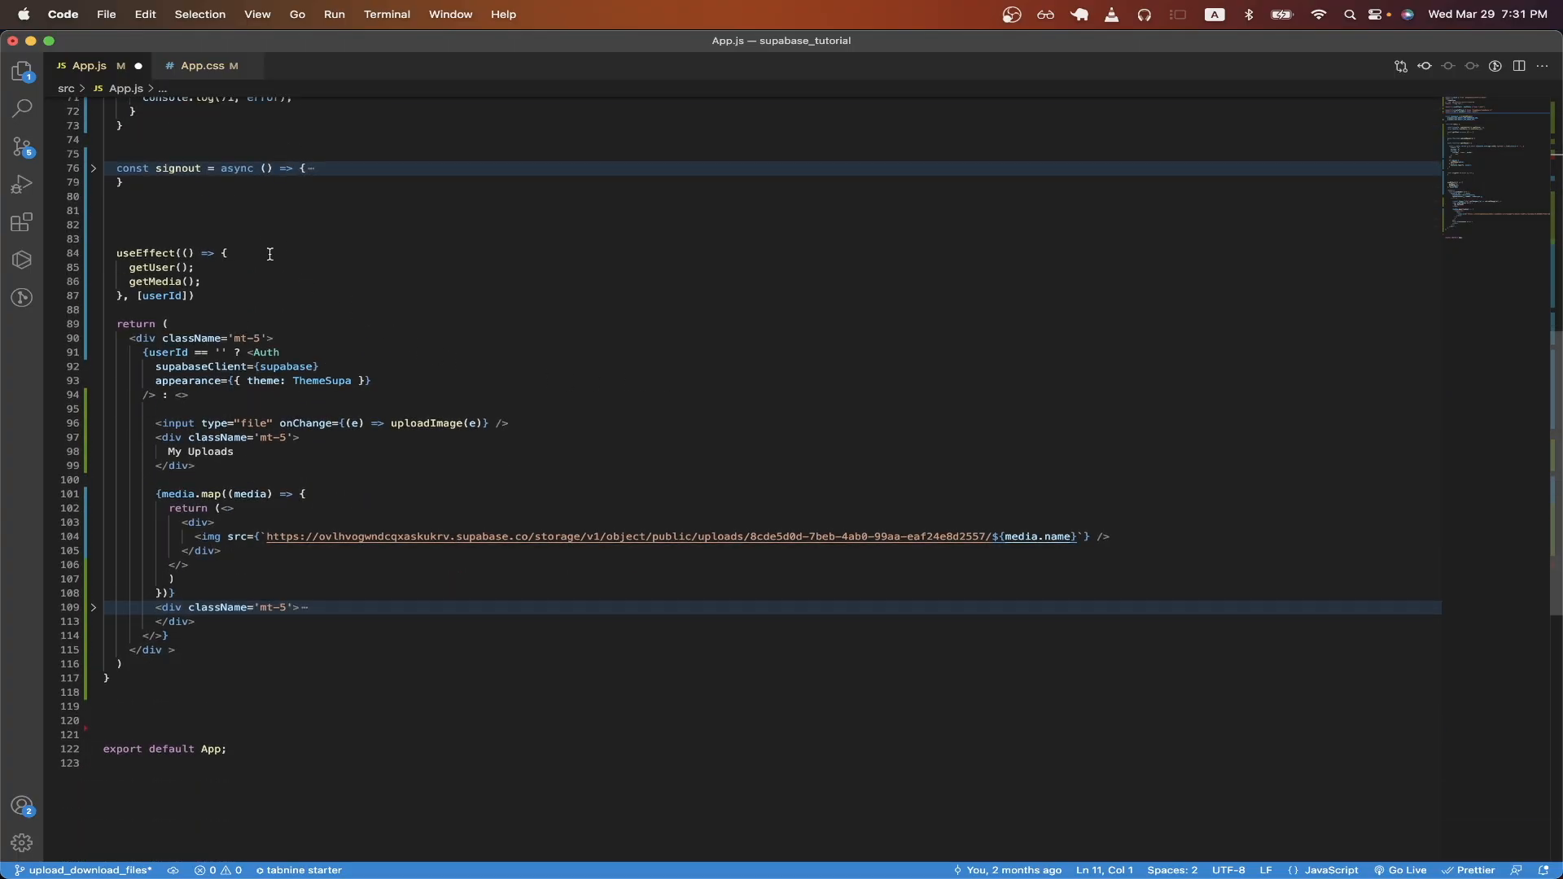
{"action": "mouse_move", "coordinate": [254, 280]}
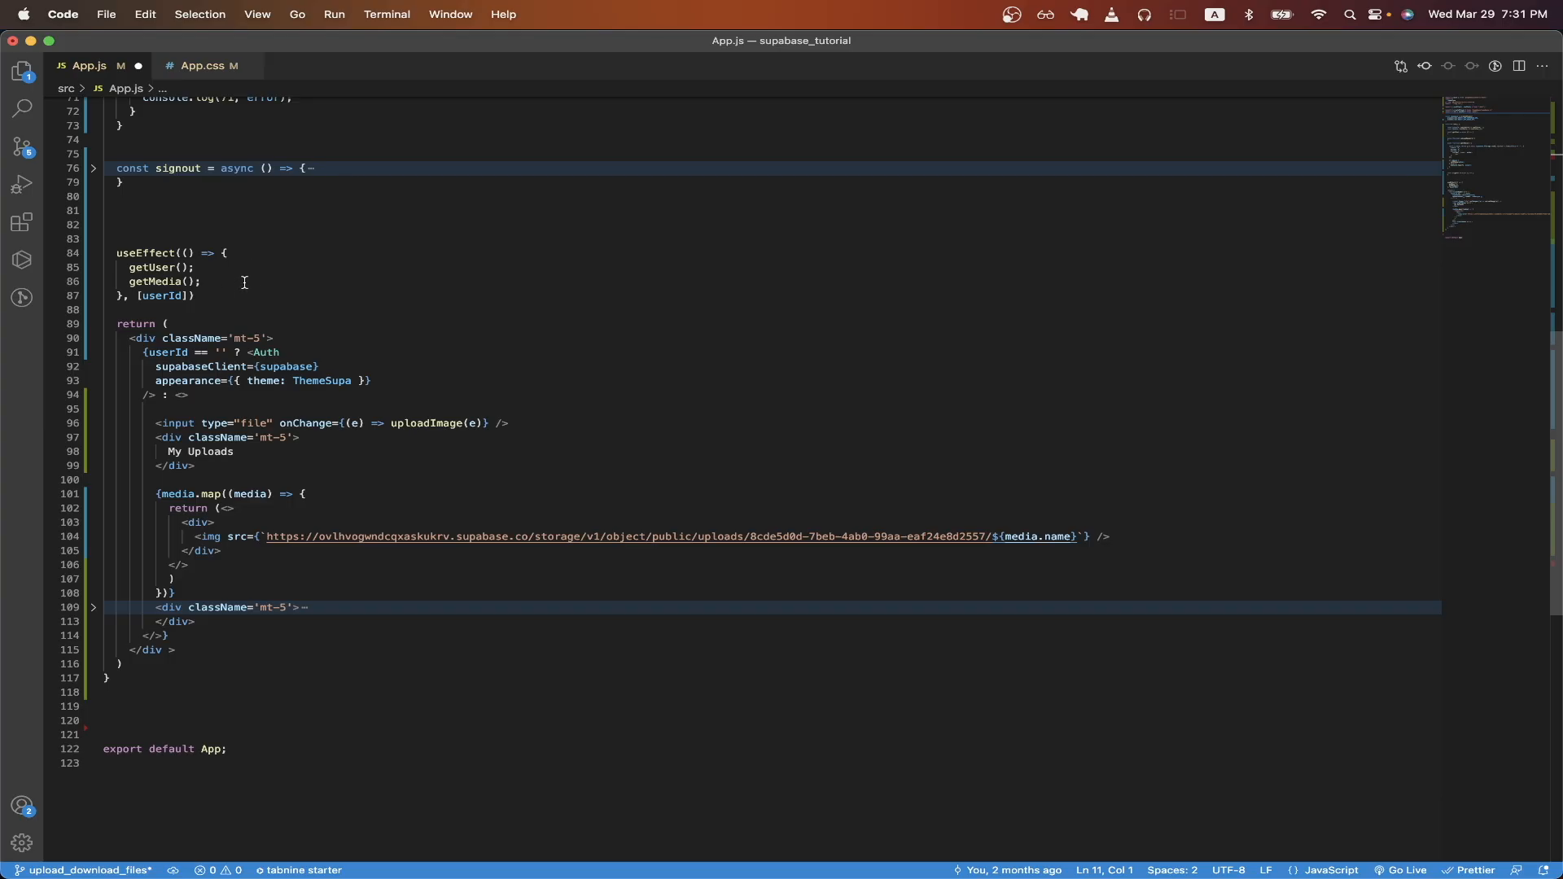
{"action": "mouse_move", "coordinate": [223, 267]}
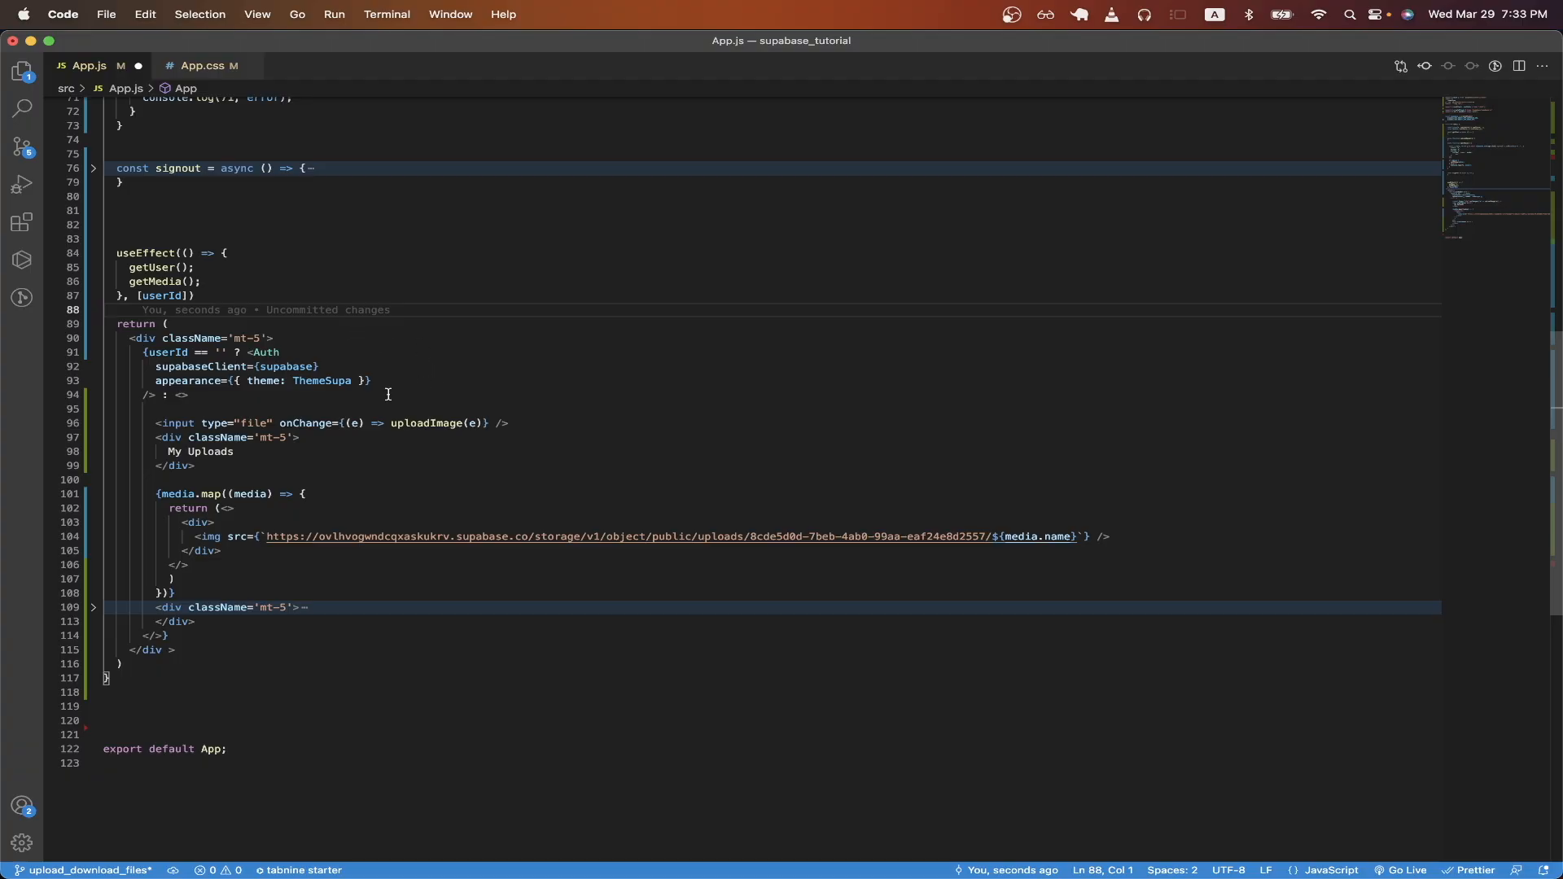
{"action": "mouse_move", "coordinate": [529, 423]}
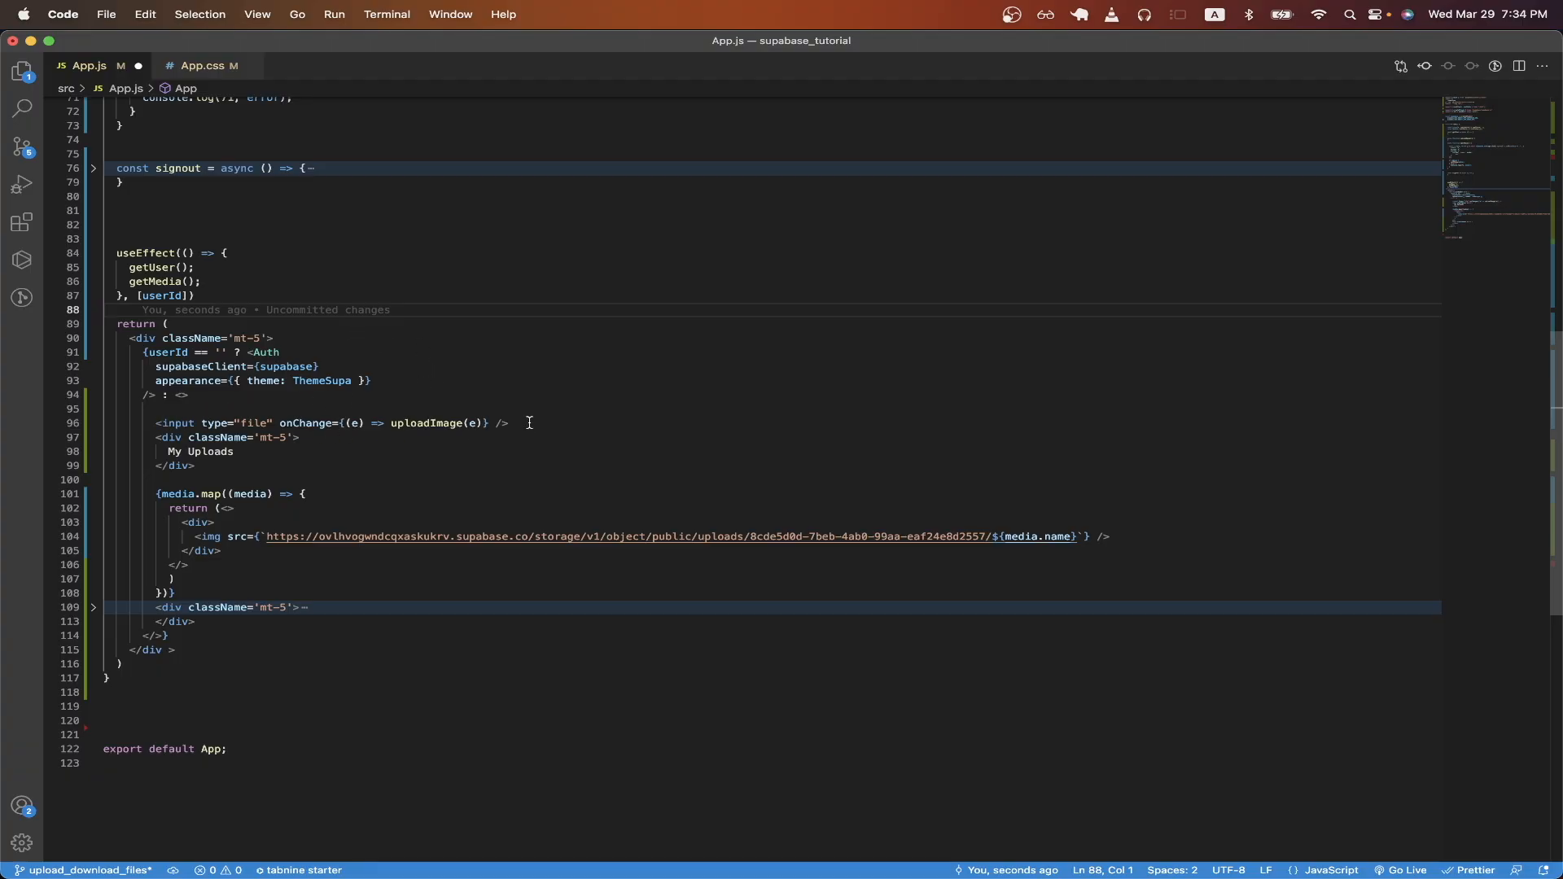
{"action": "mouse_move", "coordinate": [339, 433]}
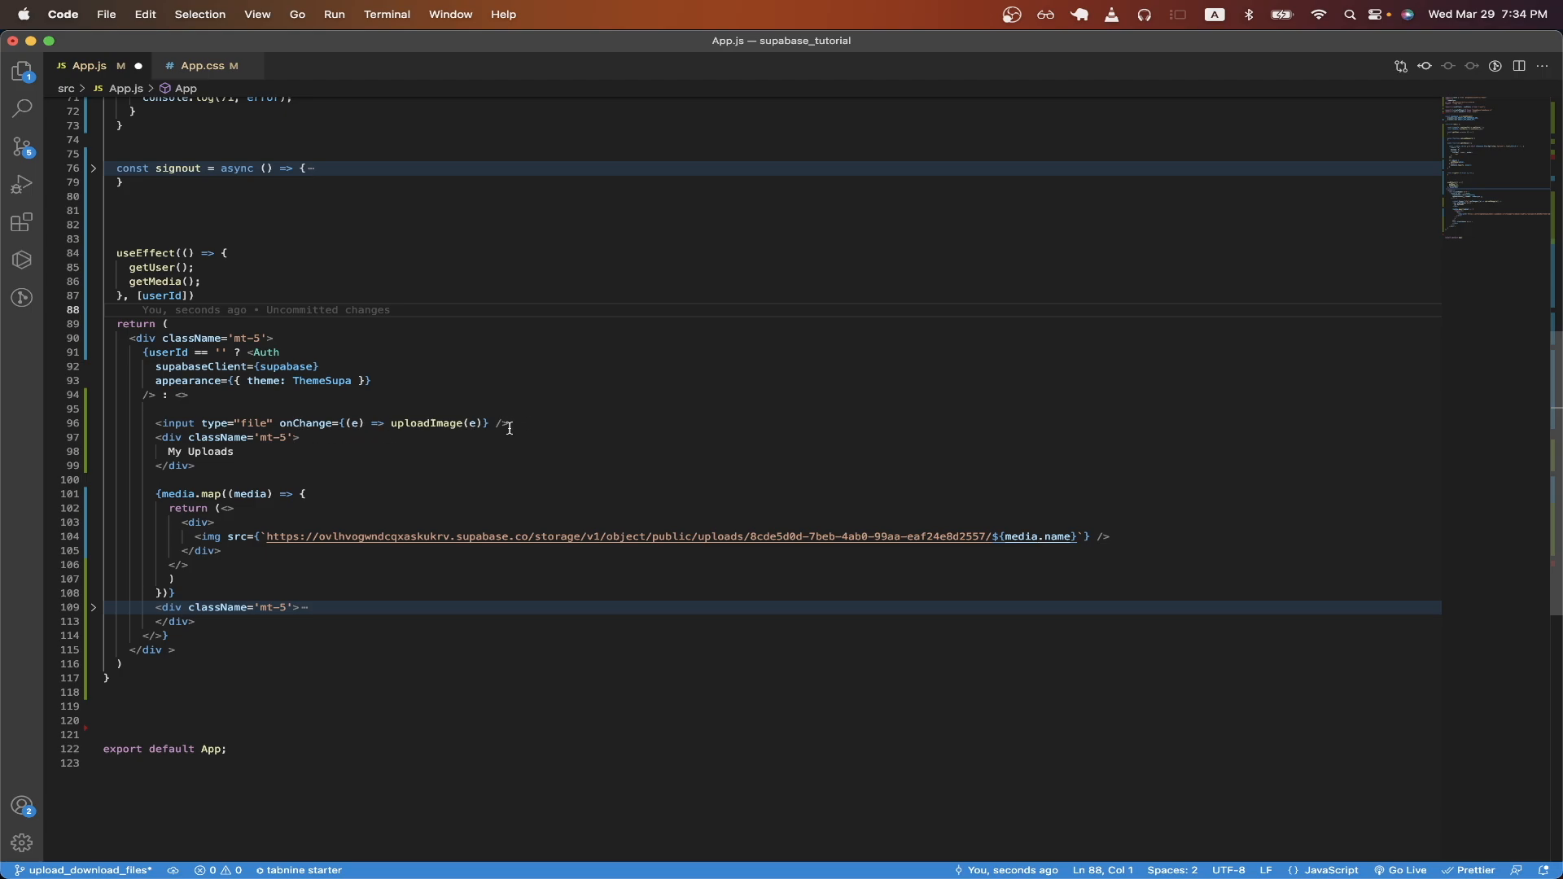
{"action": "mouse_move", "coordinate": [544, 412]}
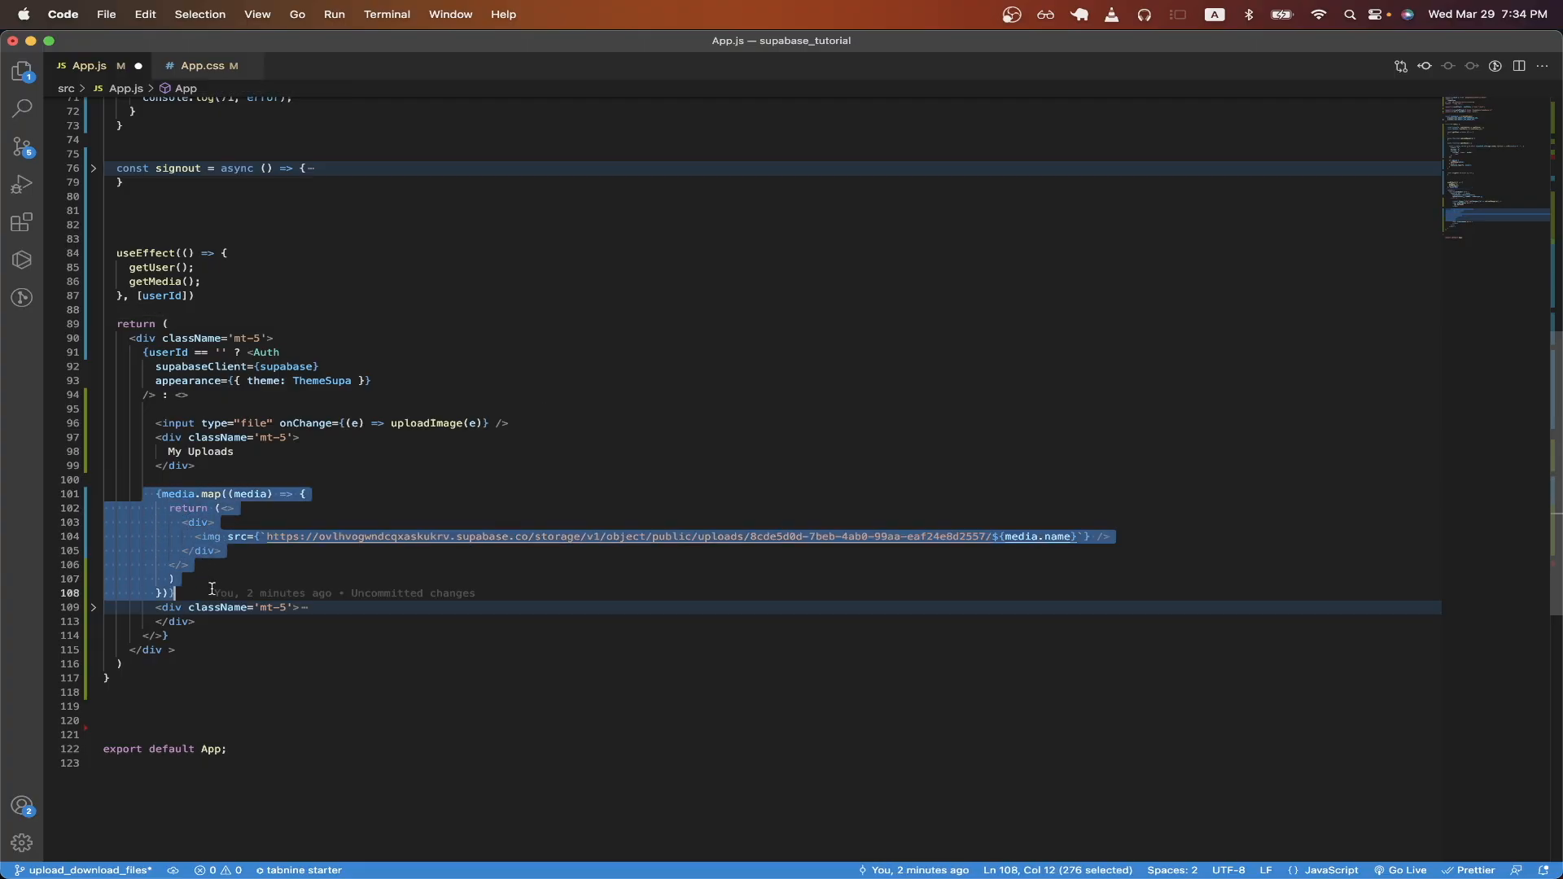
{"action": "left_click", "coordinate": [762, 570]}
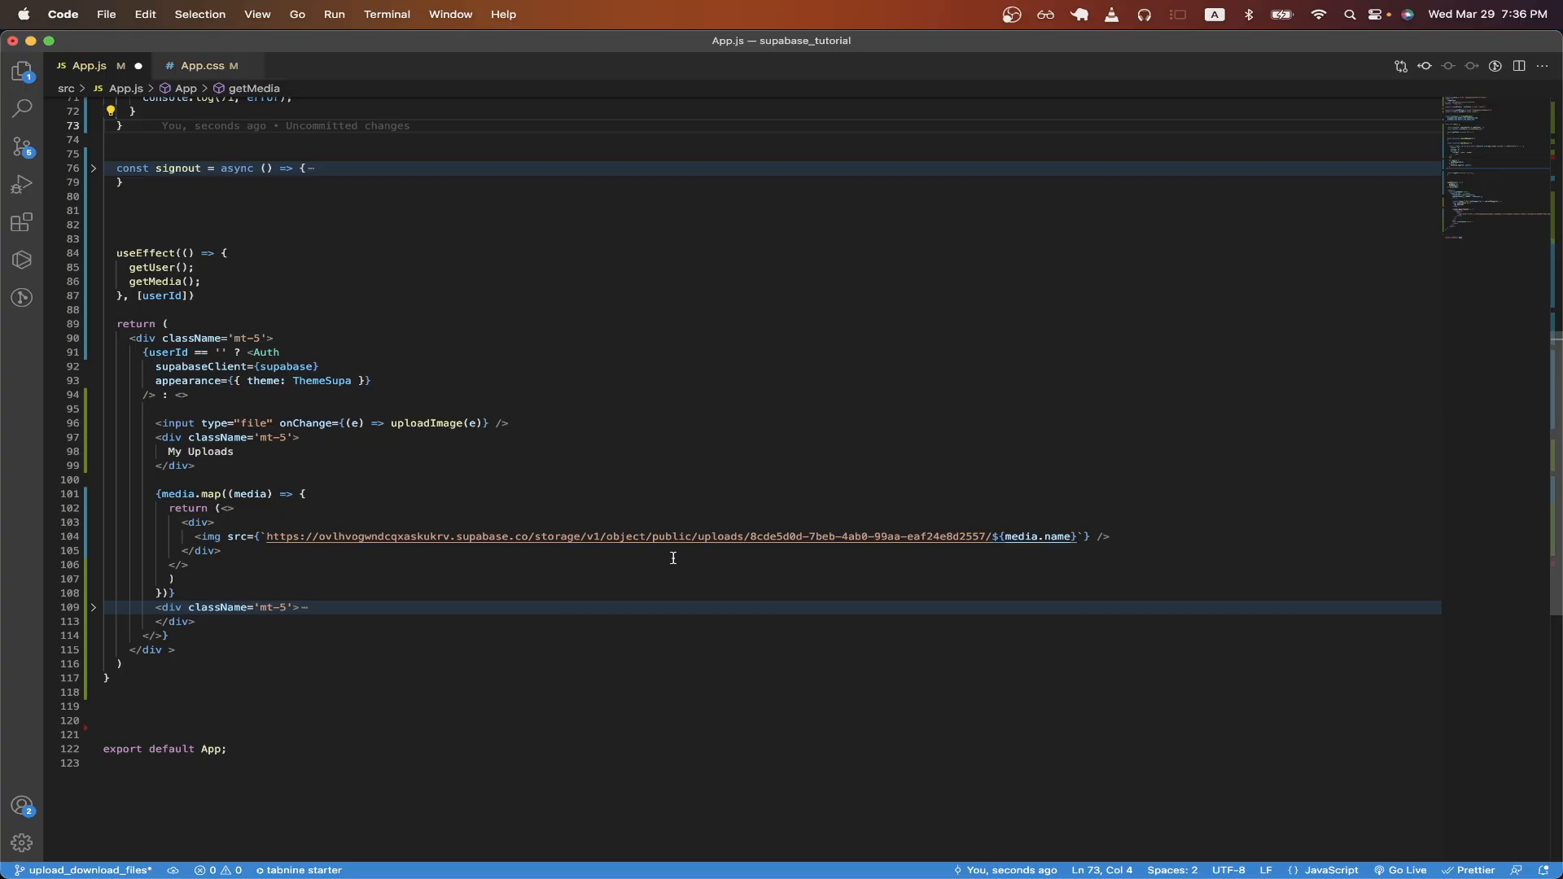
{"action": "mouse_move", "coordinate": [654, 557]}
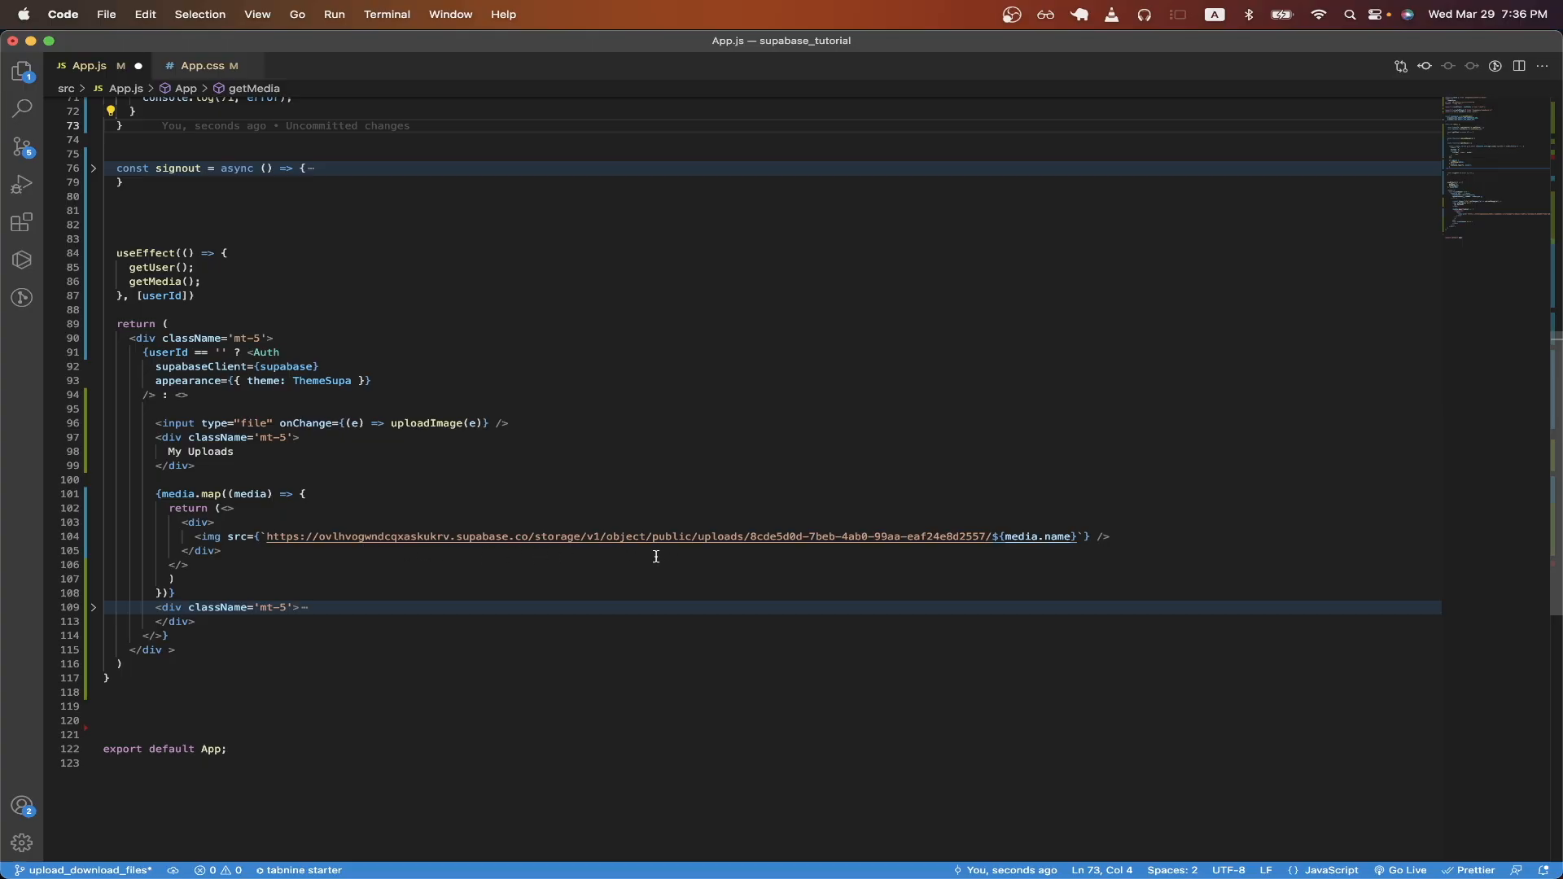
{"action": "mouse_move", "coordinate": [764, 539]}
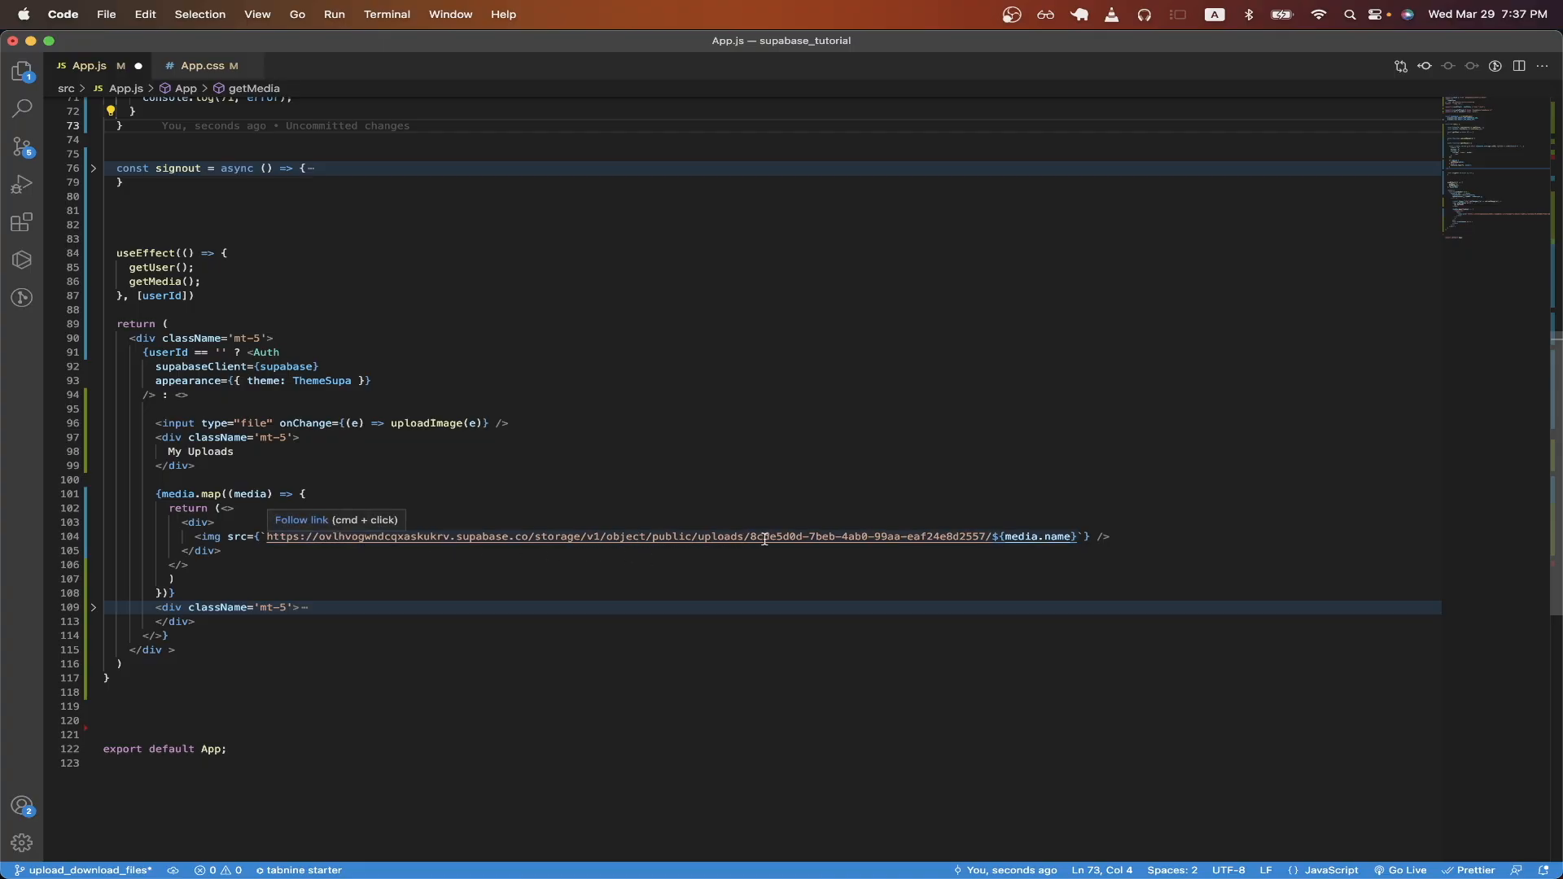
{"action": "mouse_move", "coordinate": [712, 559]}
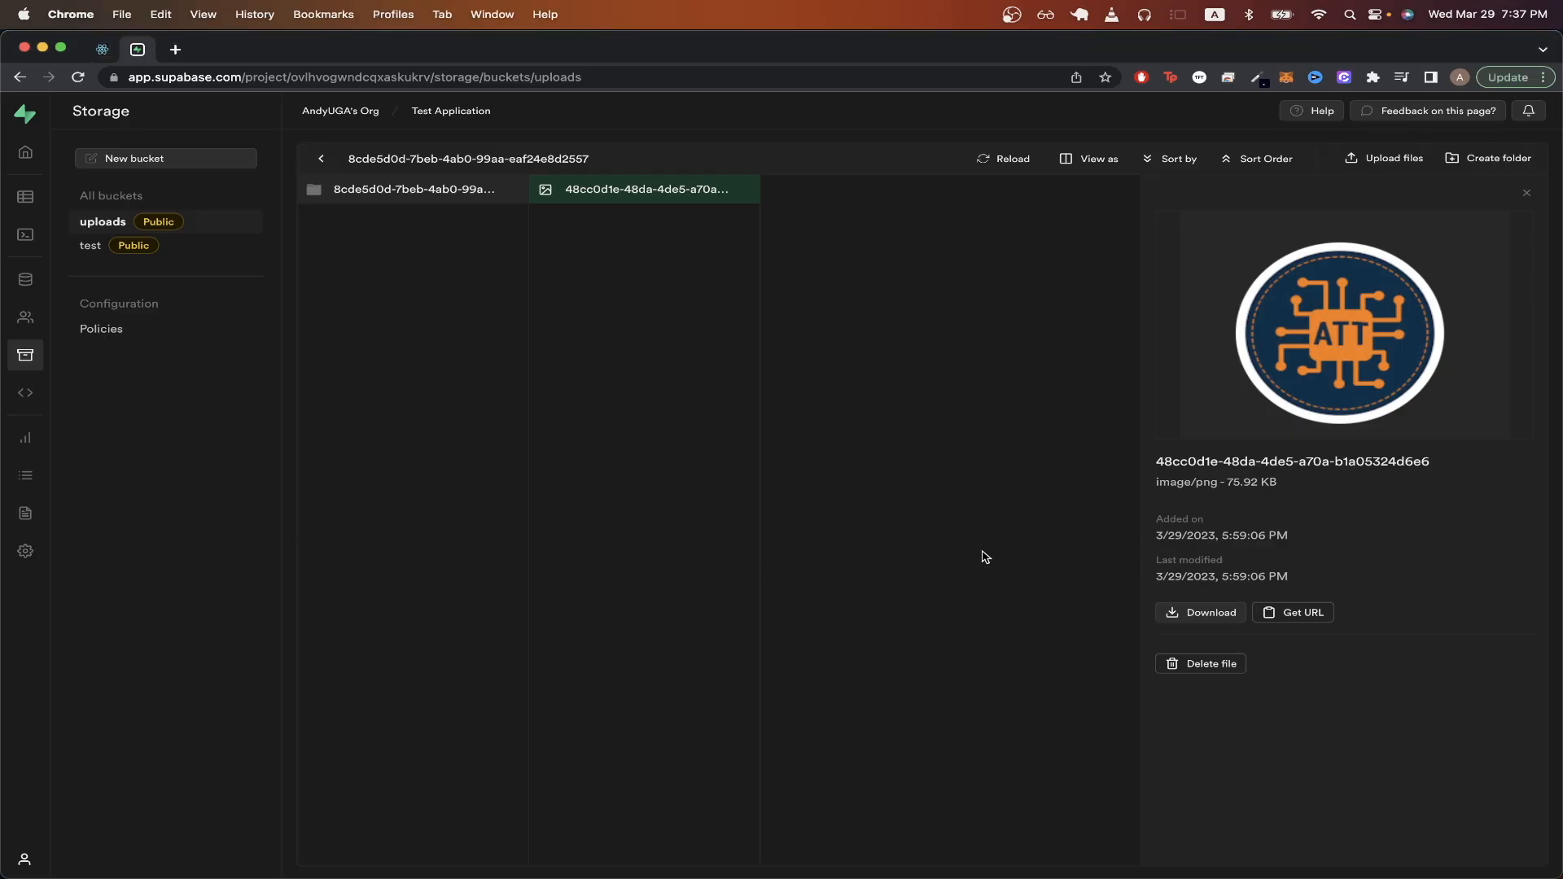
{"action": "mouse_move", "coordinate": [1329, 619]}
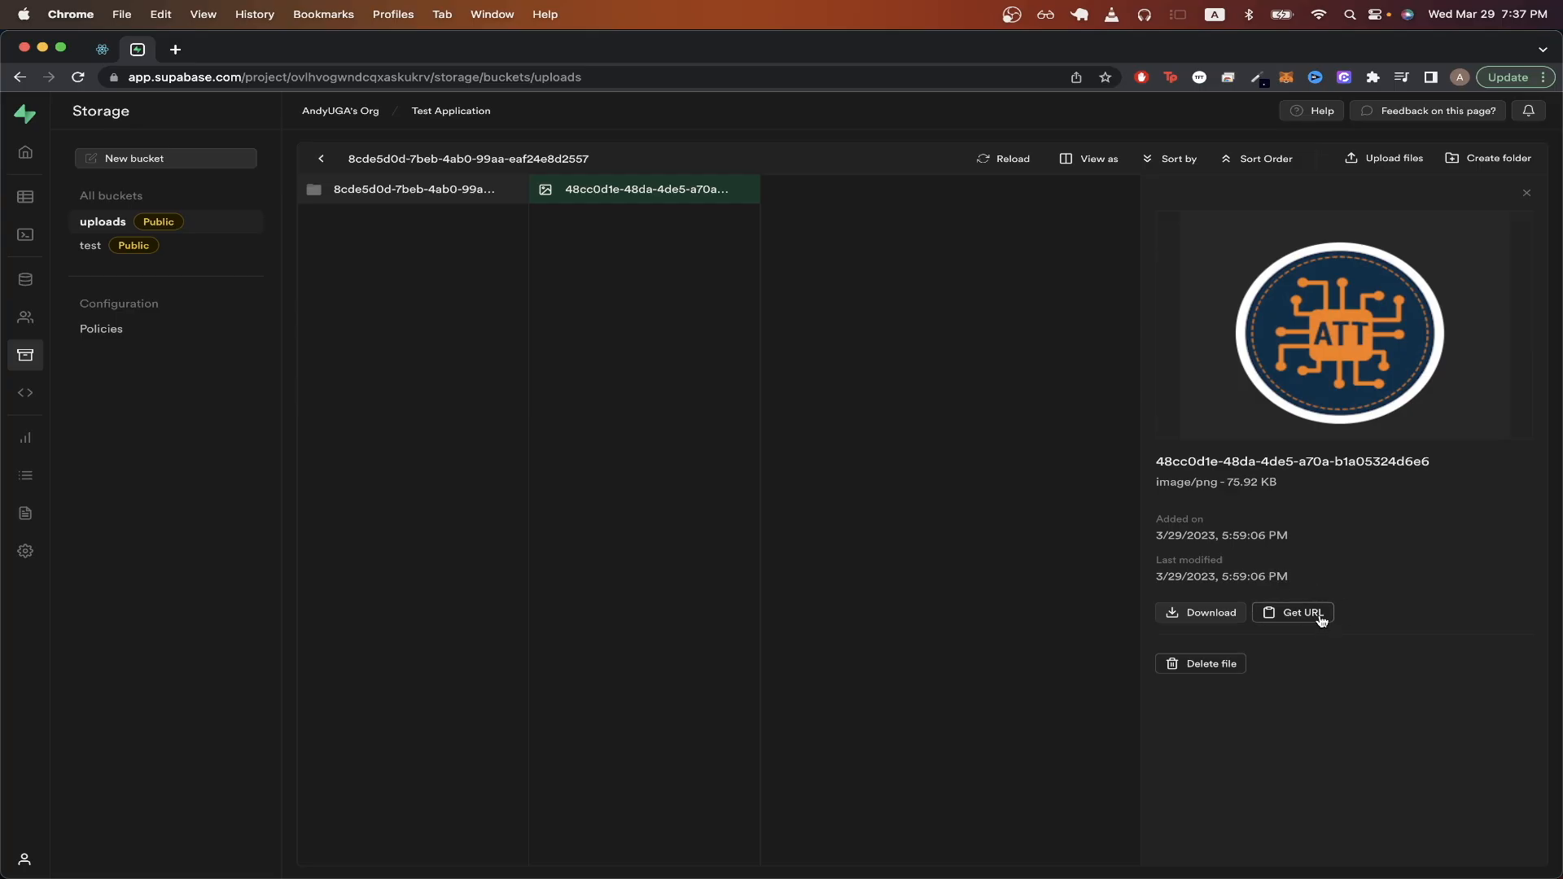
- Copy the ATT logo image's public URL from the file details panel
{"action": "left_click", "coordinate": [1299, 612]}
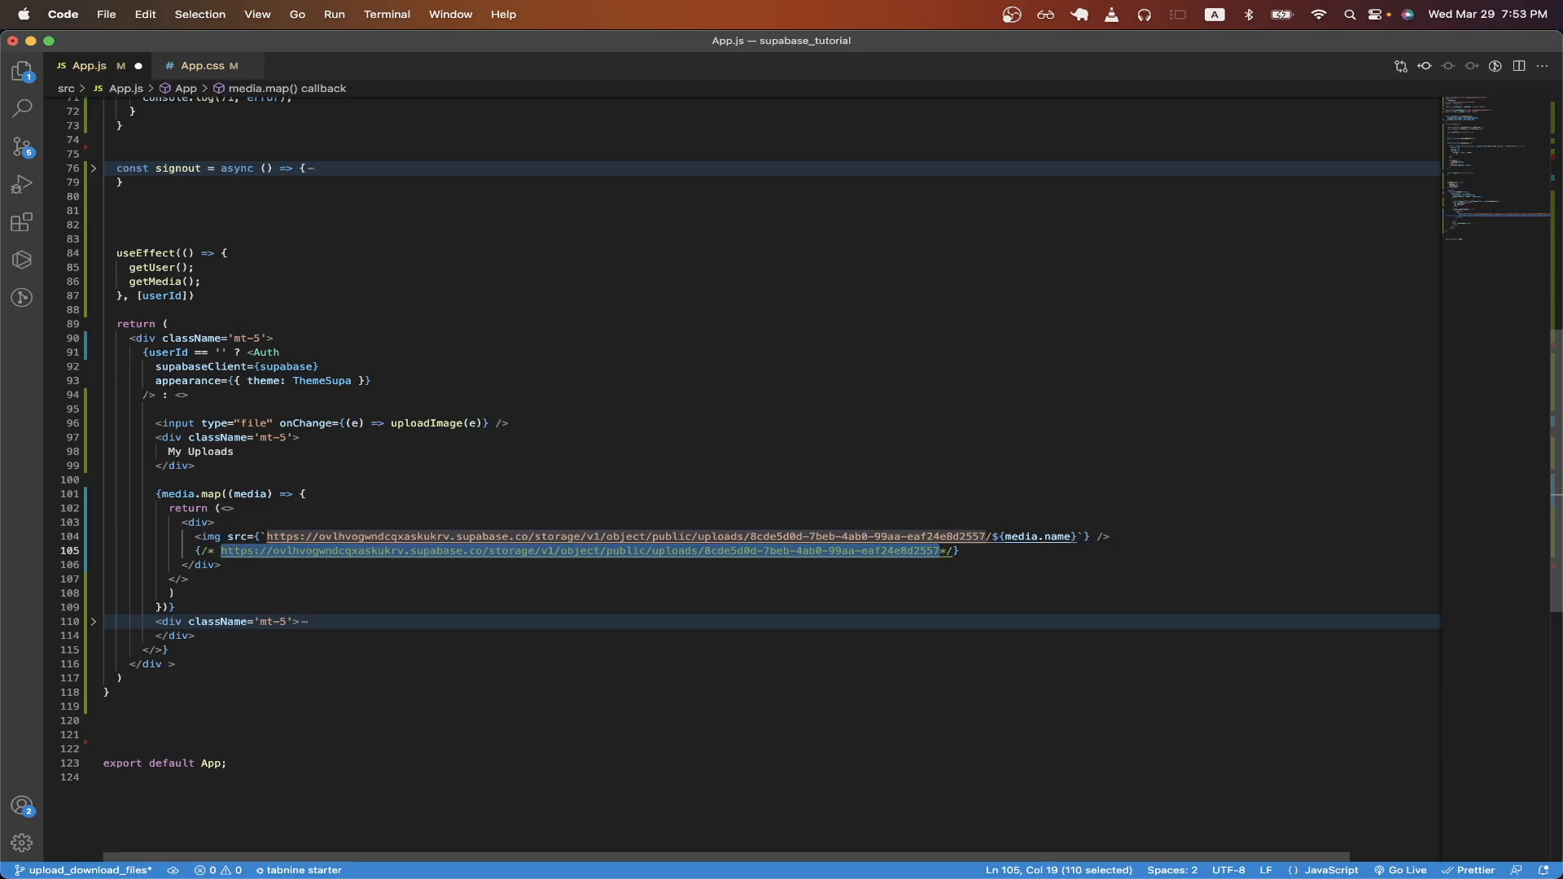
- Leave the pasted public URL as a JSX comment under the img tag and switch to the localhost app
{"action": "left_click", "coordinate": [1088, 536]}
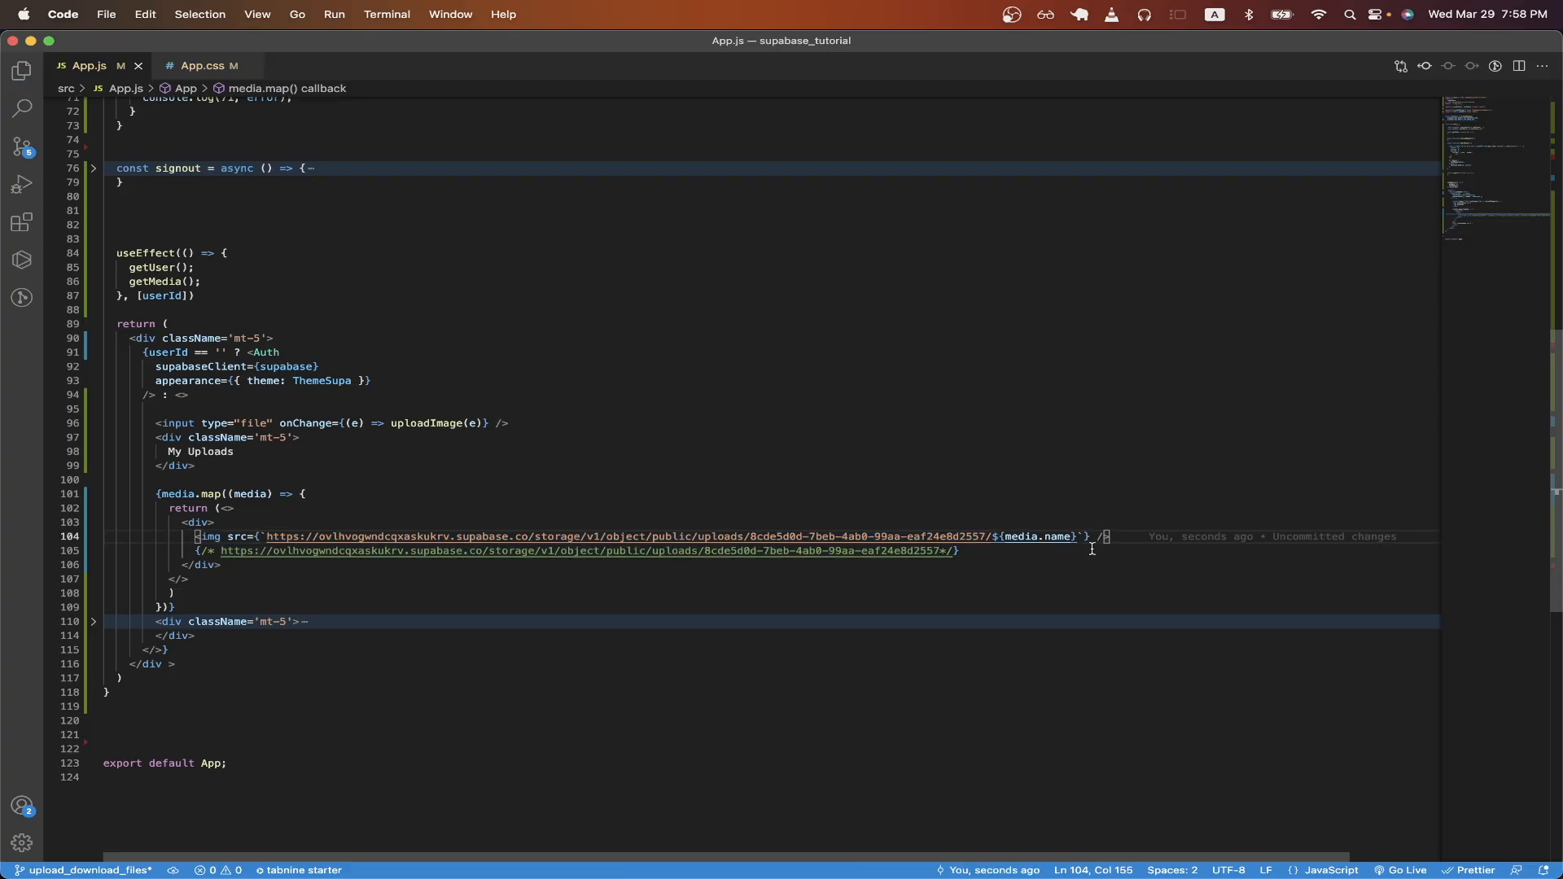
{"action": "left_click", "coordinate": [40, 143]}
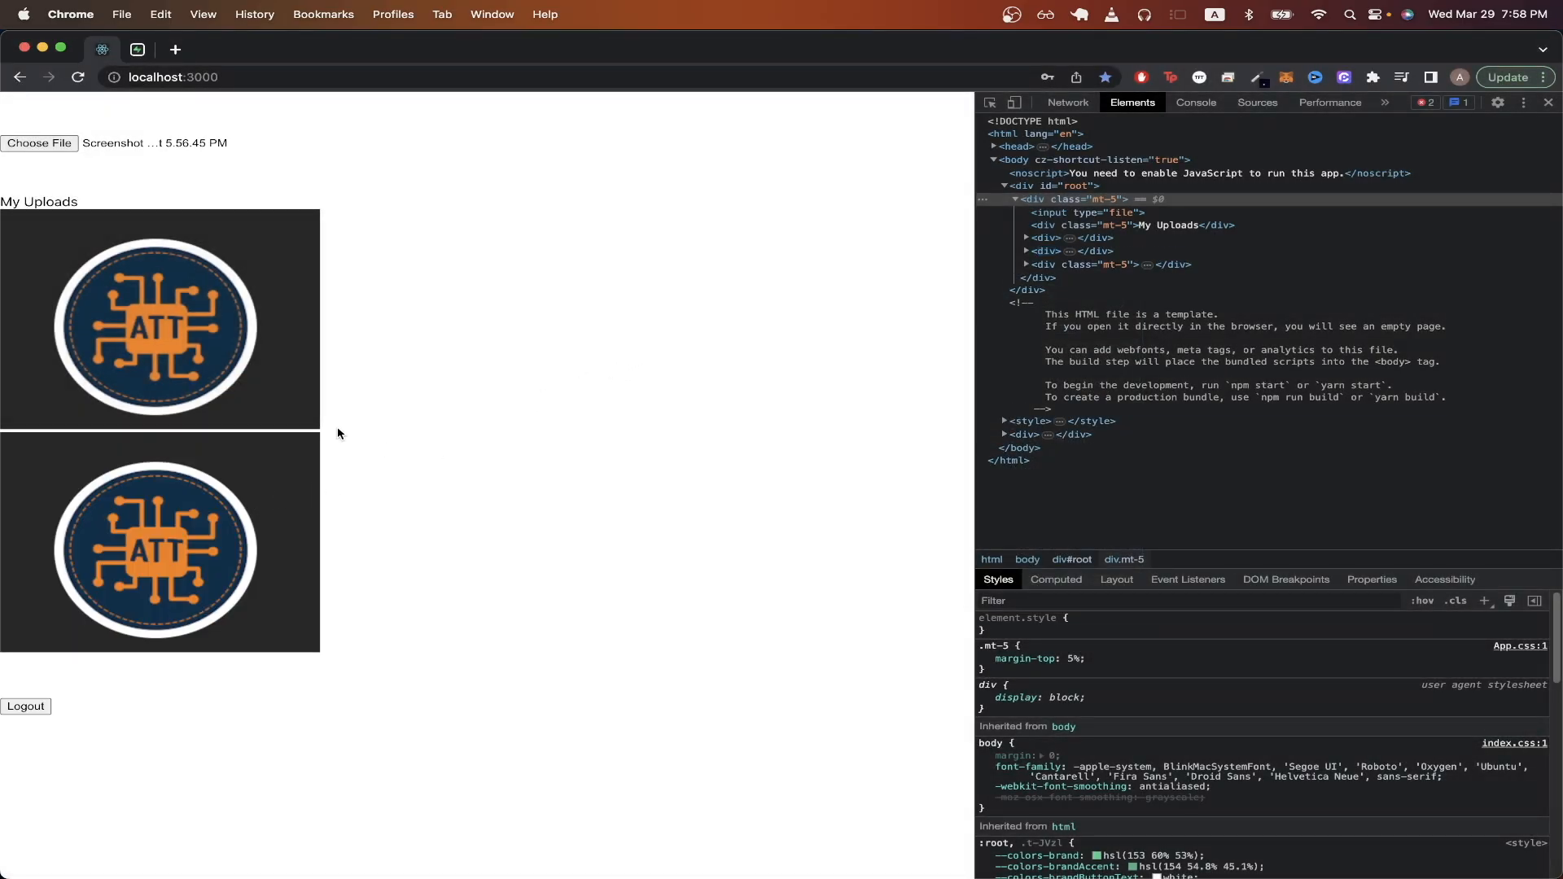
{"action": "mouse_move", "coordinate": [349, 464]}
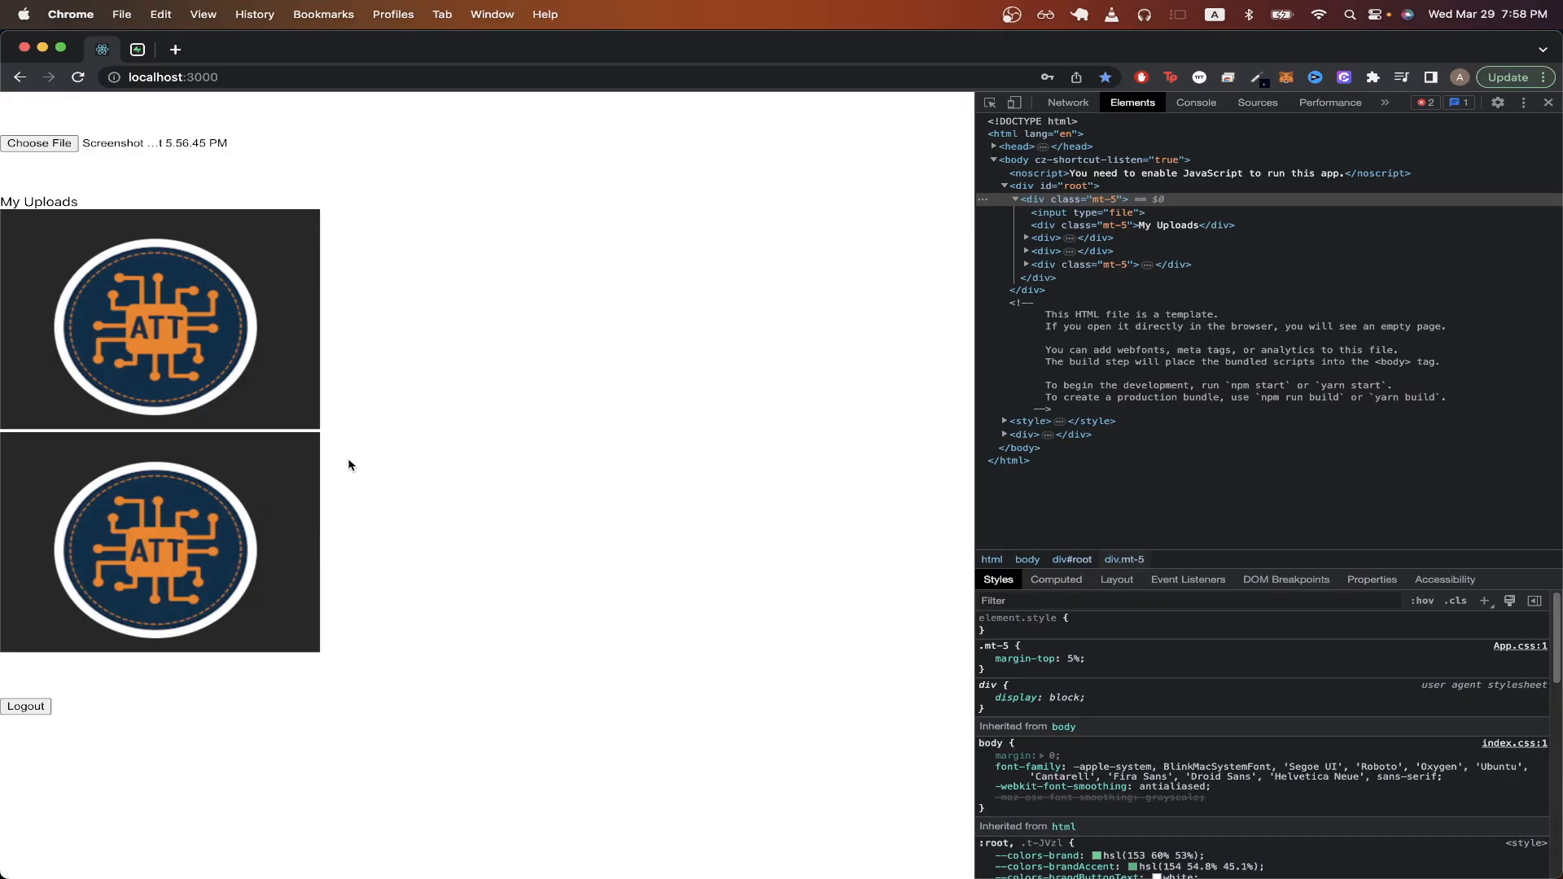